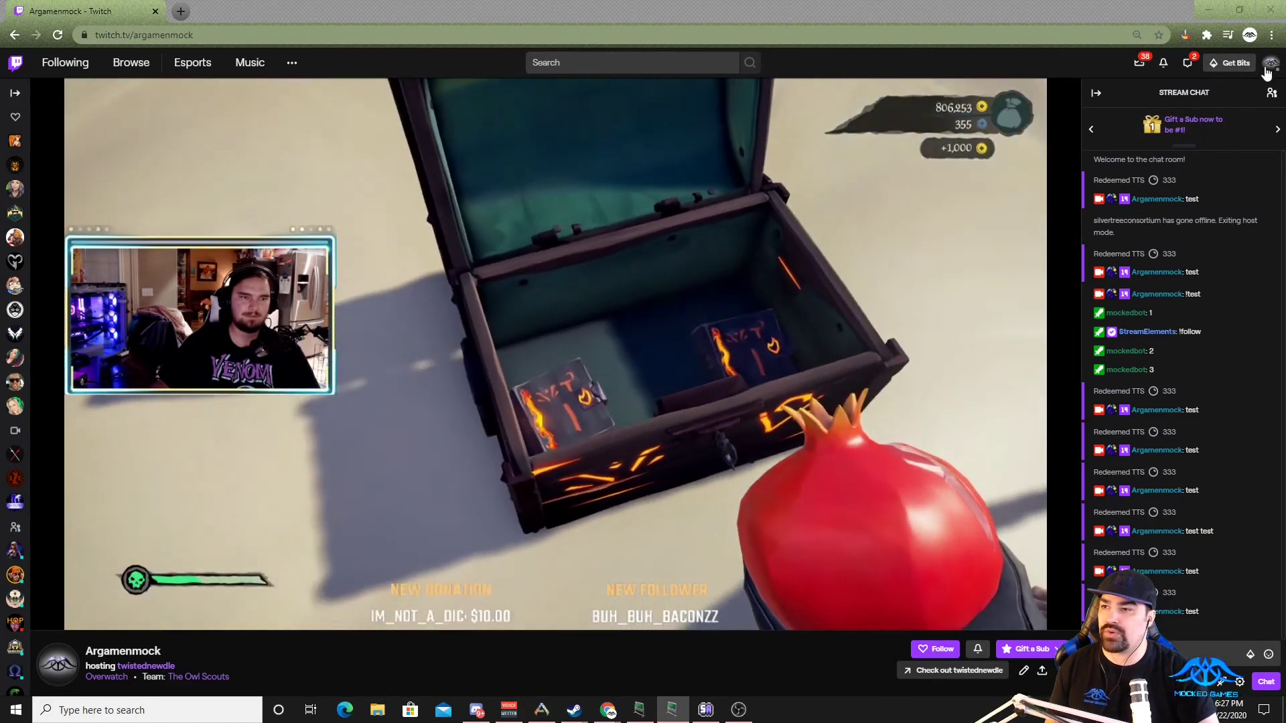
Step: Go from the Twitch channel page to the Creator Dashboard and expand its Community pages
left_click(1270, 63)
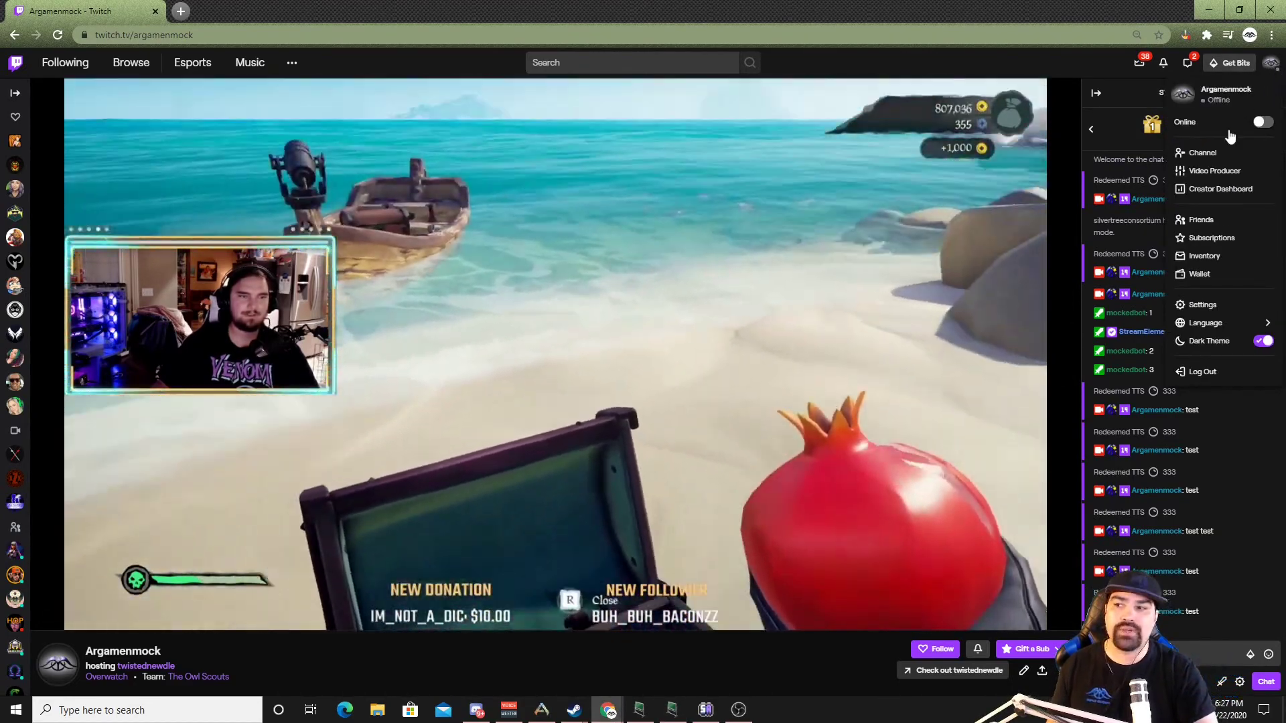
left_click(1222, 189)
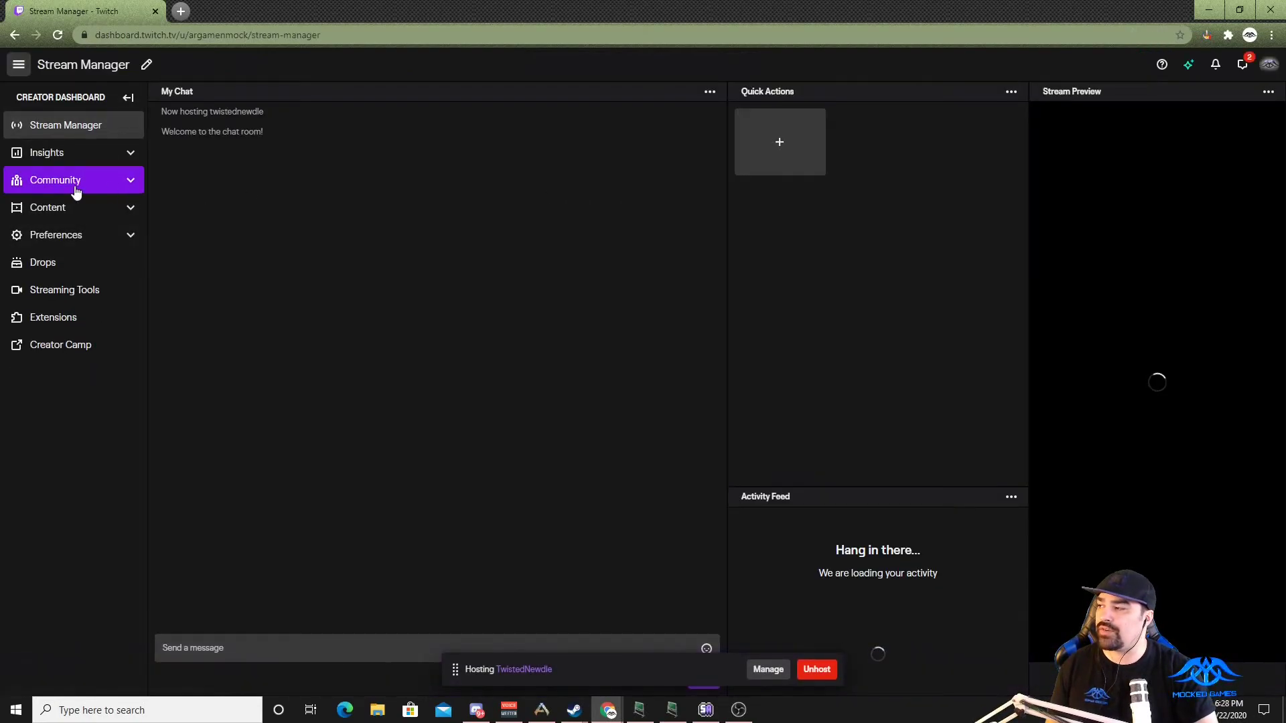
left_click(55, 179)
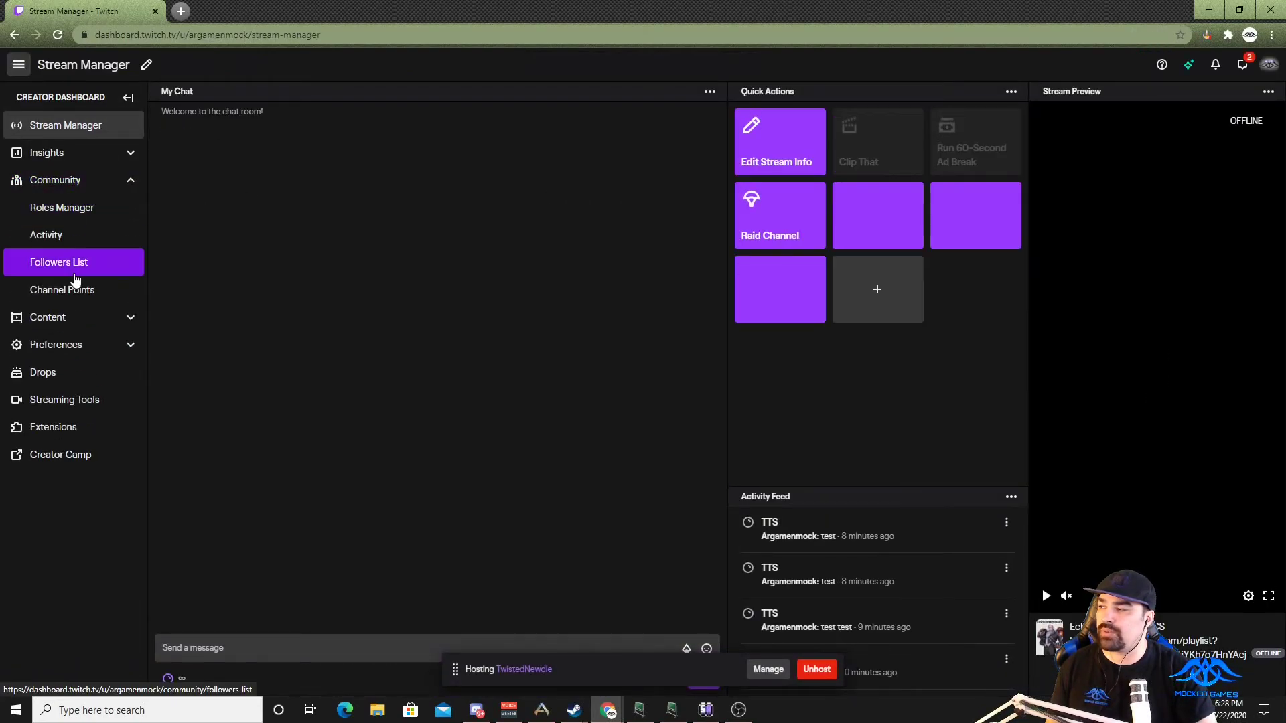
Step: Open the Channel Points custom rewards list and locate the TTS reward costing 333
left_click(63, 289)
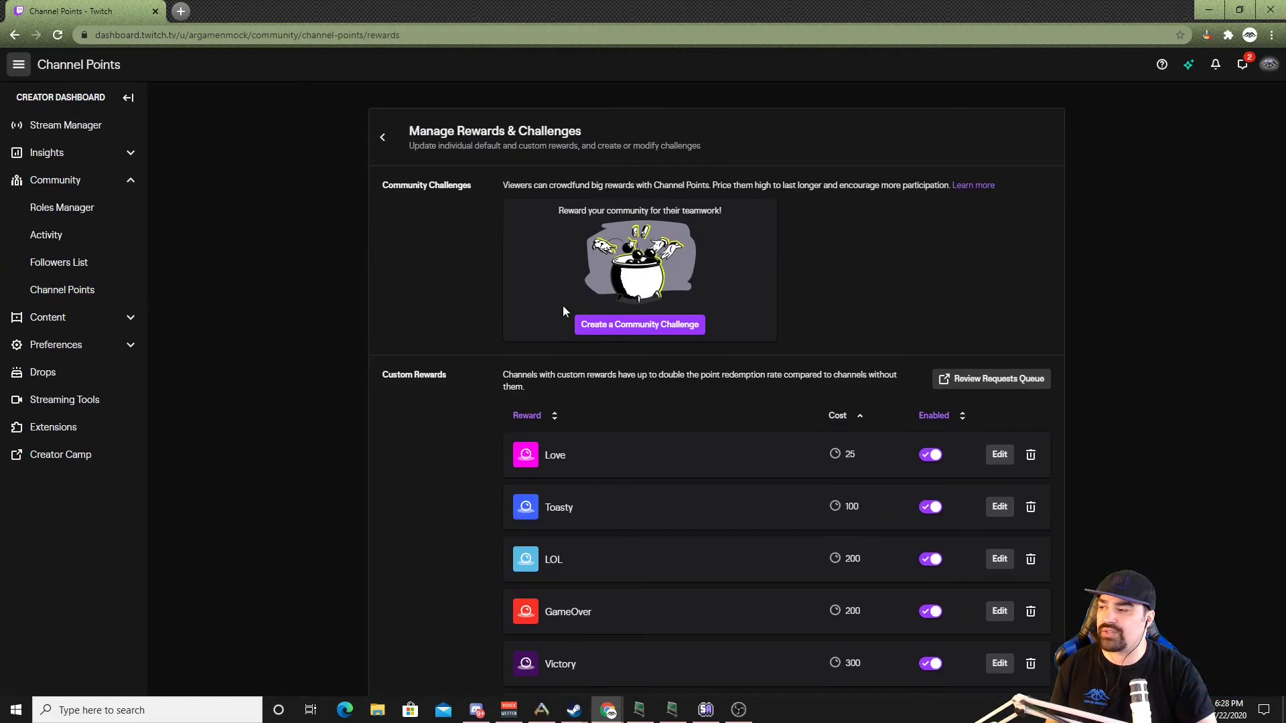
scroll("down", 3)
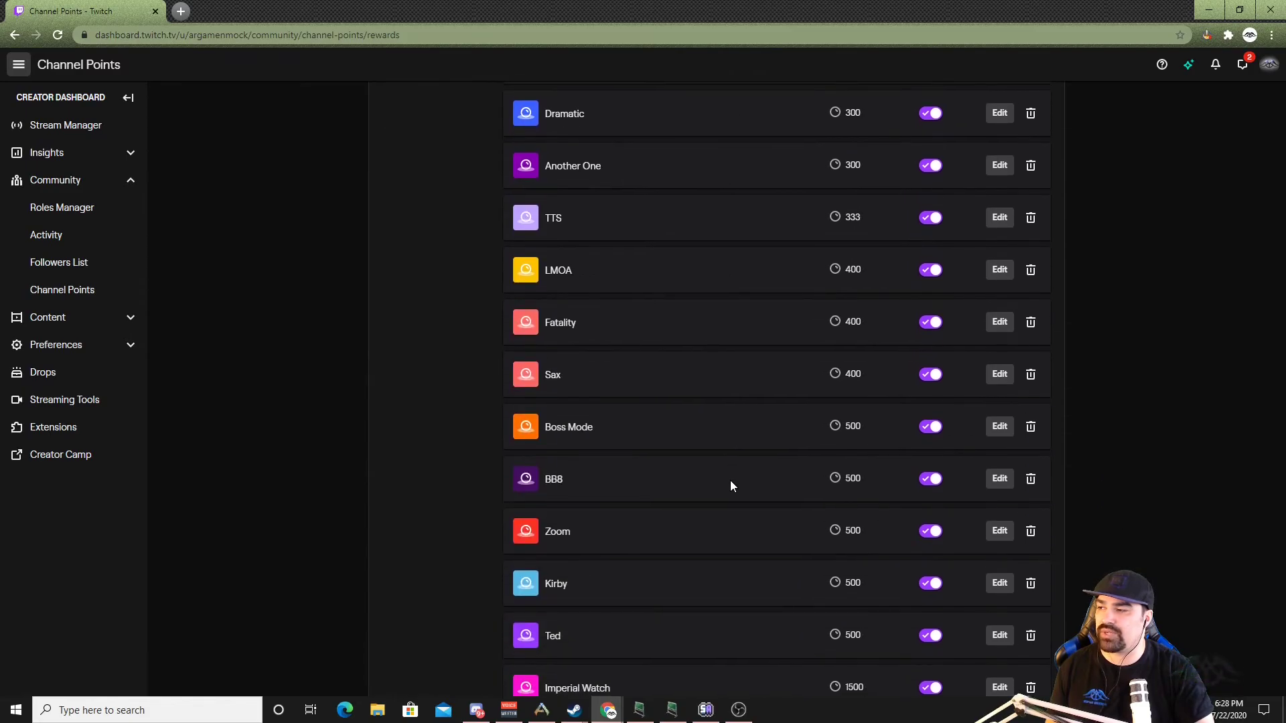
scroll("up", 3)
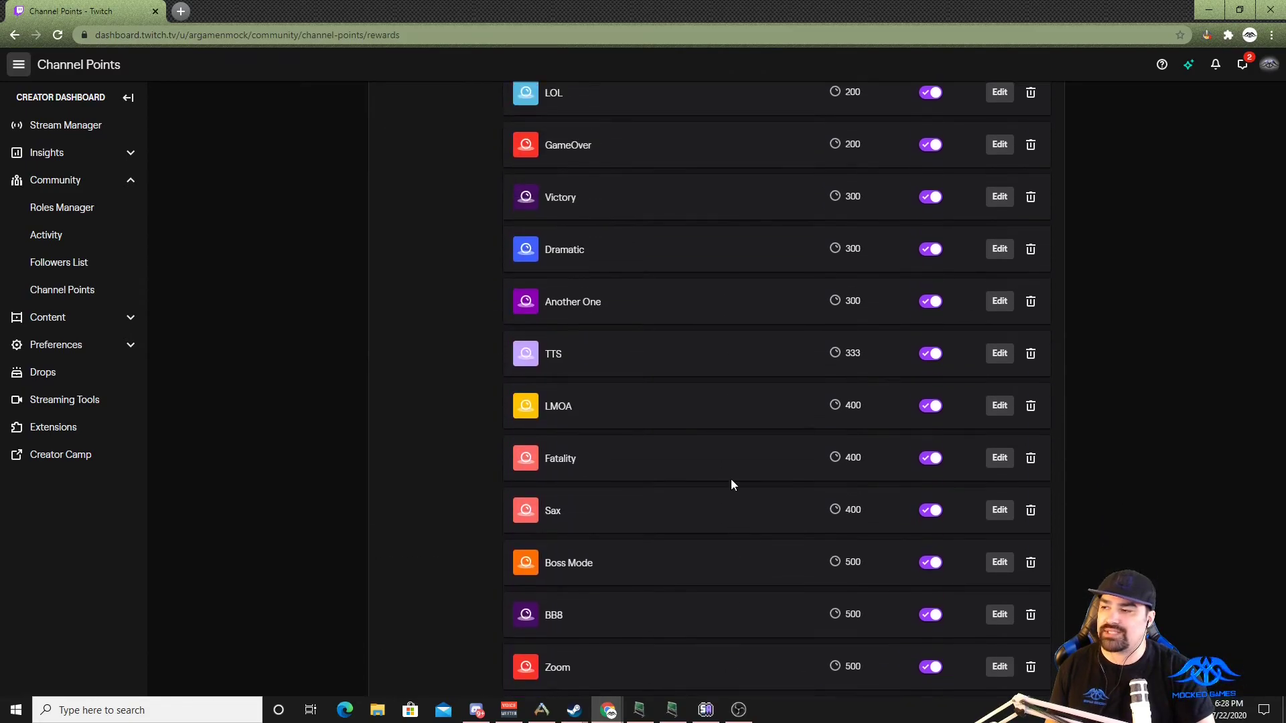
scroll("up", 3)
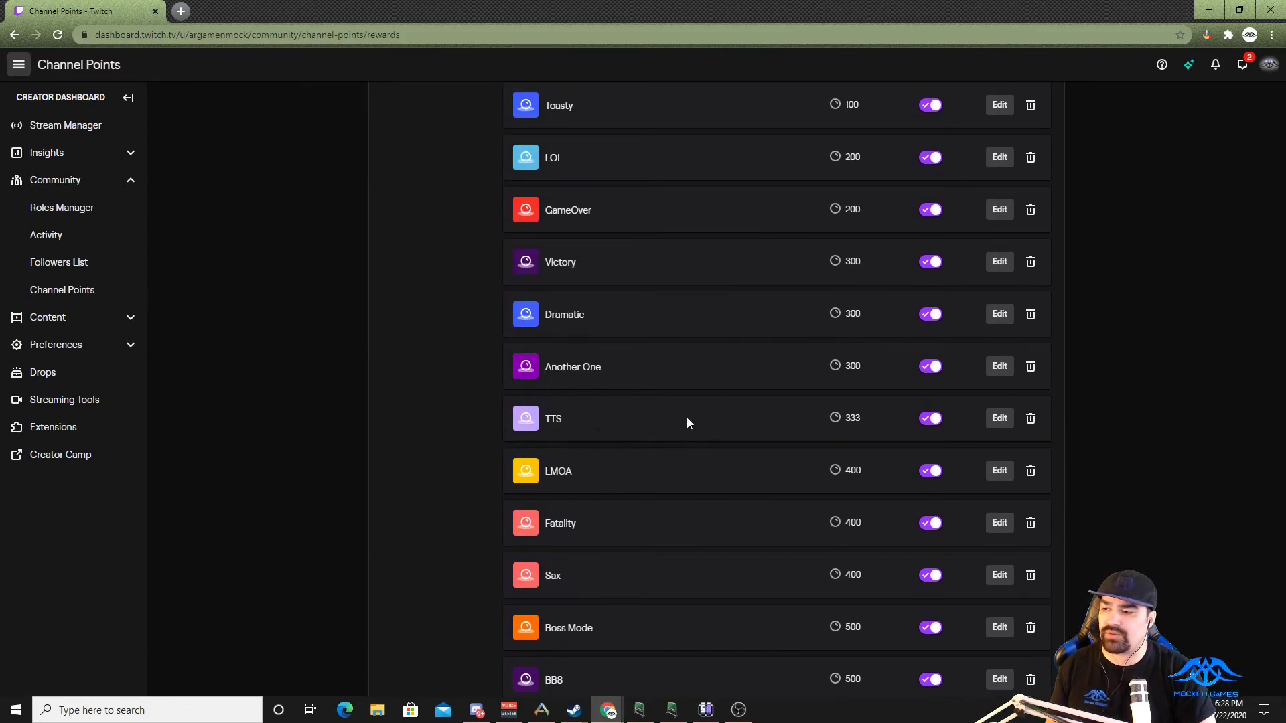
Step: Bring up the TTS reward's edit form showing required viewer text and 333 cost
left_click(998, 417)
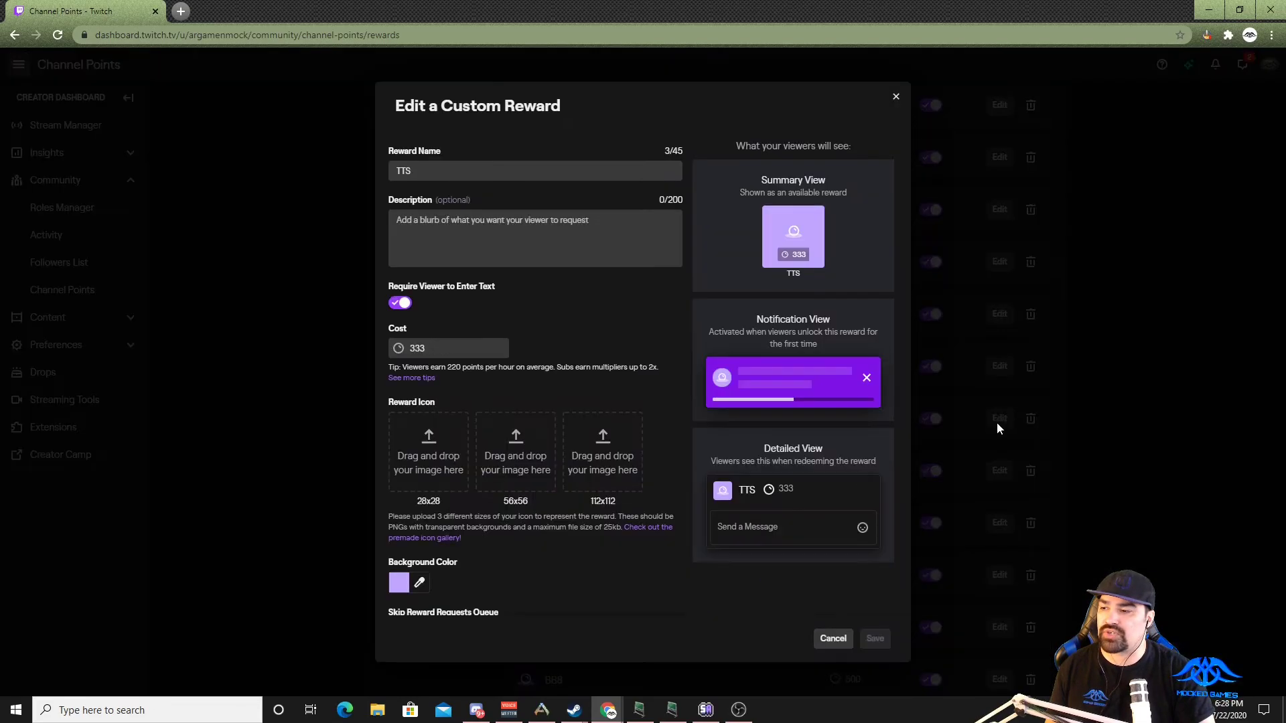
mouse_move(294, 332)
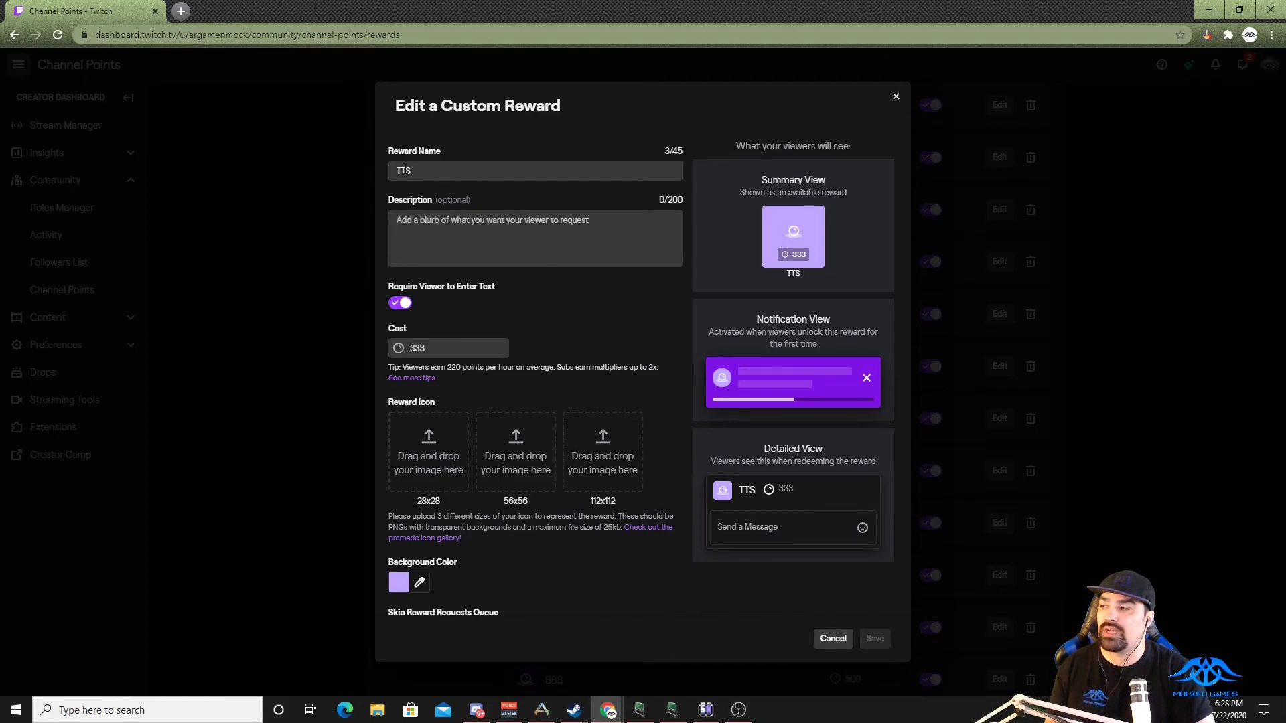
mouse_move(541, 351)
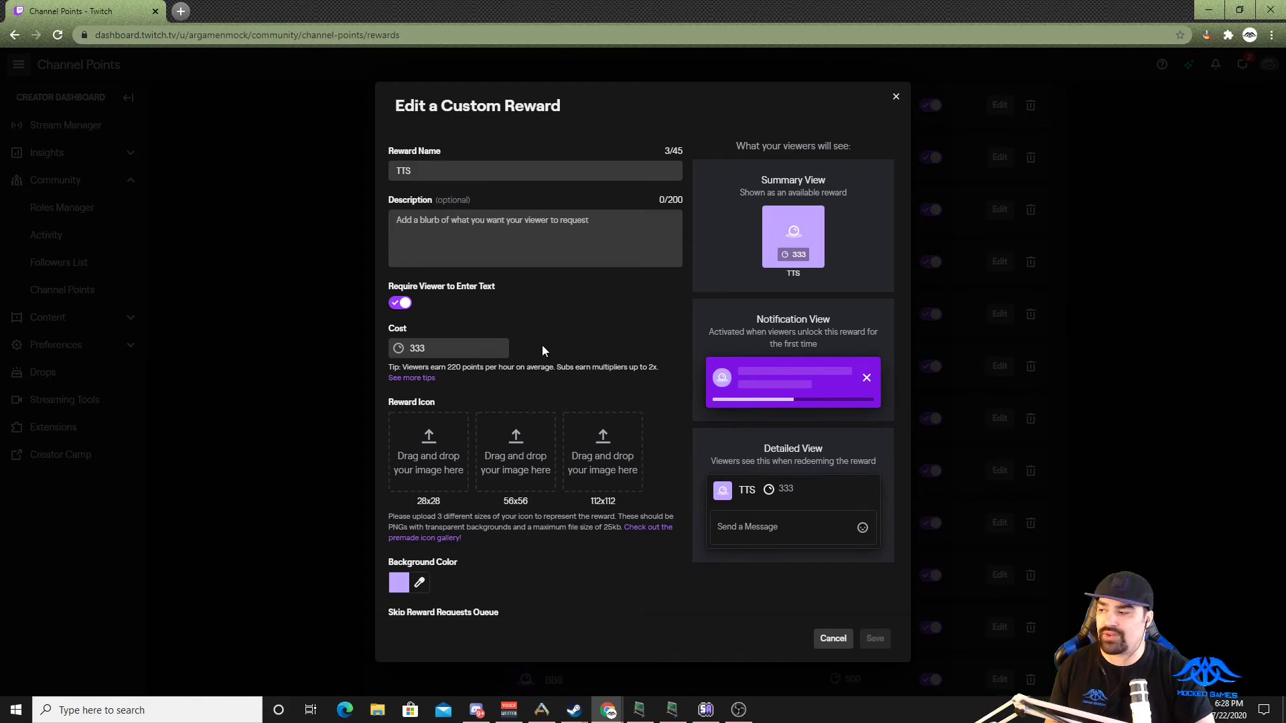
mouse_move(563, 436)
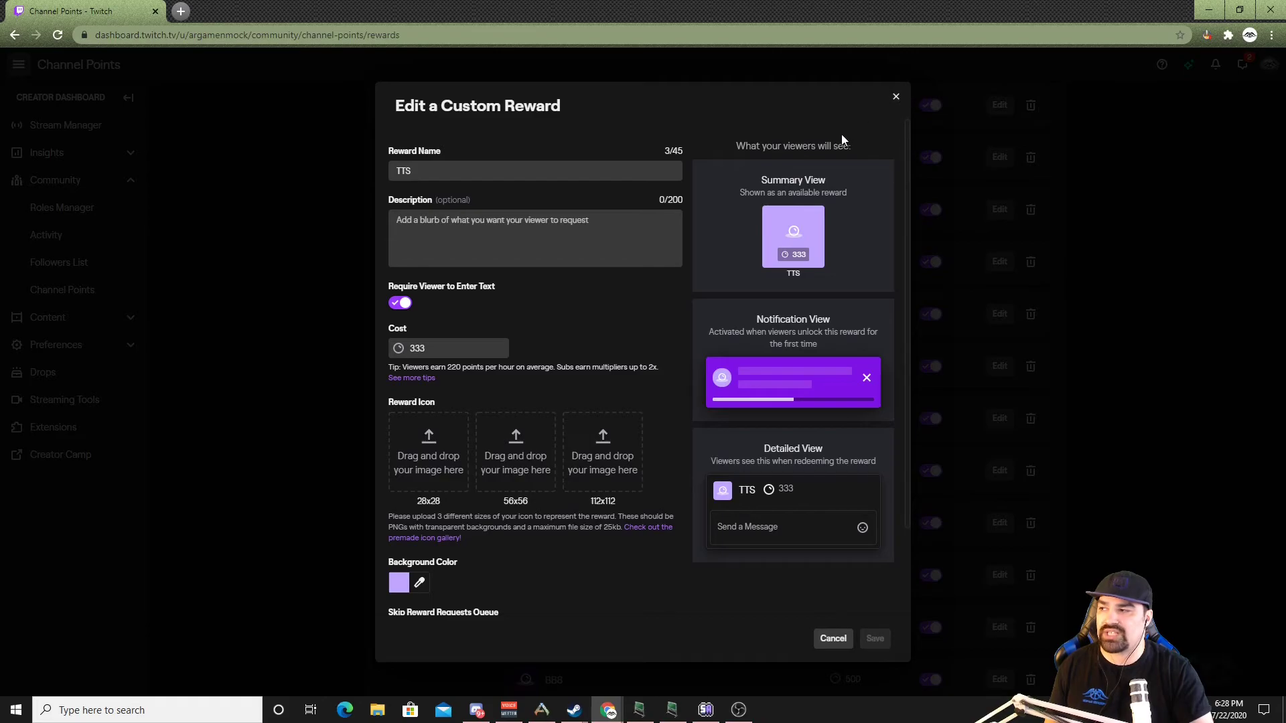
Step: Cancel the TTS reward edit unchanged and scroll back through the full rewards list
left_click(831, 637)
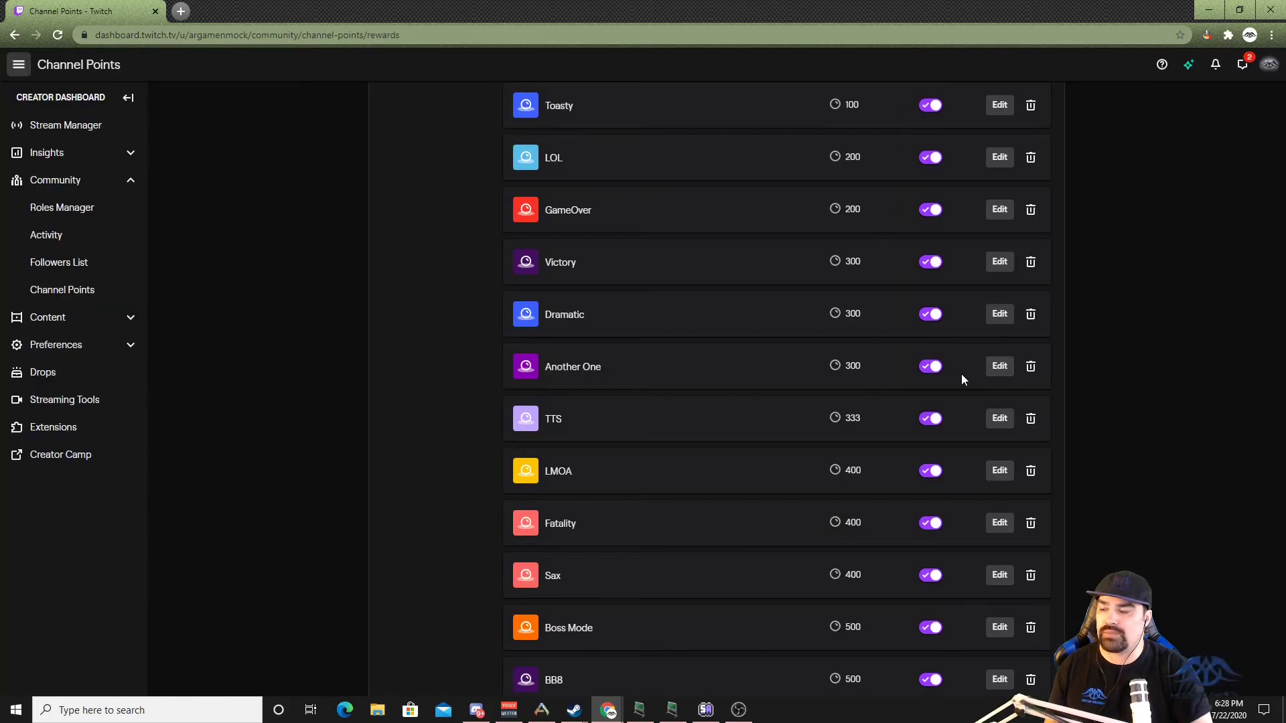
scroll("down", 3)
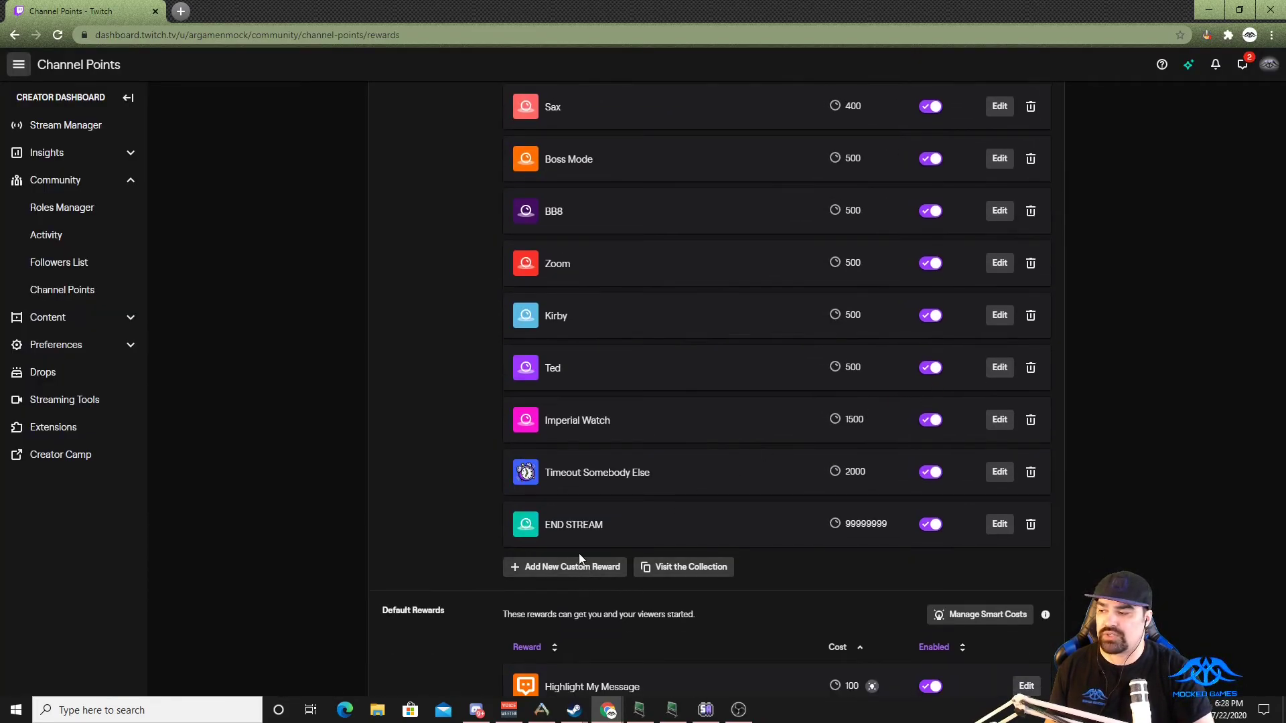
mouse_move(655, 559)
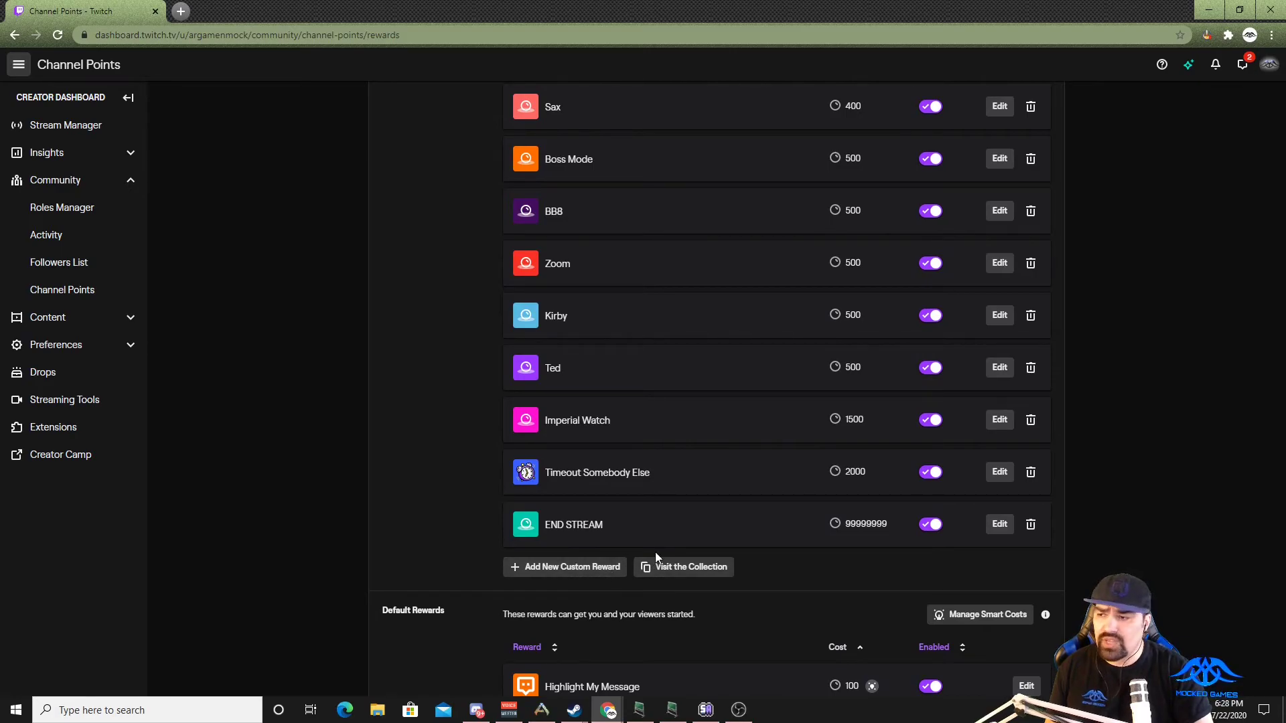
scroll("up", 3)
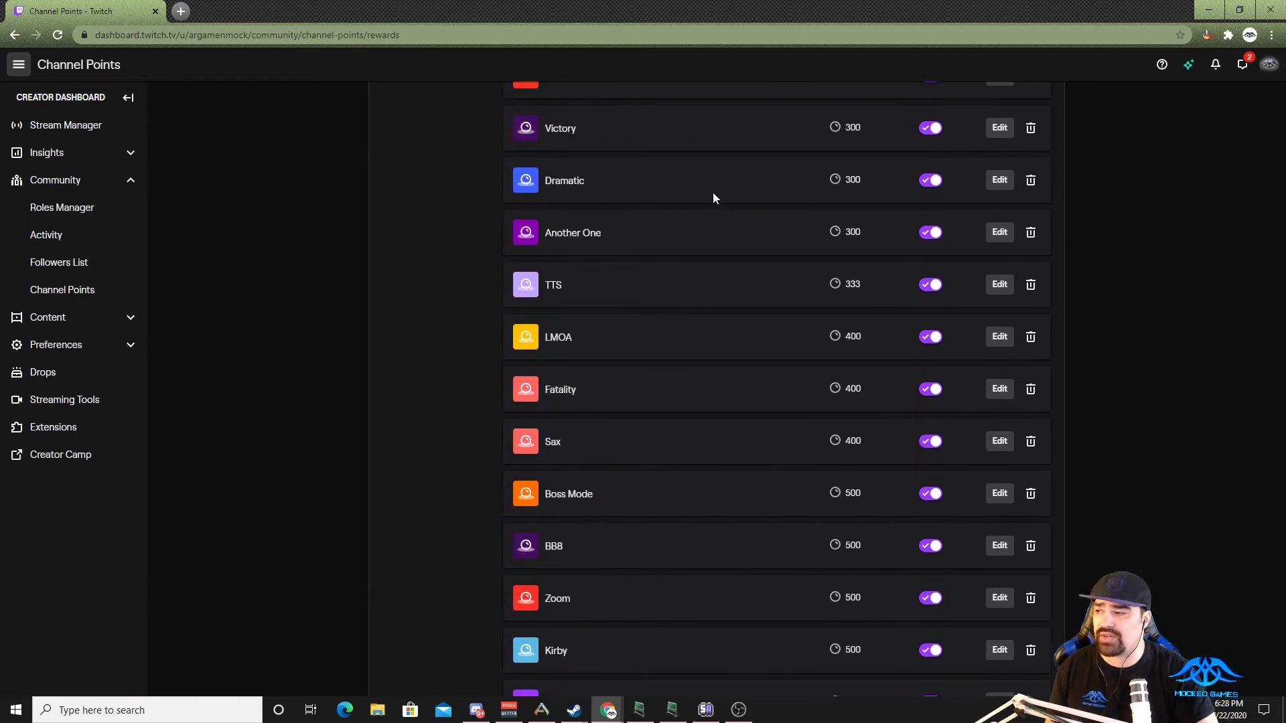
scroll("up", 3)
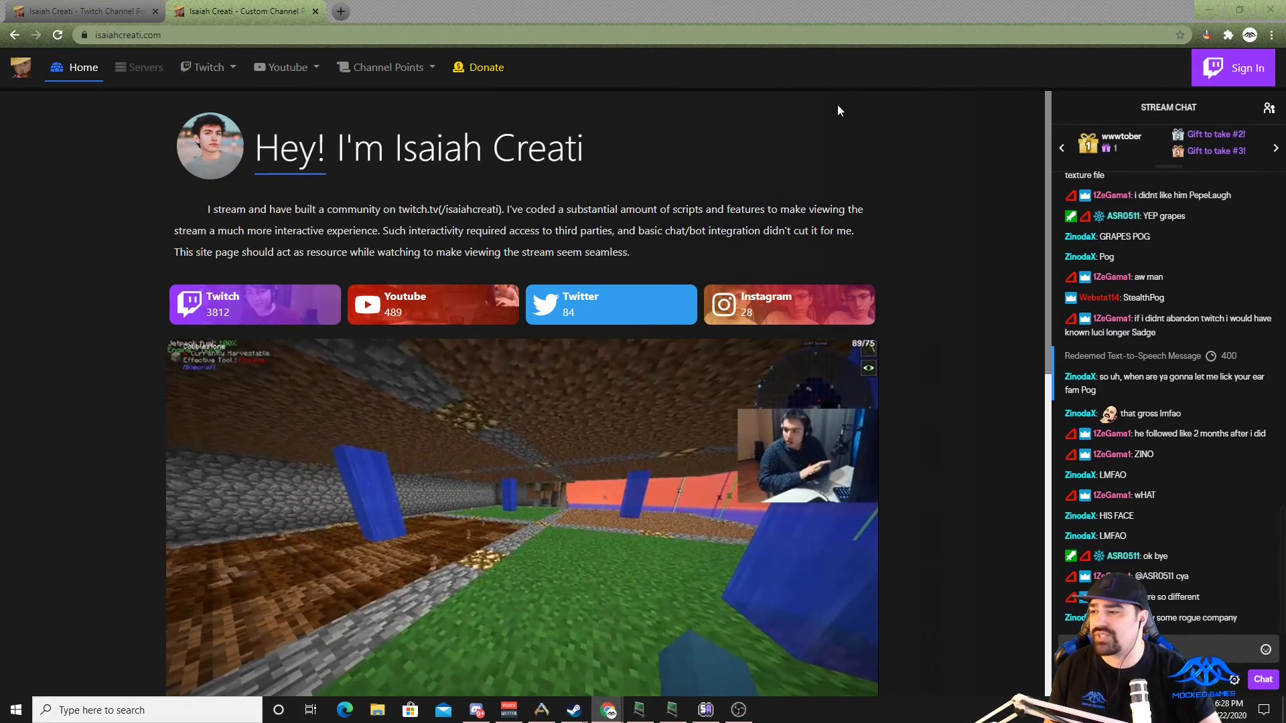
mouse_move(297, 327)
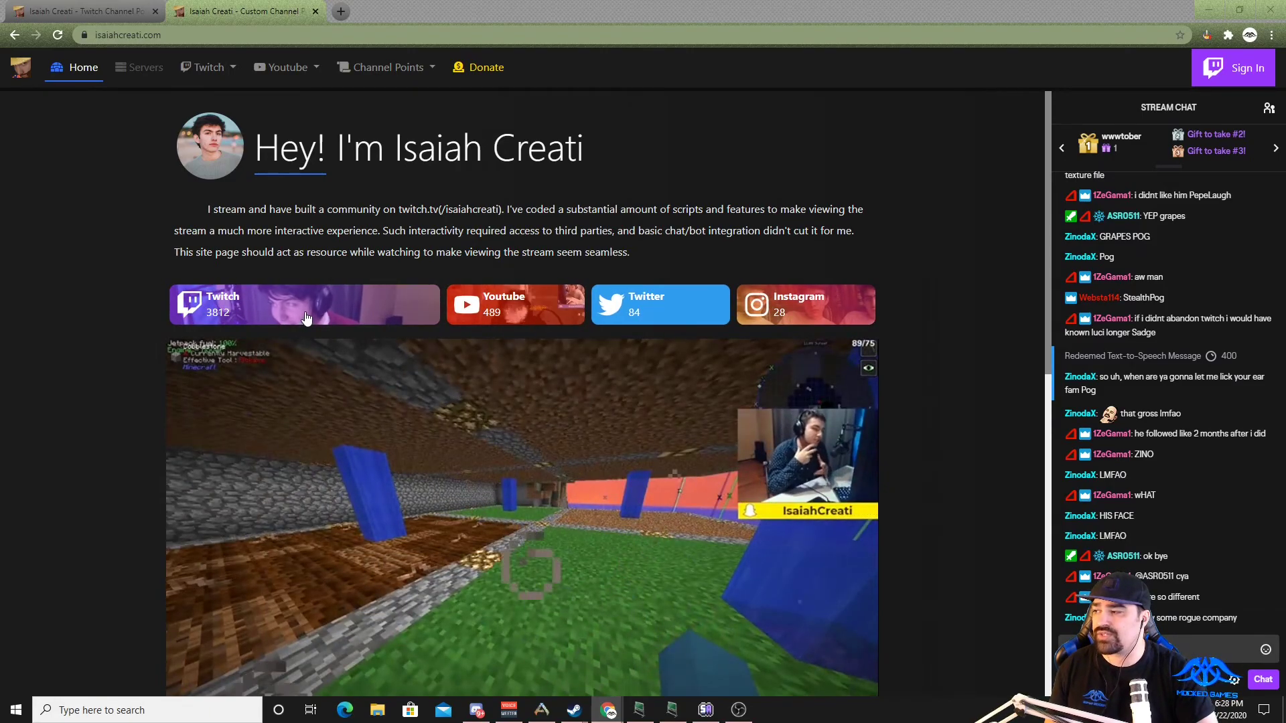
Step: Visit the creator's Twitch stream and YouTube channel, subscribe, then return to isaiahcreati.com
left_click(304, 304)
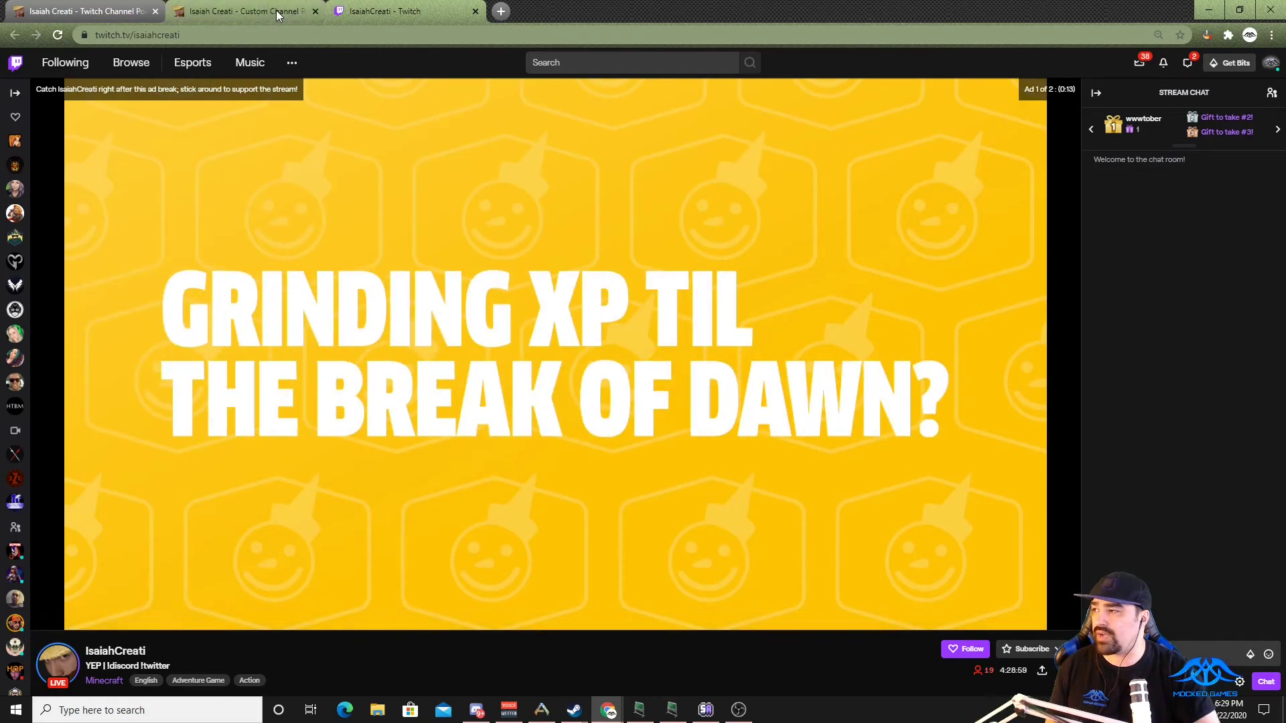
left_click(238, 11)
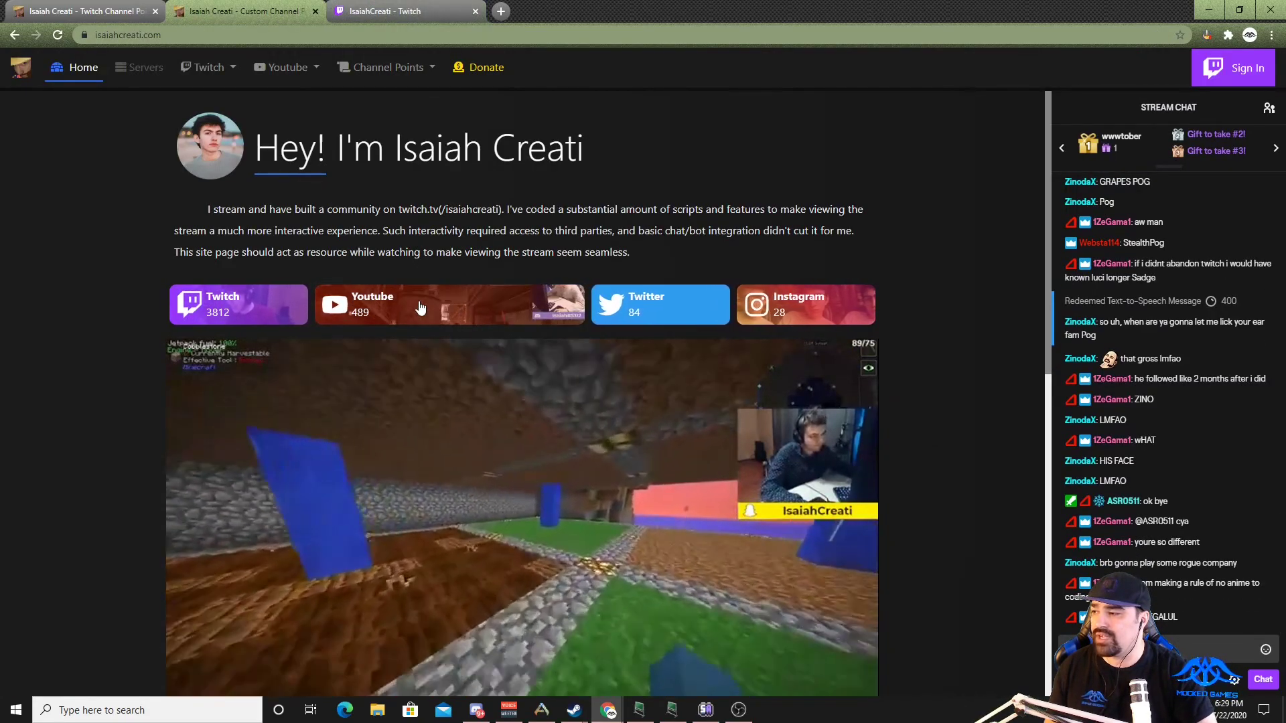
left_click(432, 304)
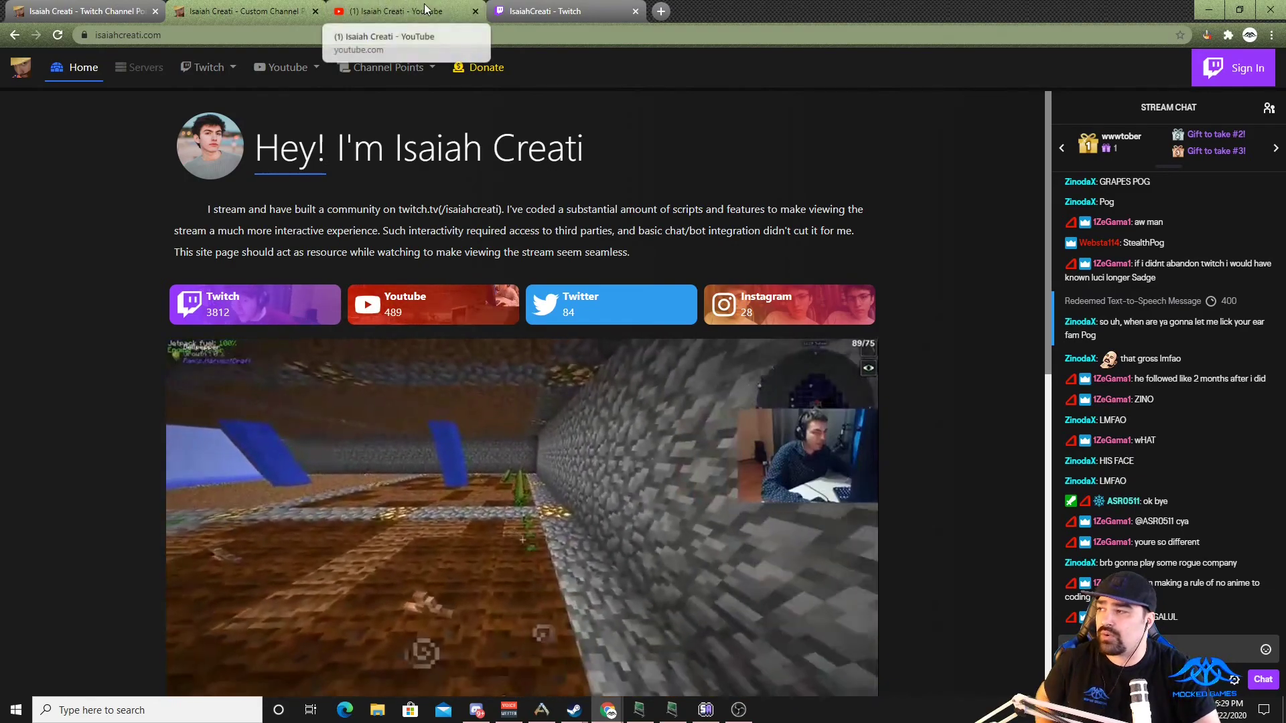
left_click(402, 11)
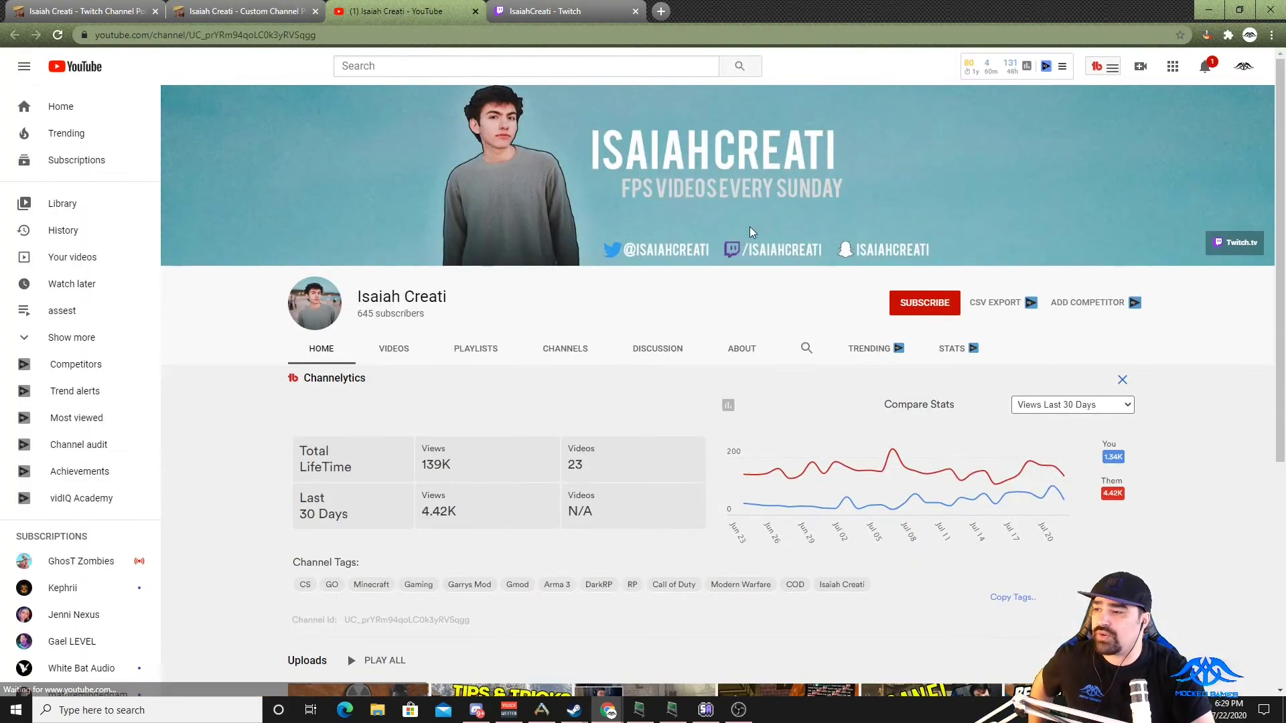
left_click(924, 303)
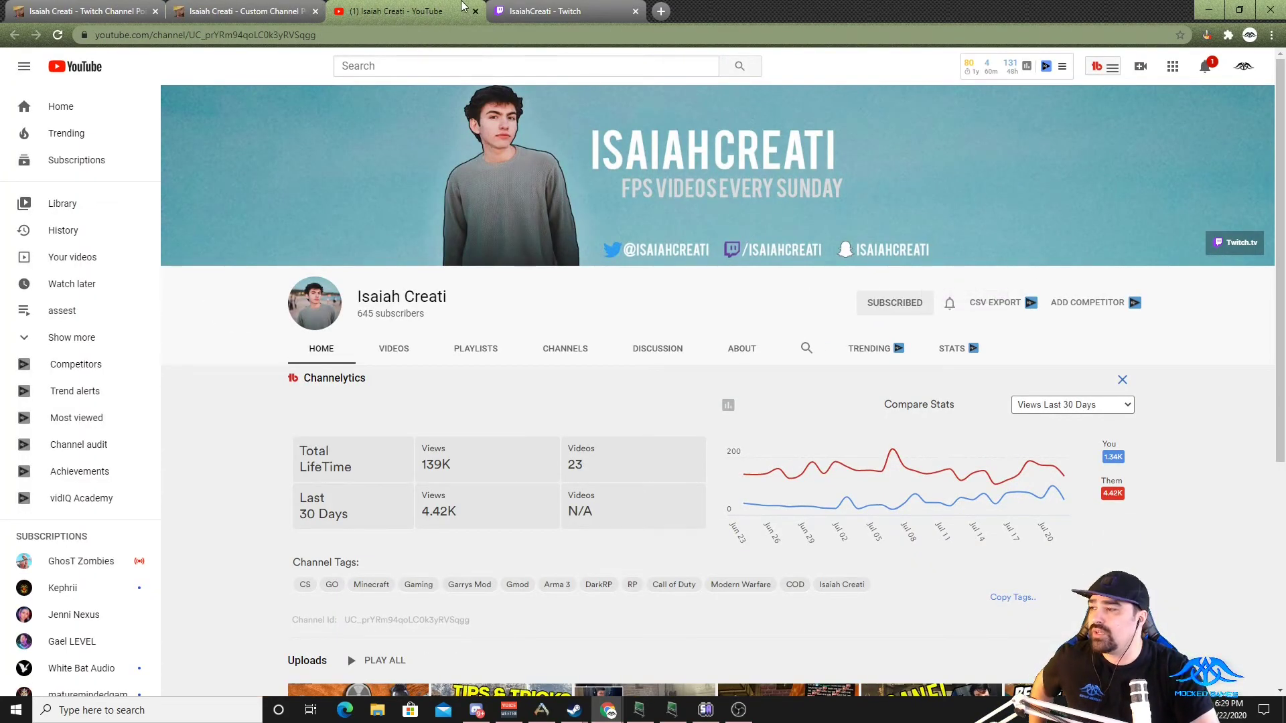
left_click(564, 11)
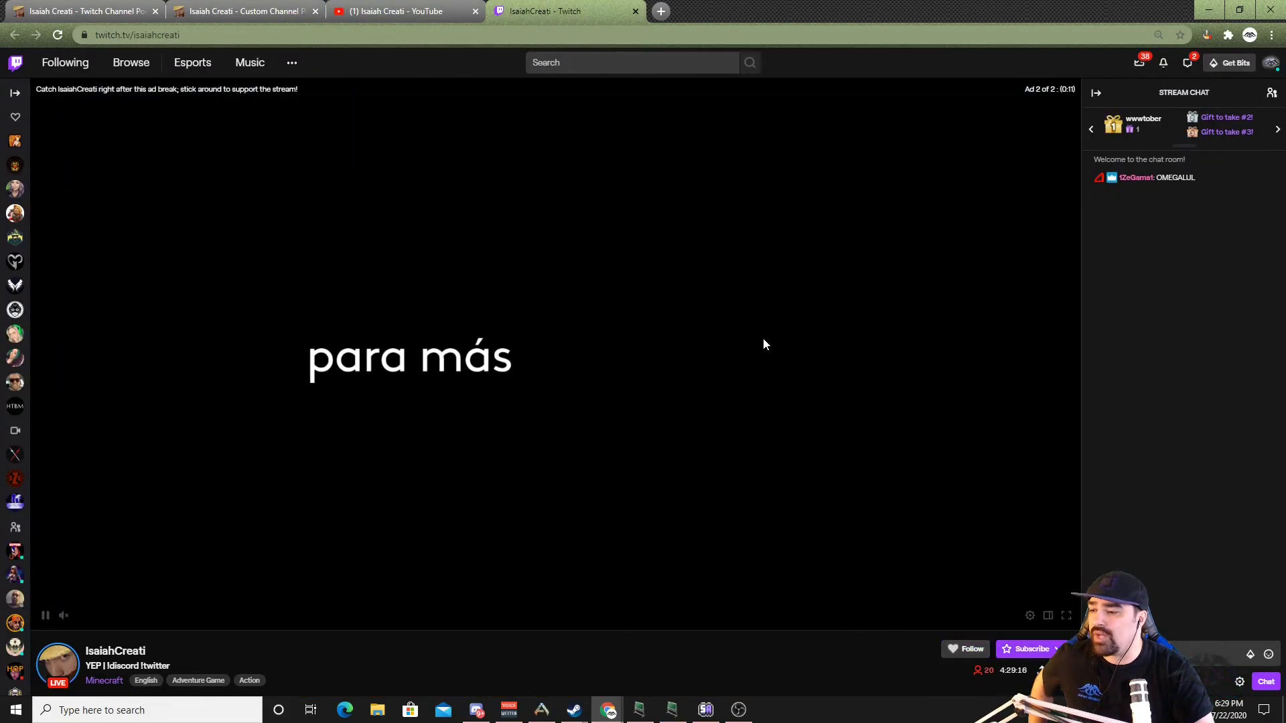
left_click(403, 11)
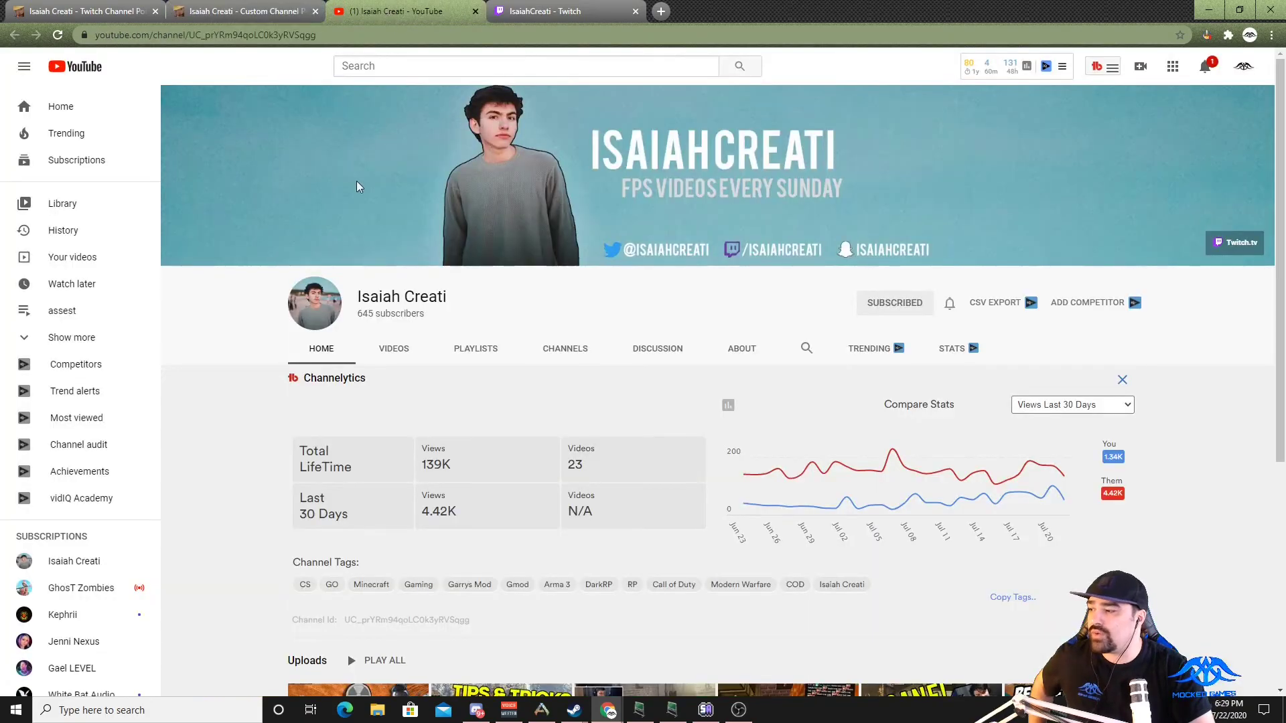
left_click(564, 11)
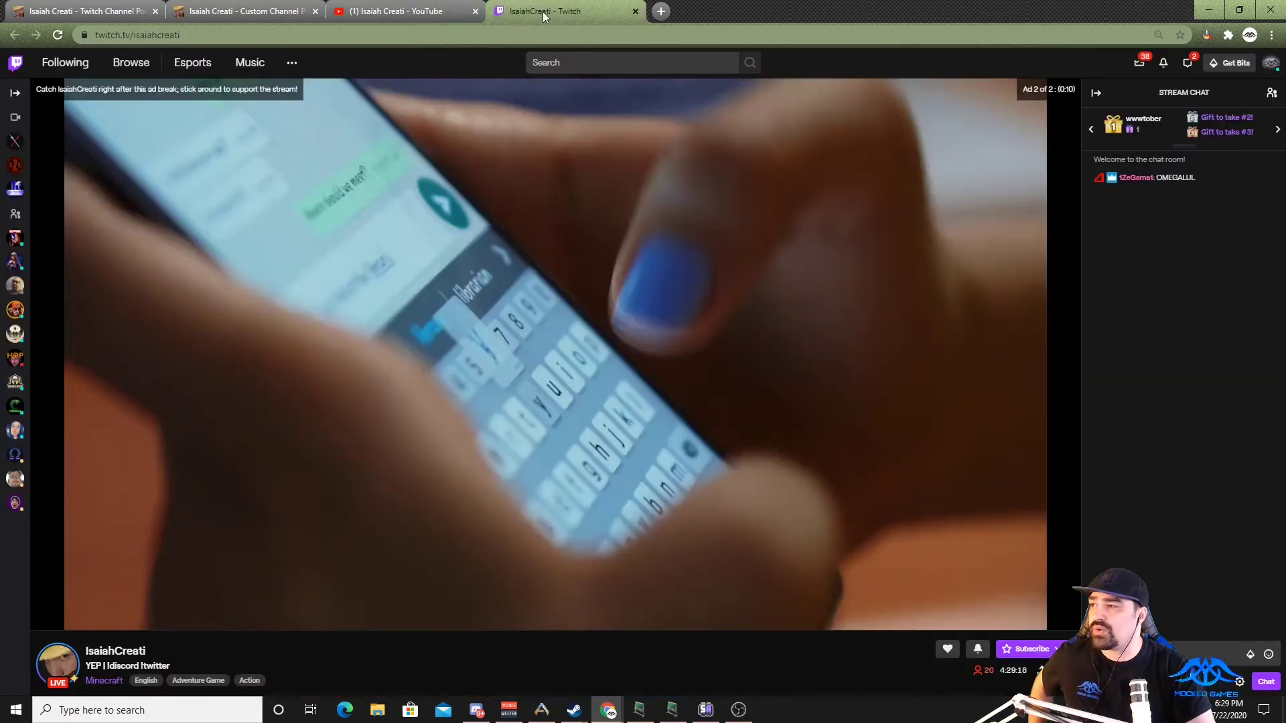
left_click(244, 11)
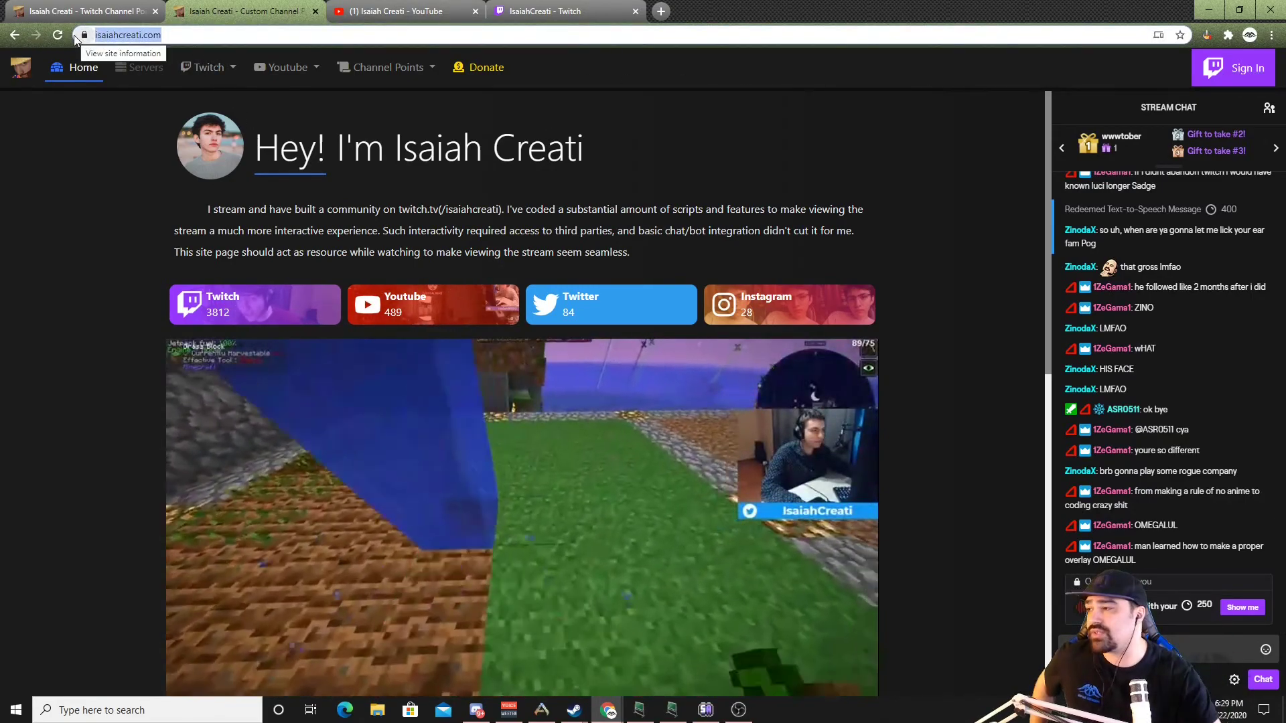
mouse_move(1232, 67)
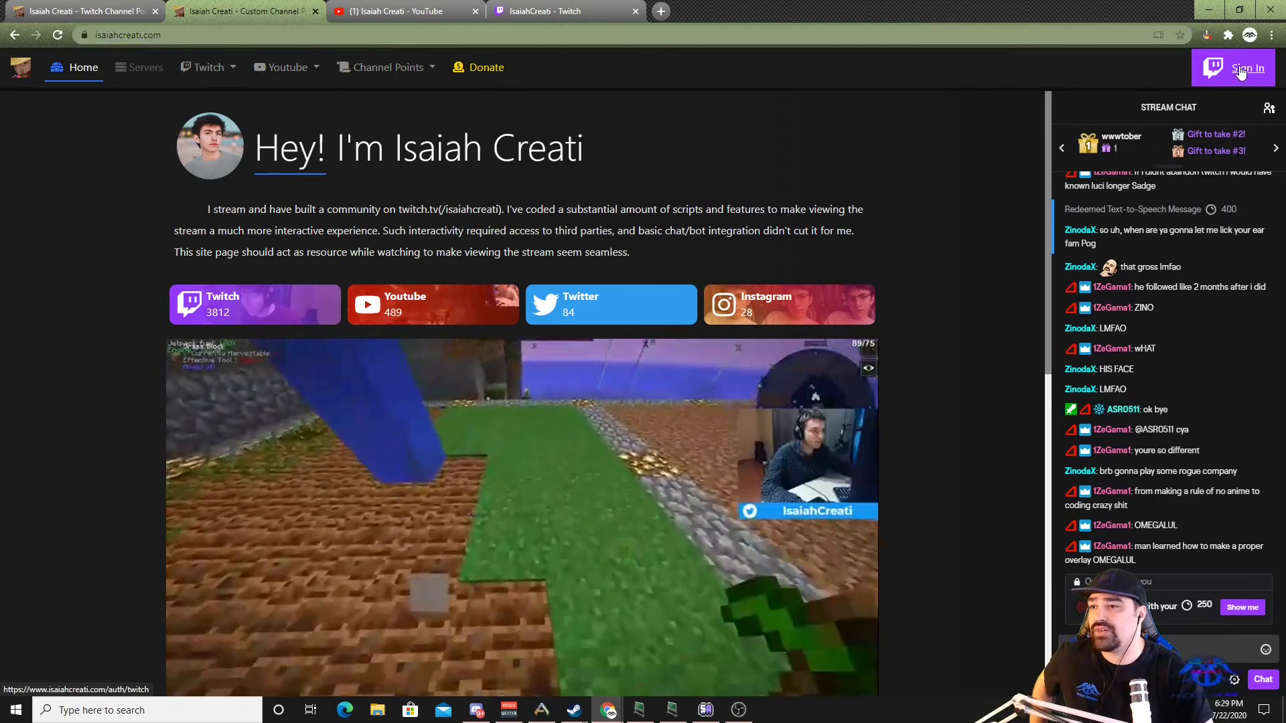
Step: Sign in to isaiahcreati.com with the Twitch account
left_click(1232, 68)
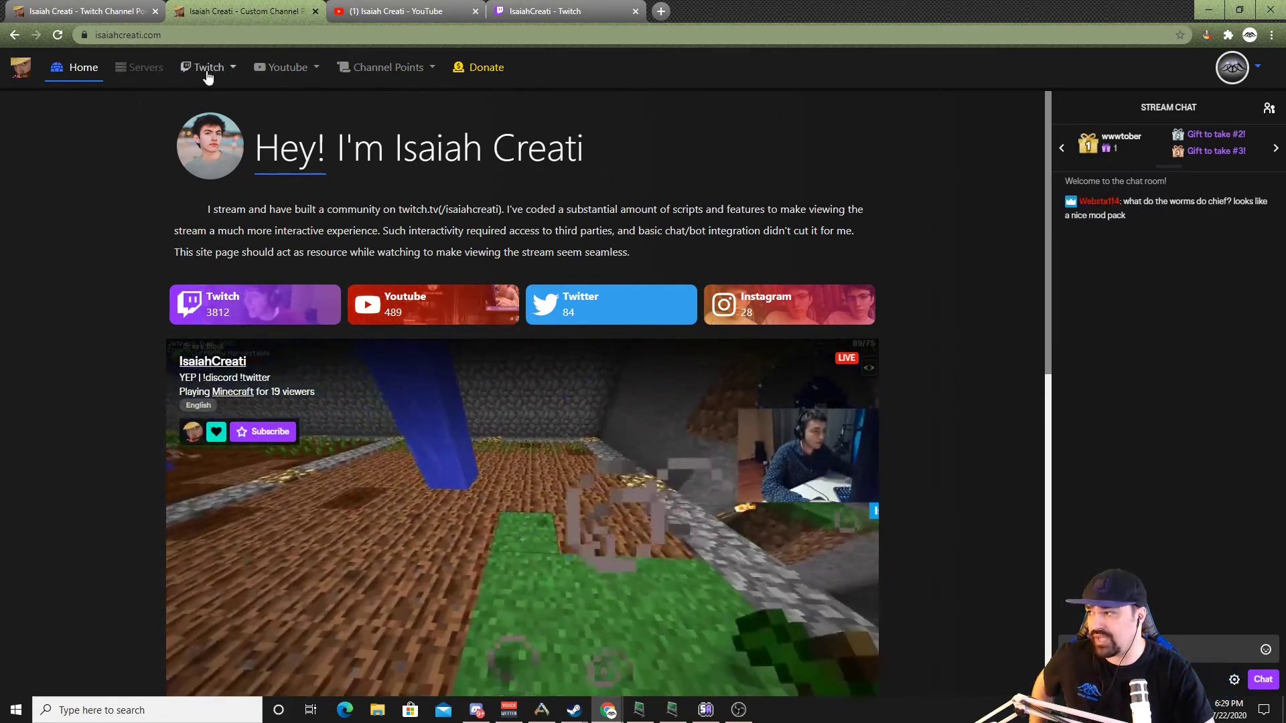
Step: Open the Custom Twitch Channel Points guide and review its Getting Started steps
left_click(383, 67)
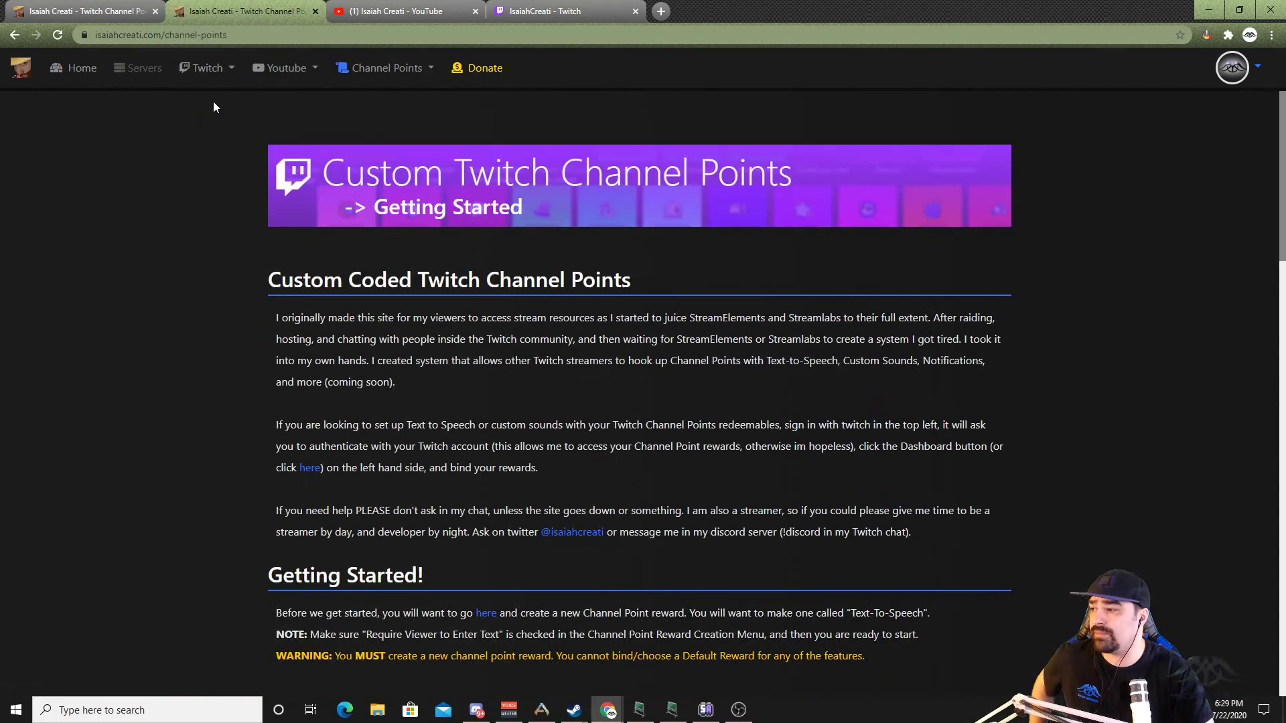
scroll("down", 3)
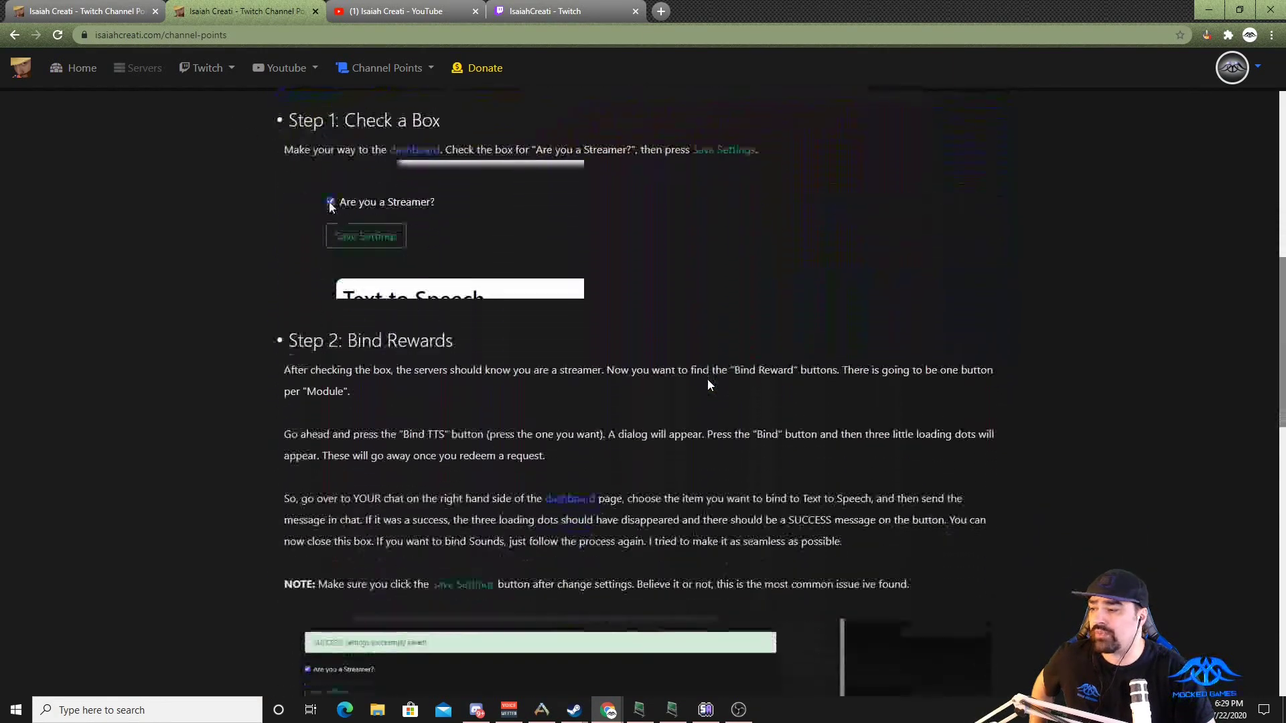
scroll("down", 3)
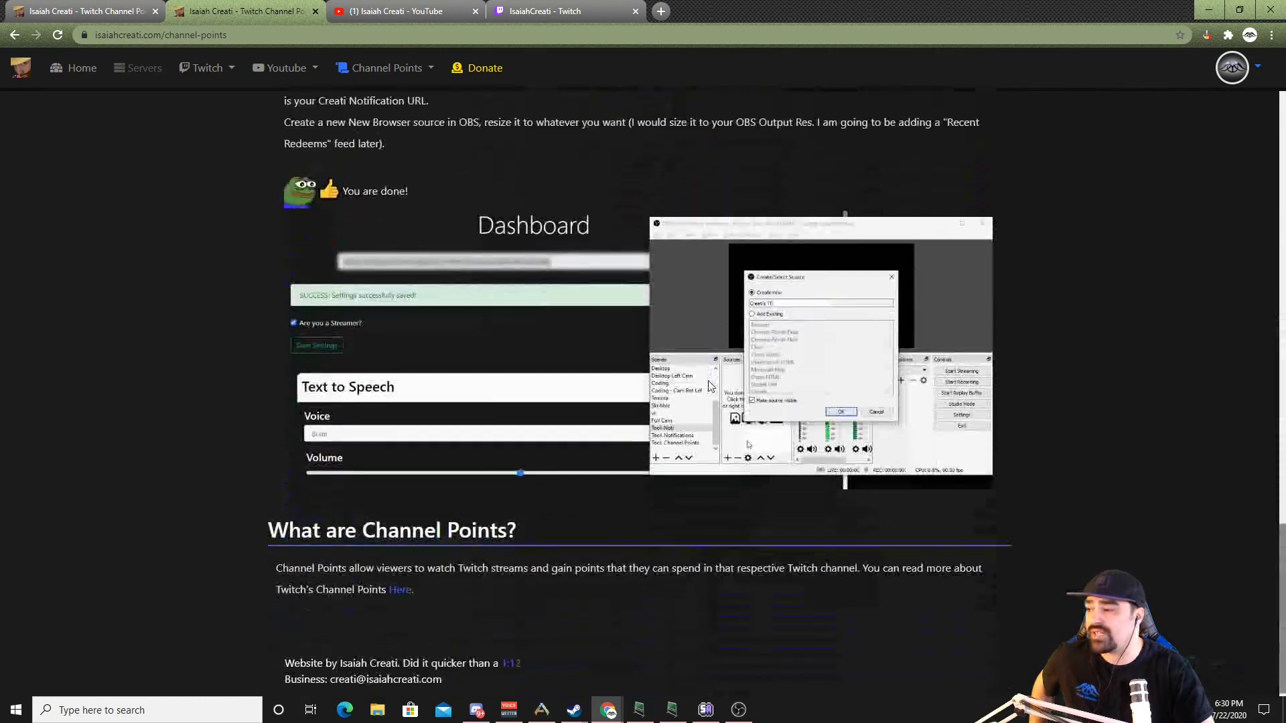
scroll("up", 3)
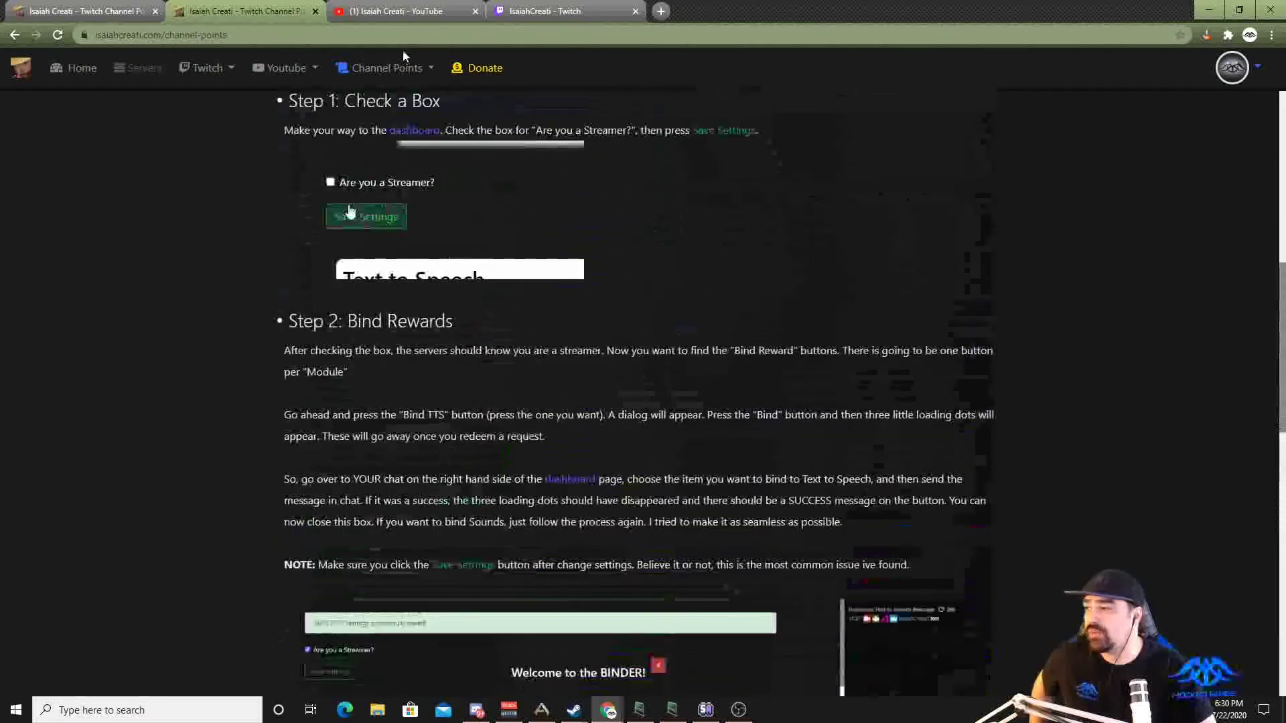
left_click(414, 129)
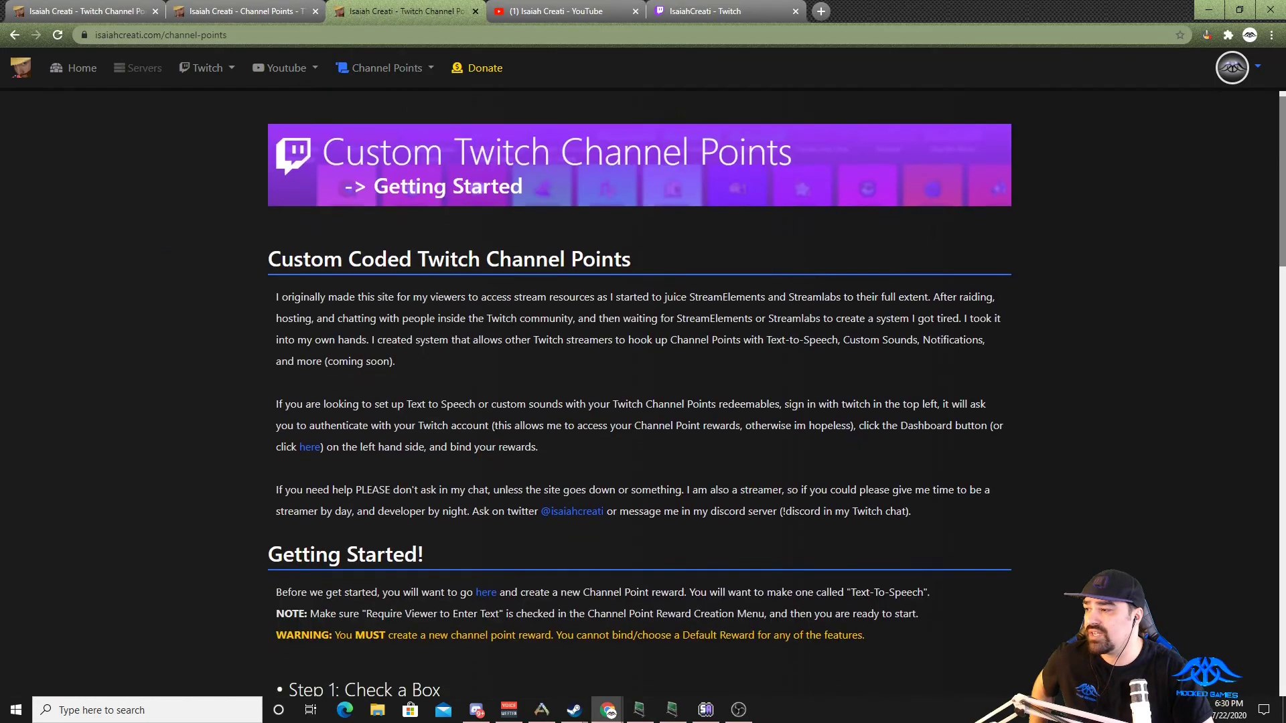
Step: Review the guide copy's setup steps again and bring up the signed-in account options
scroll("down", 3)
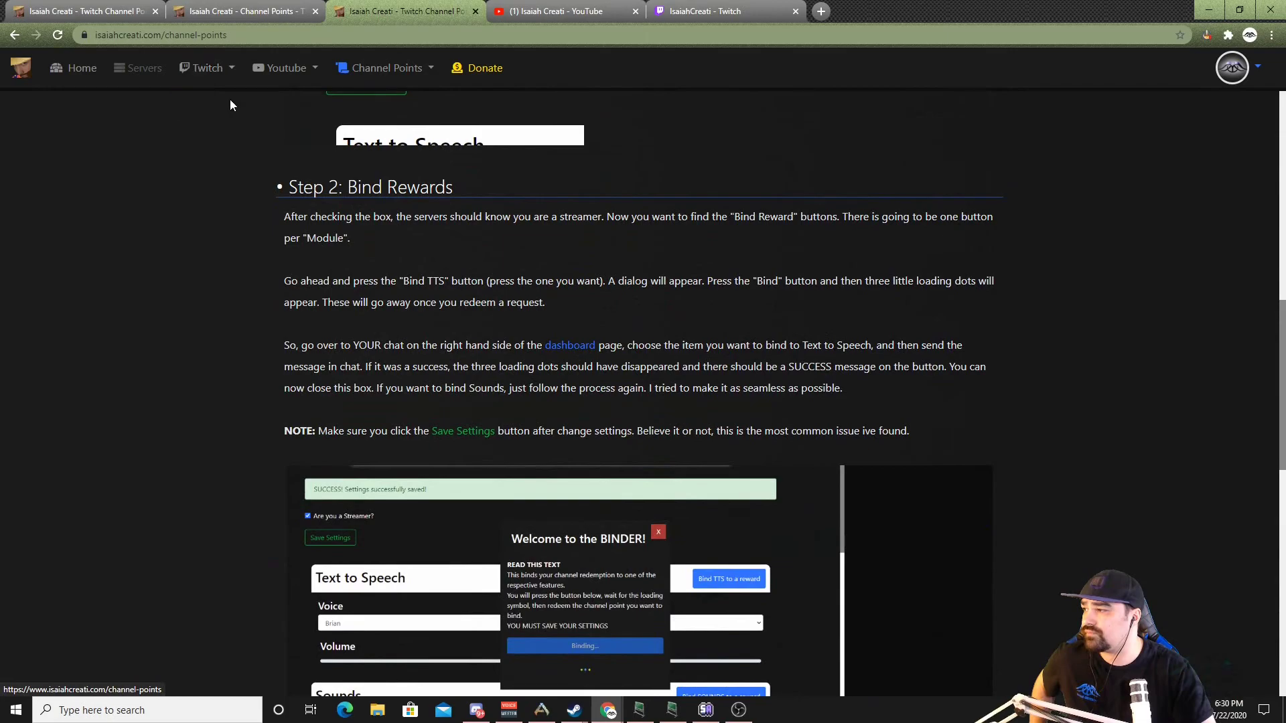
scroll("down", 3)
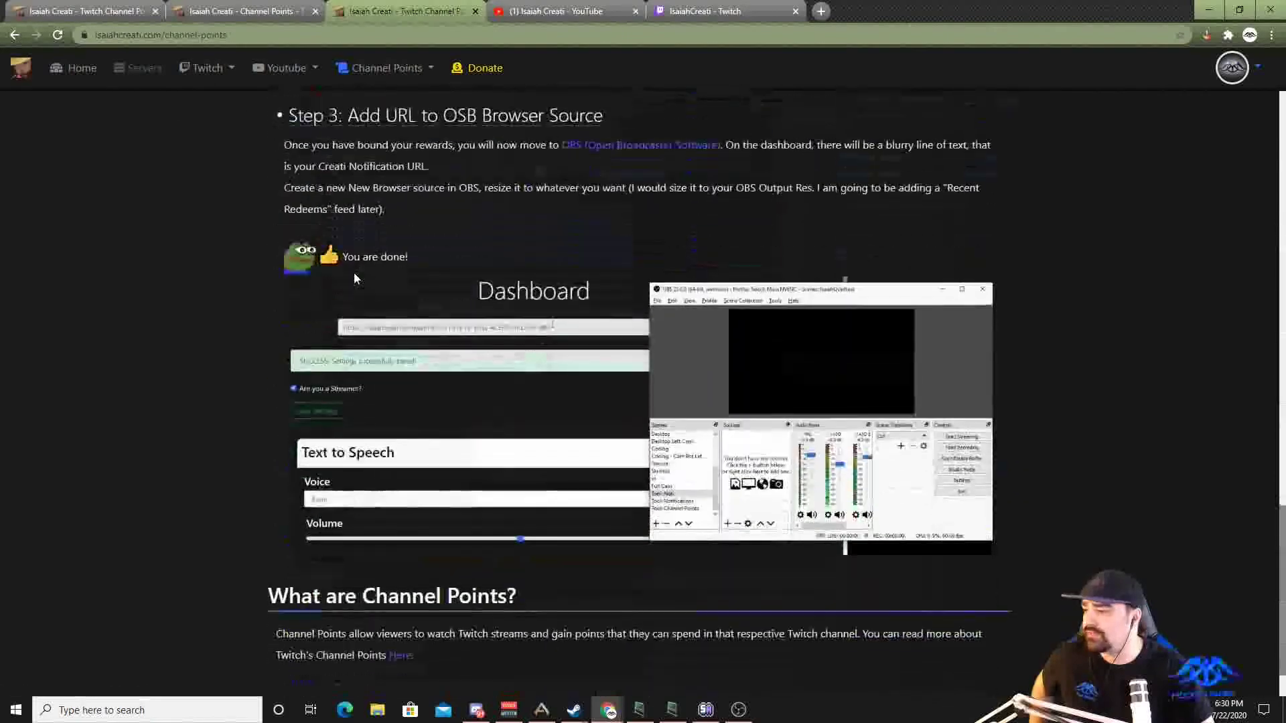
scroll("up", 3)
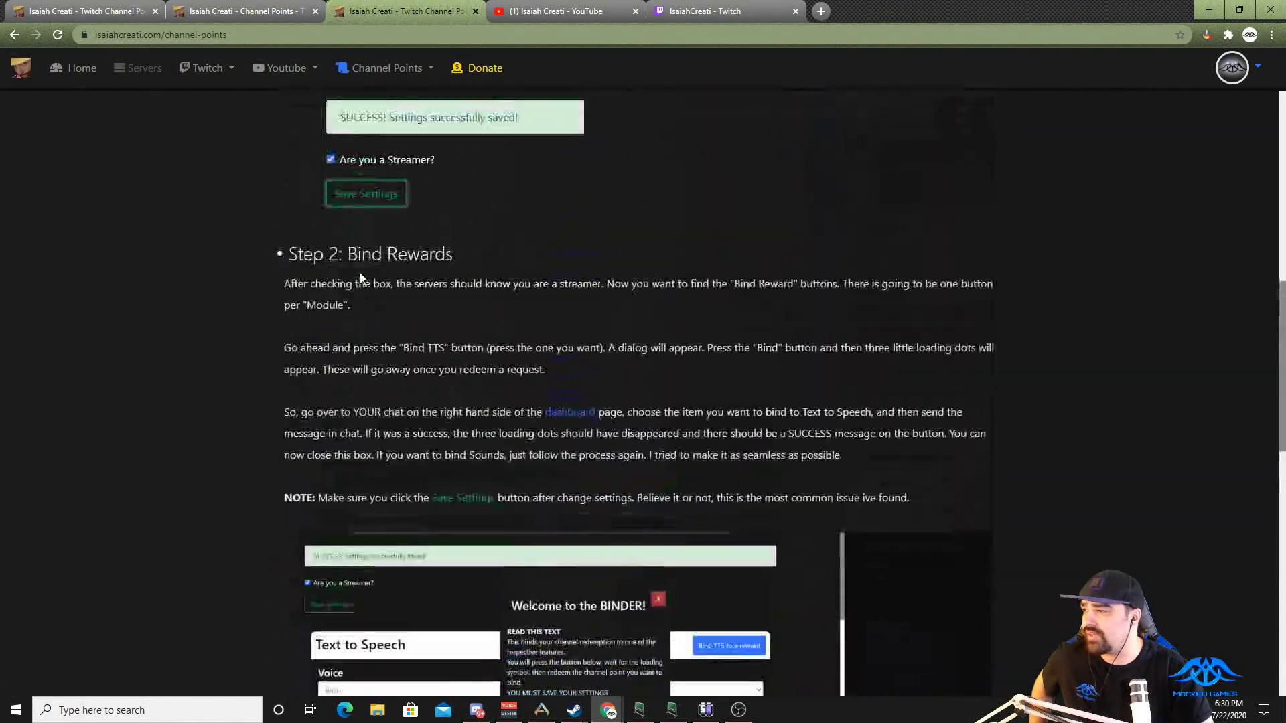
scroll("up", 3)
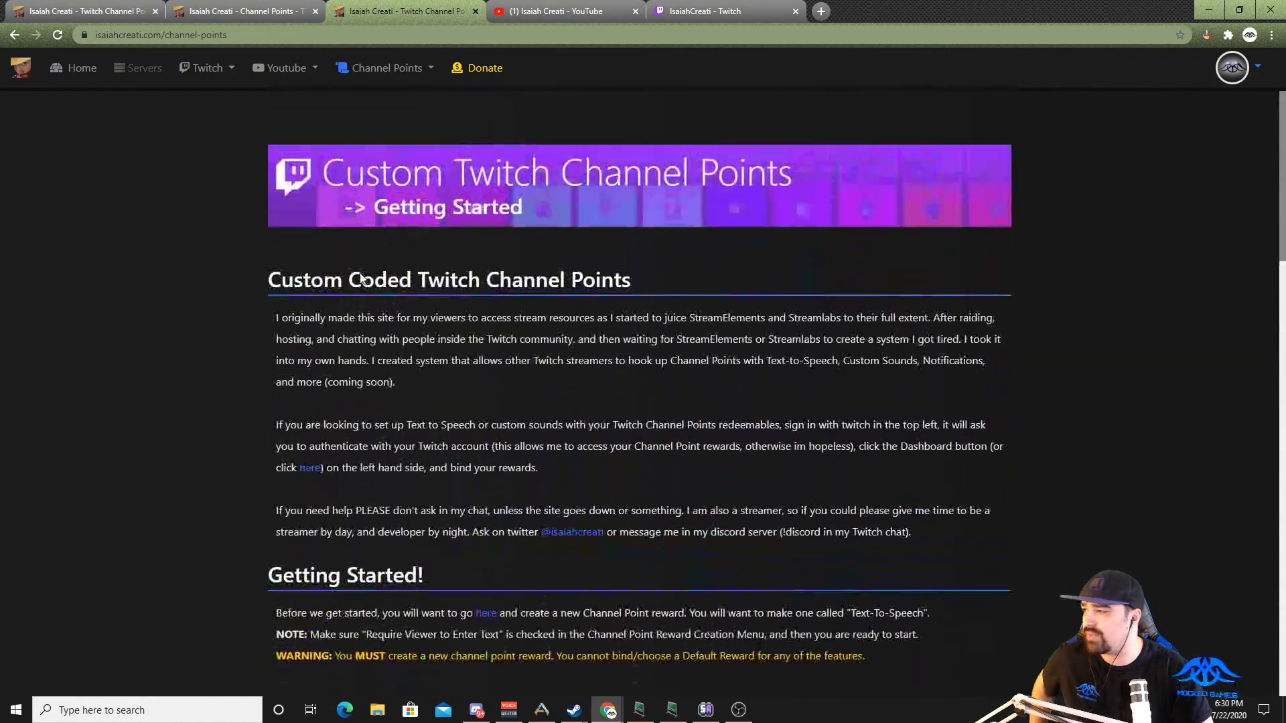
mouse_move(585, 401)
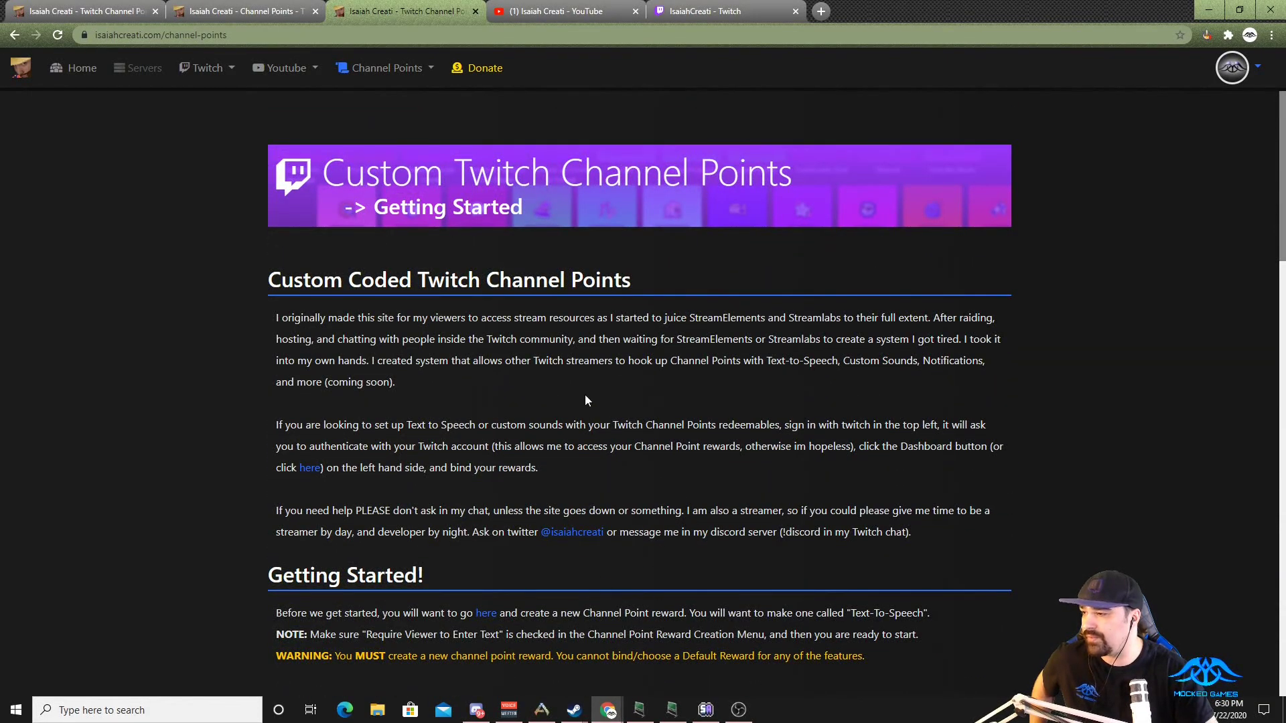
scroll("down", 3)
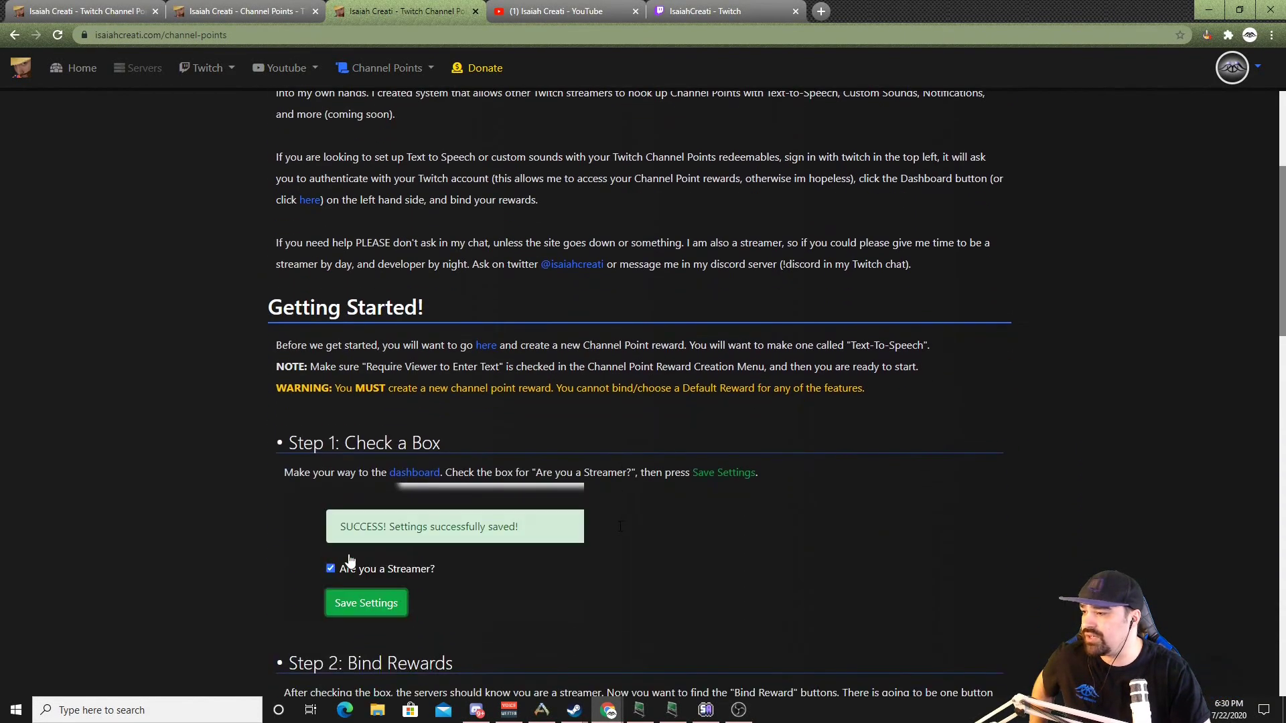
left_click(331, 568)
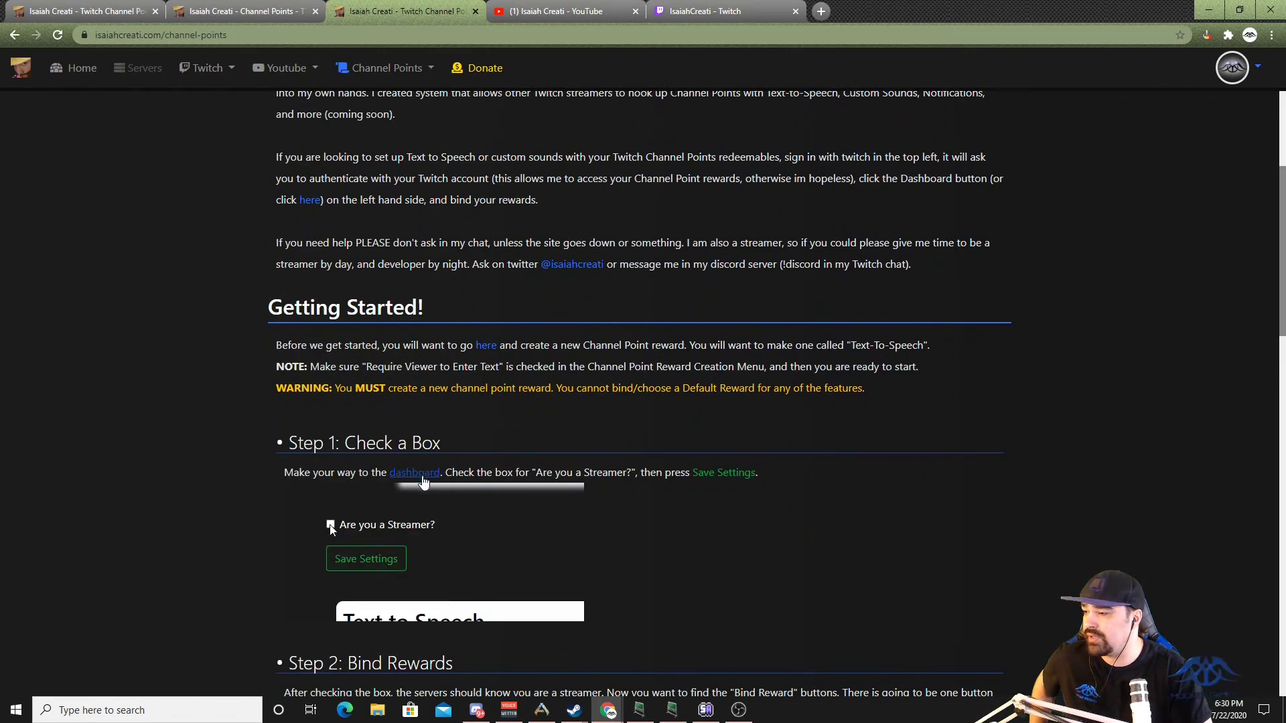
left_click(365, 558)
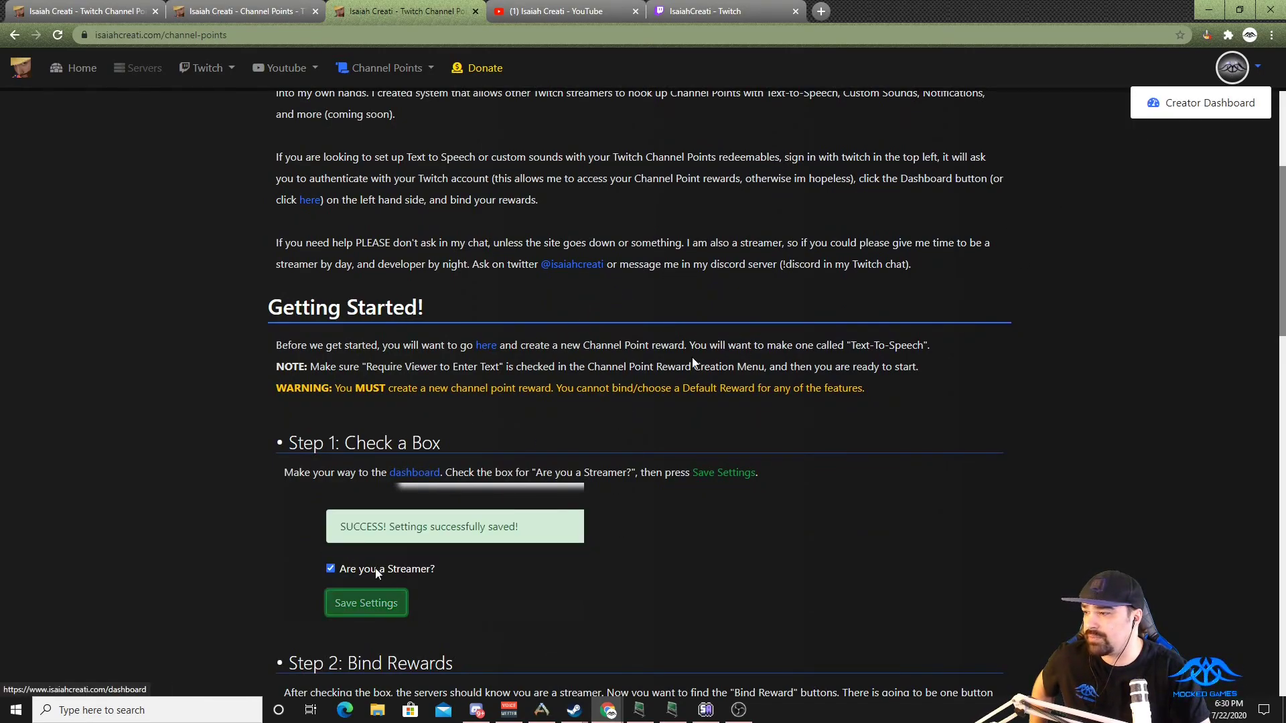
left_click(413, 473)
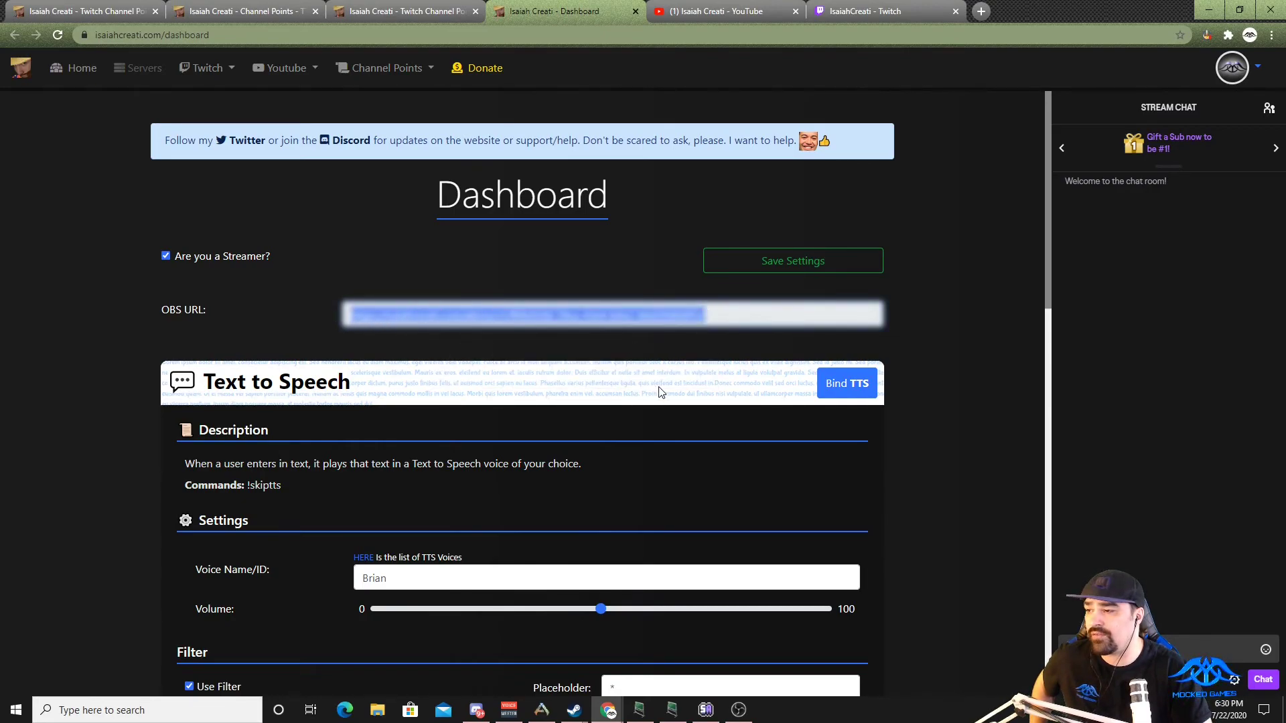
mouse_move(762, 300)
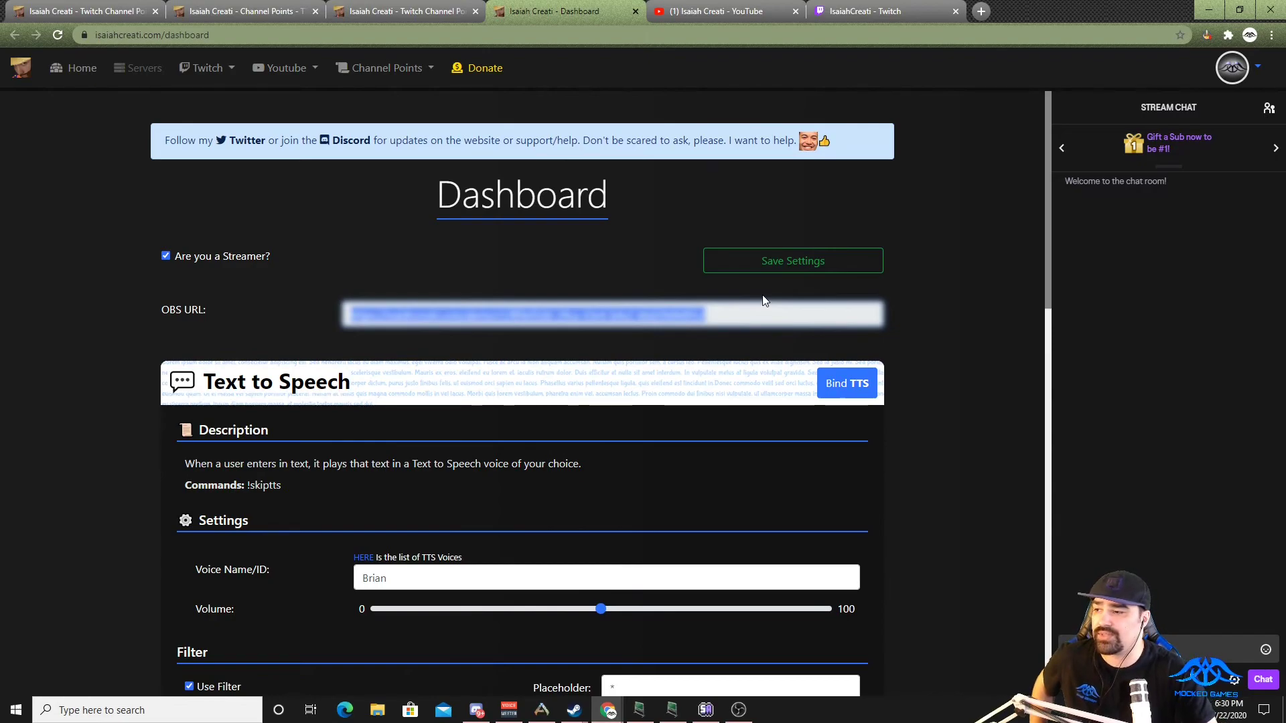
mouse_move(758, 293)
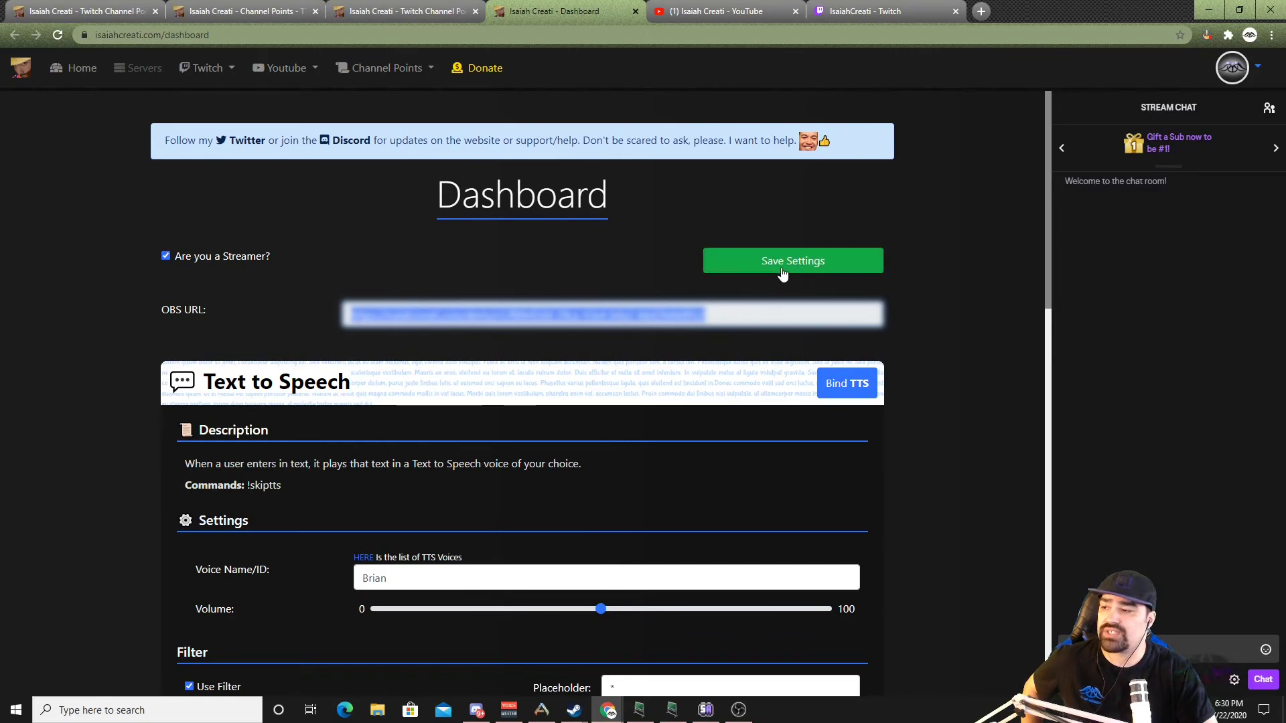
scroll("down", 3)
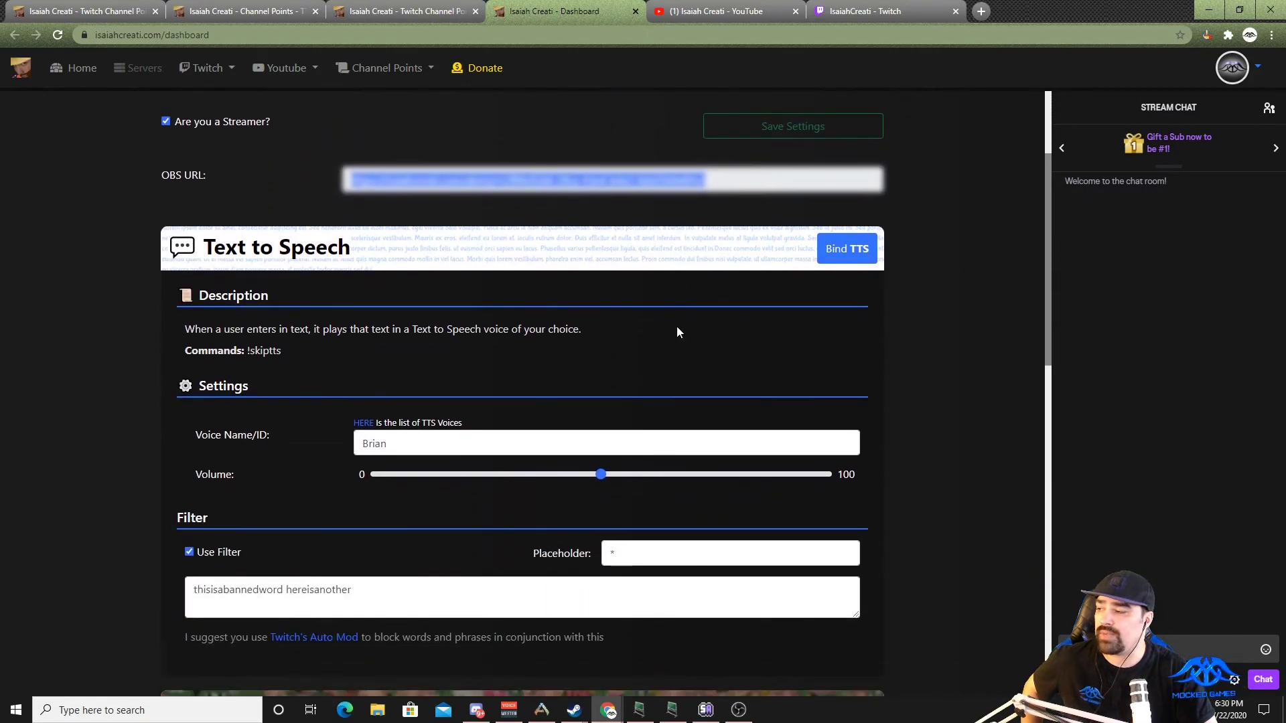
scroll("down", 3)
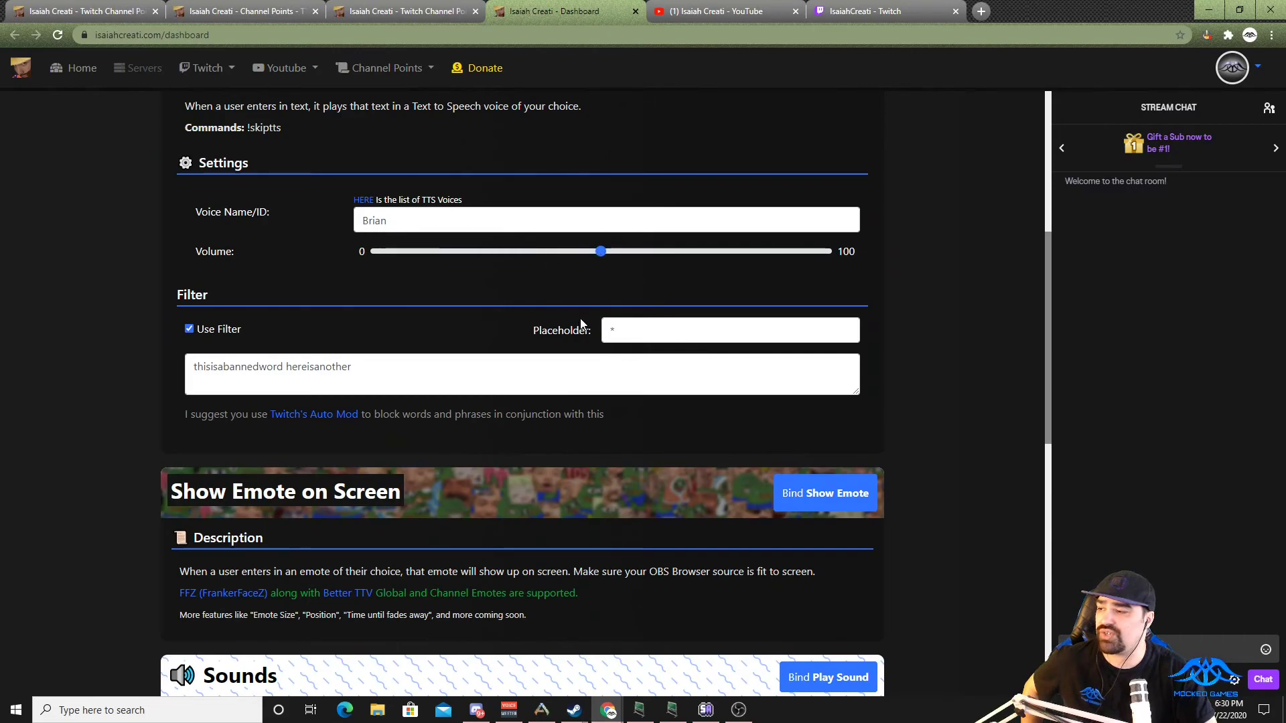
mouse_move(448, 308)
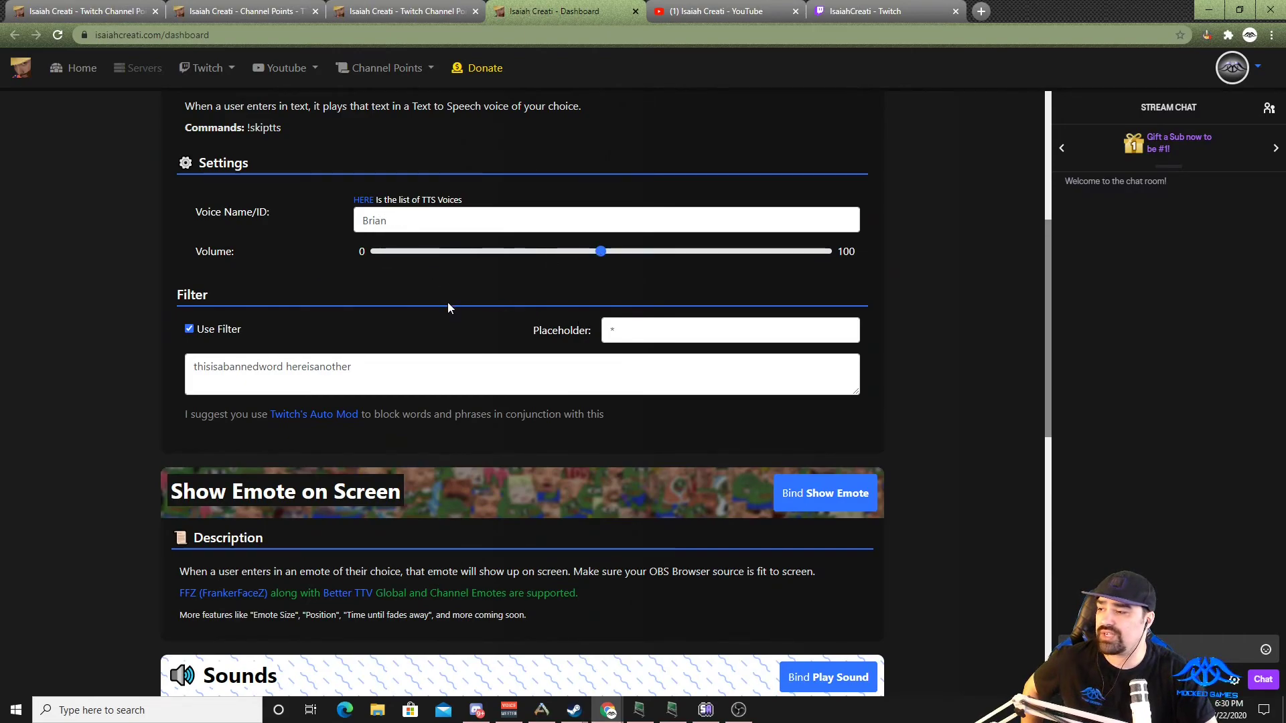
mouse_move(540, 367)
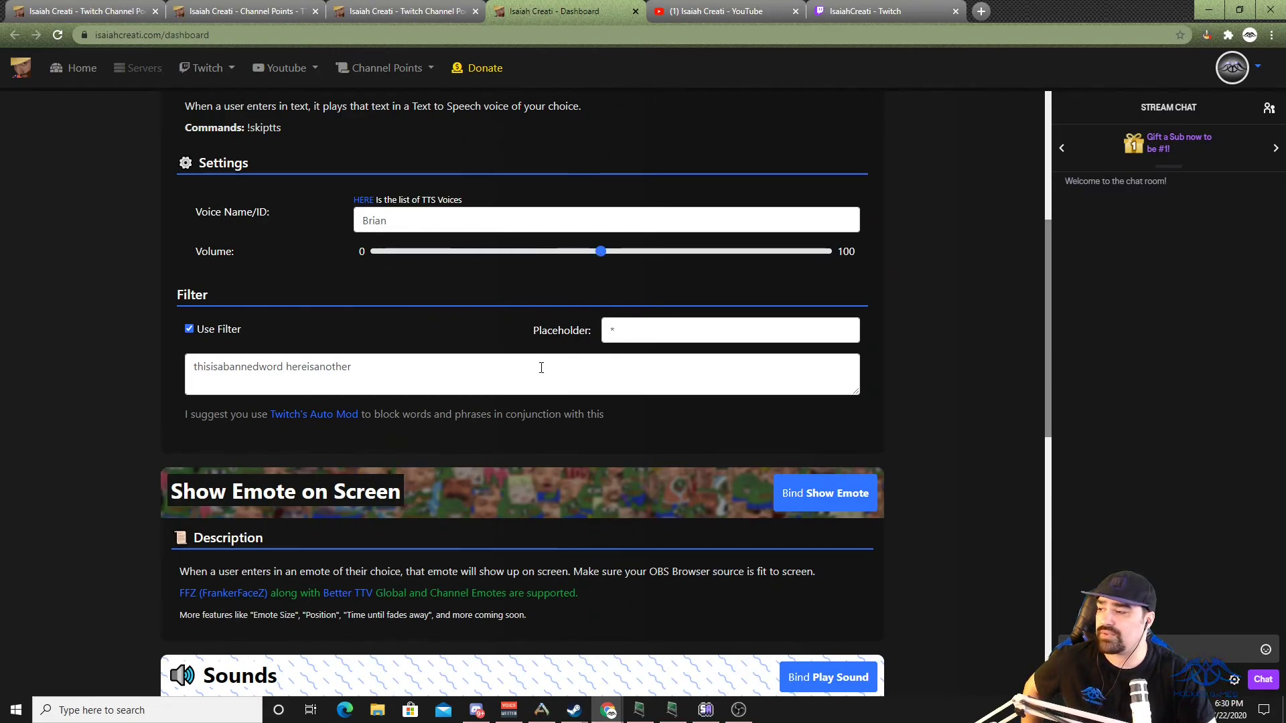
scroll("down", 3)
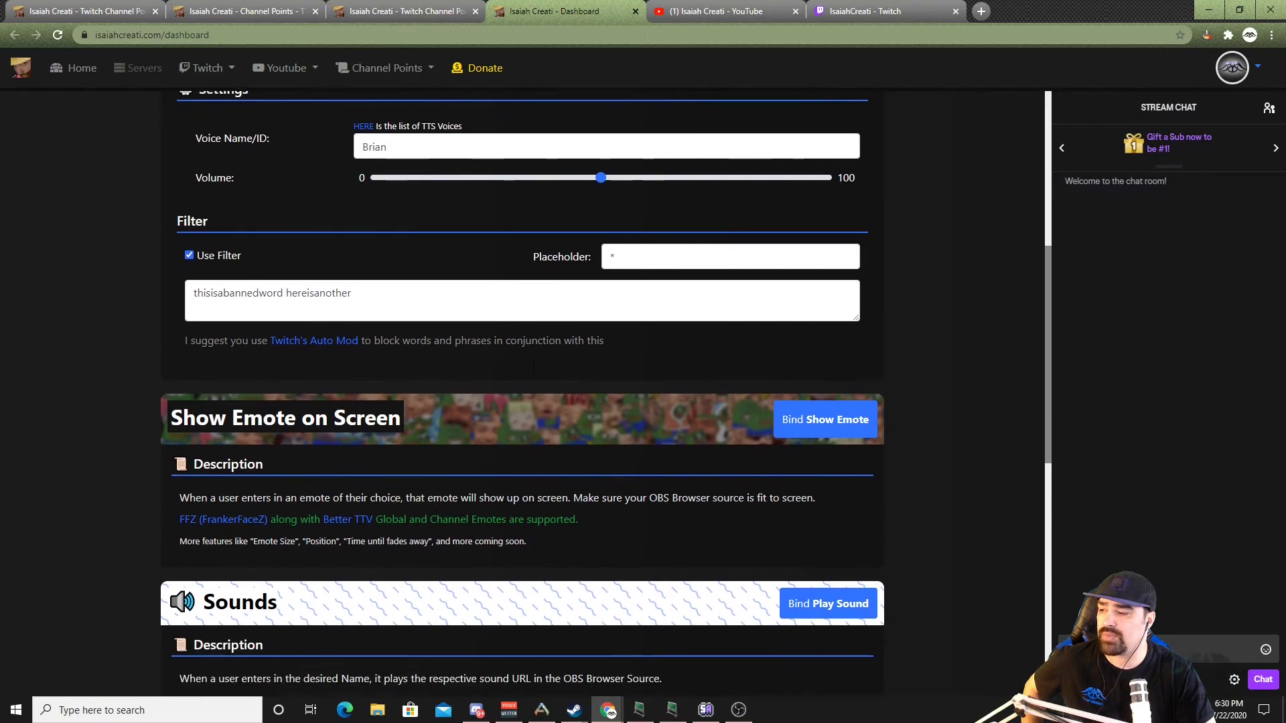
scroll("down", 3)
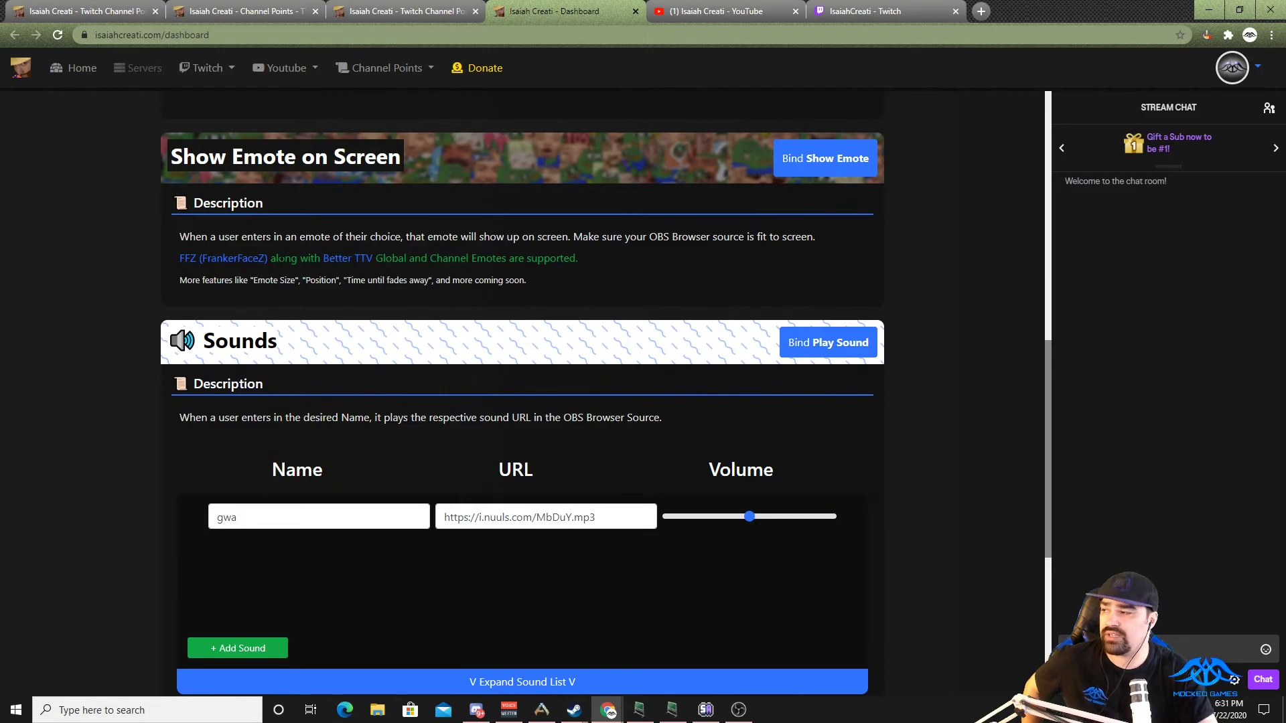
mouse_move(444, 296)
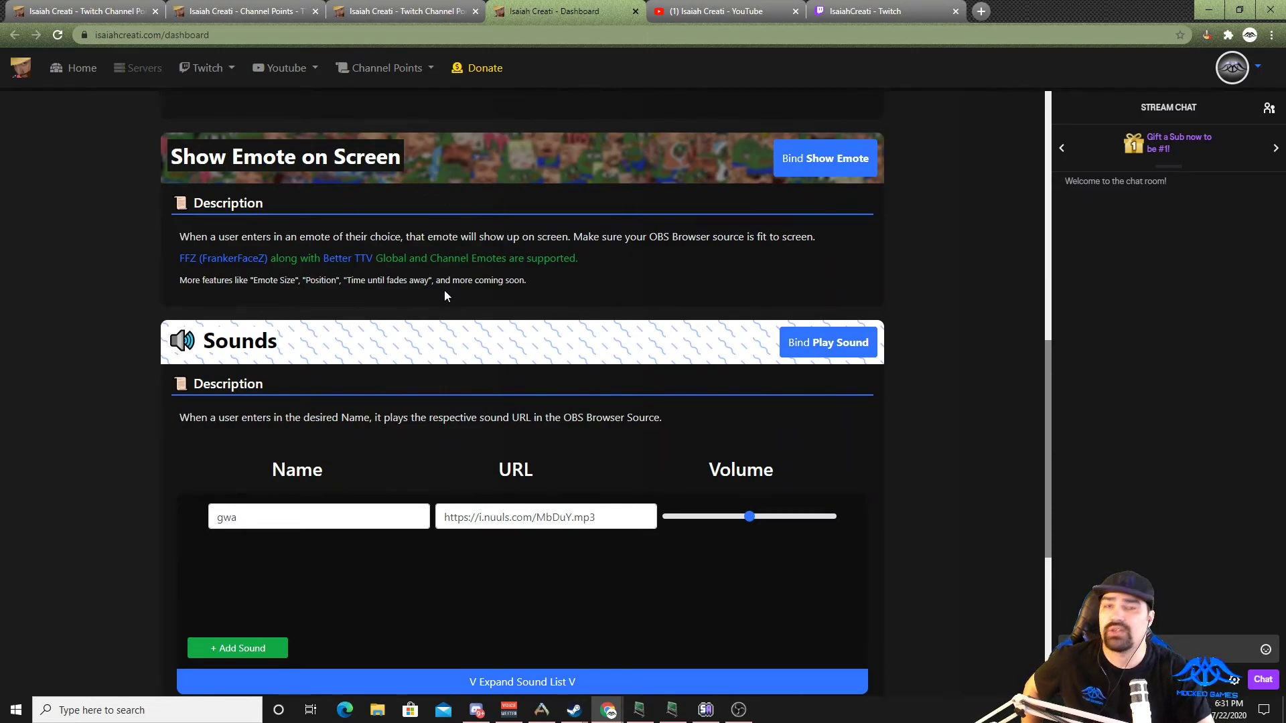
scroll("down", 3)
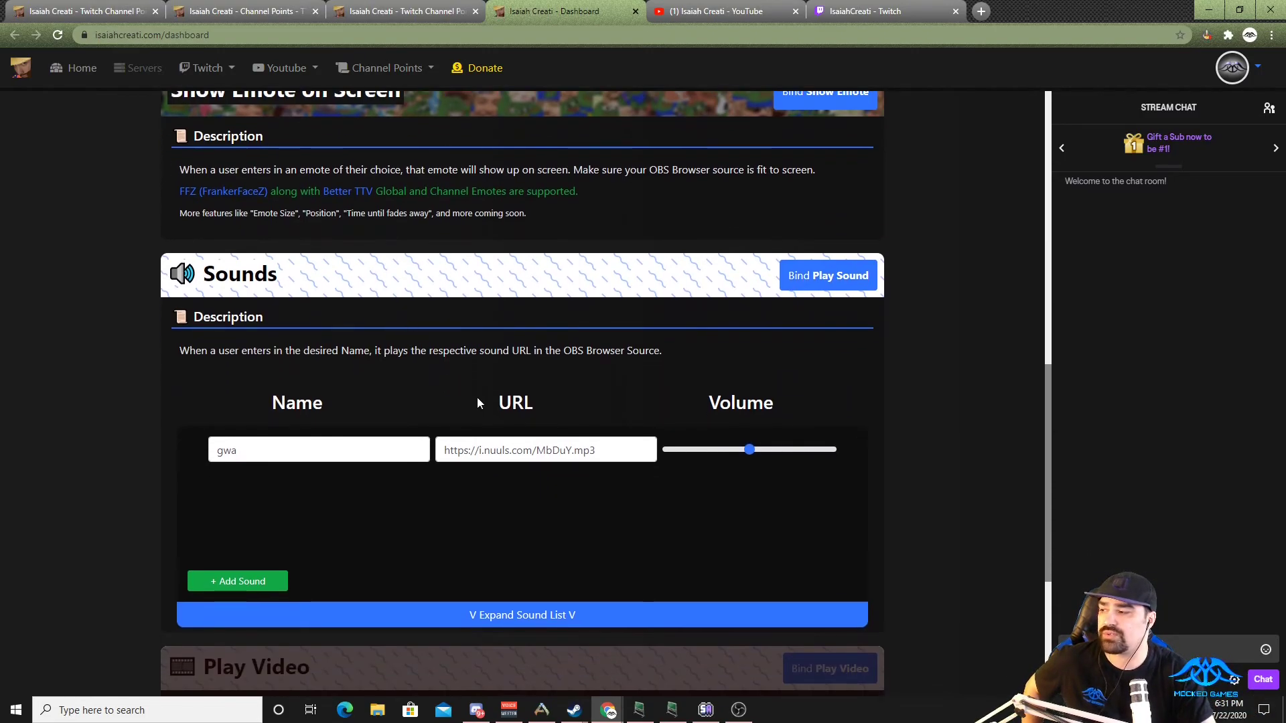
scroll("down", 3)
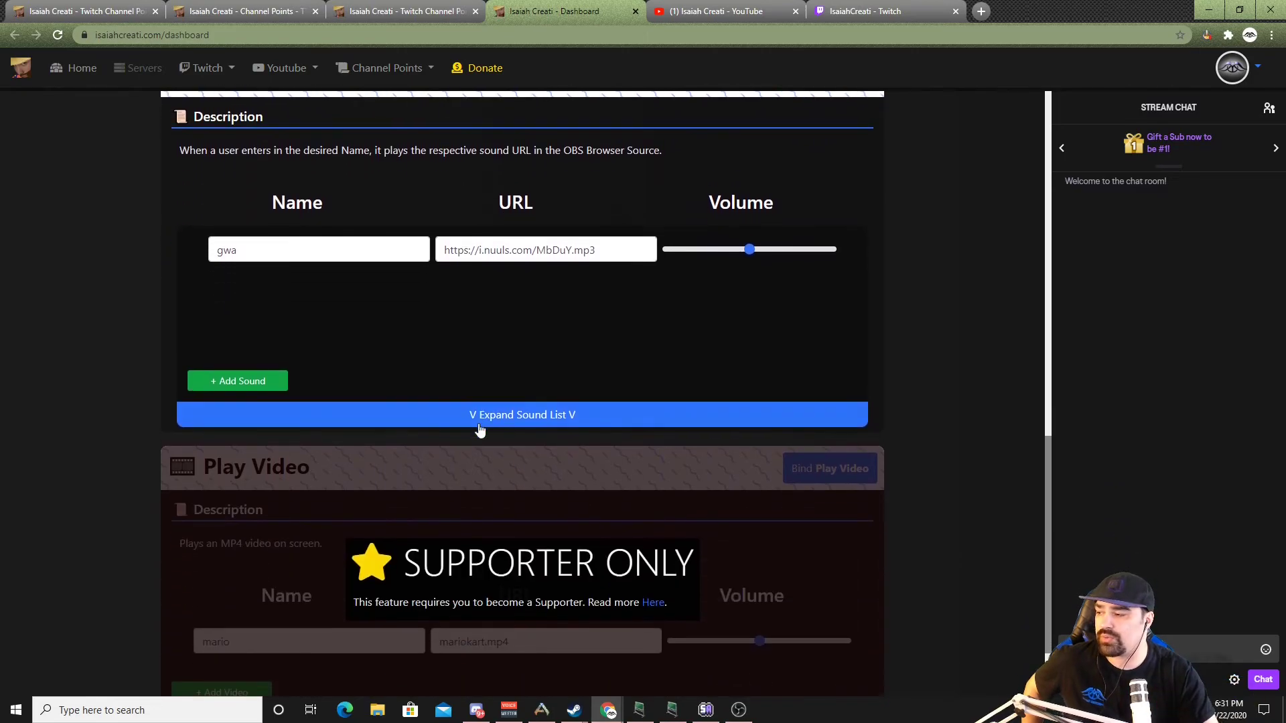
scroll("down", 3)
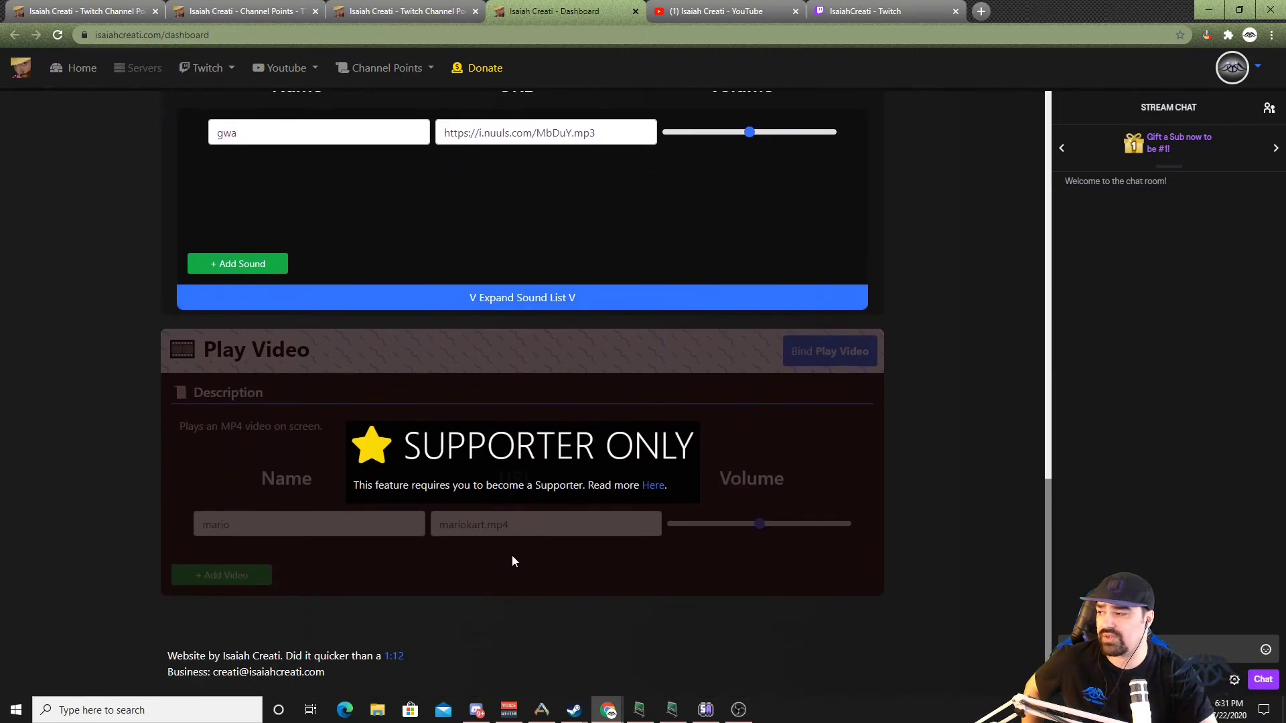
scroll("up", 3)
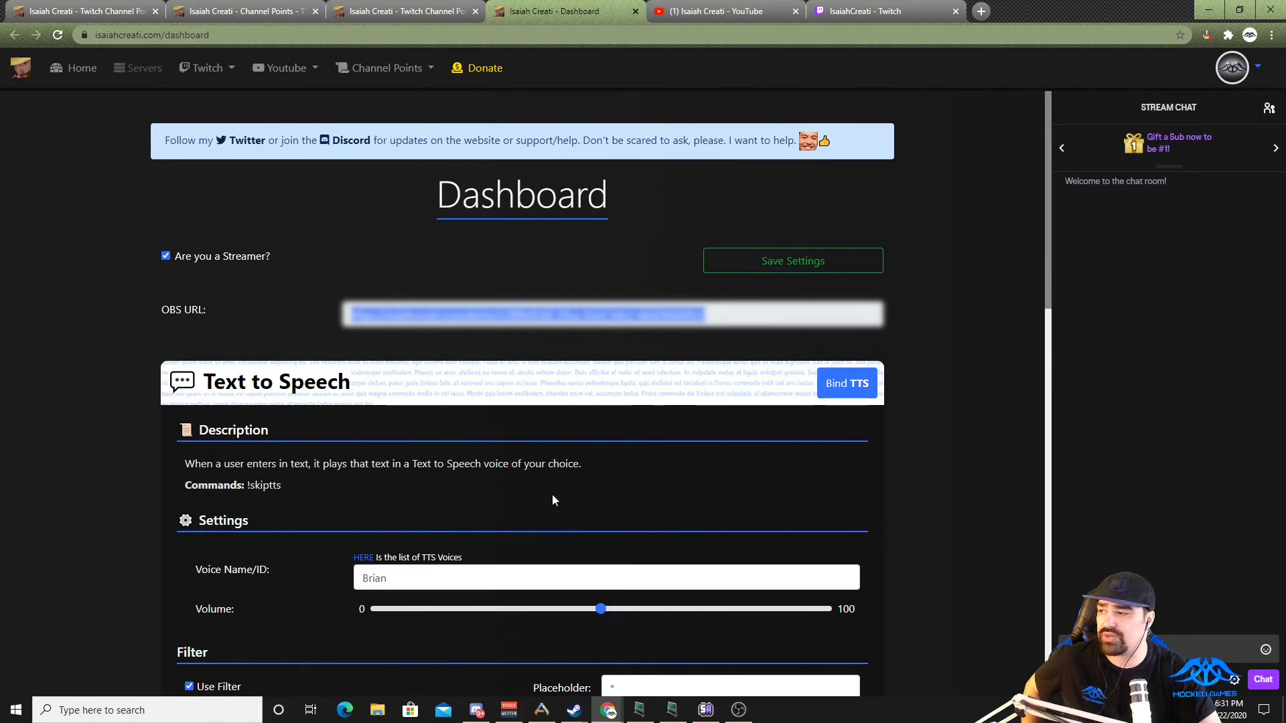
mouse_move(453, 348)
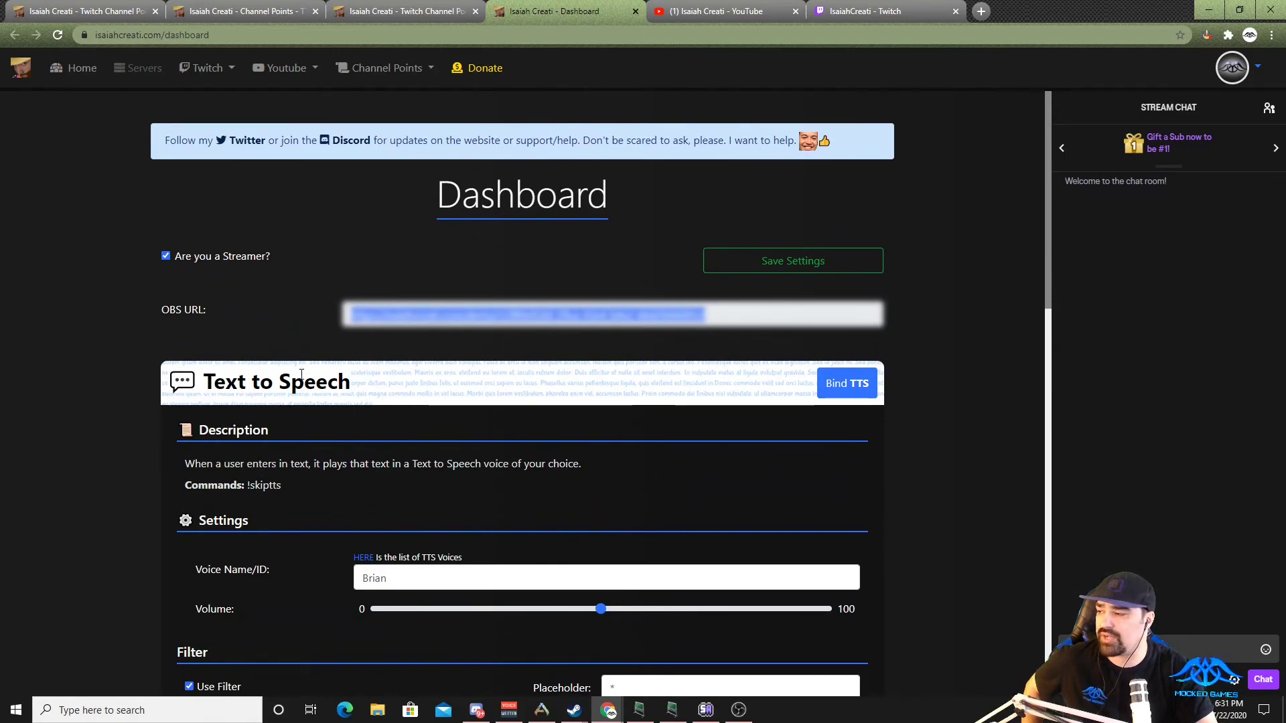
mouse_move(369, 530)
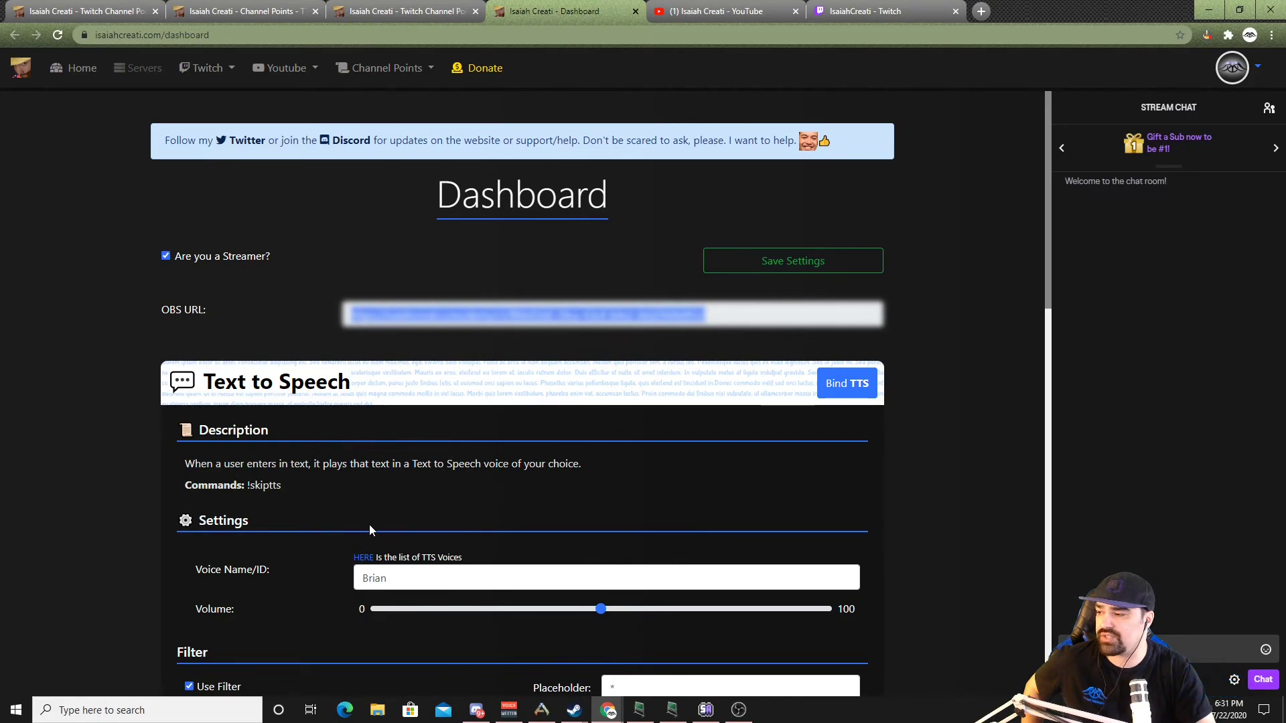
mouse_move(363, 557)
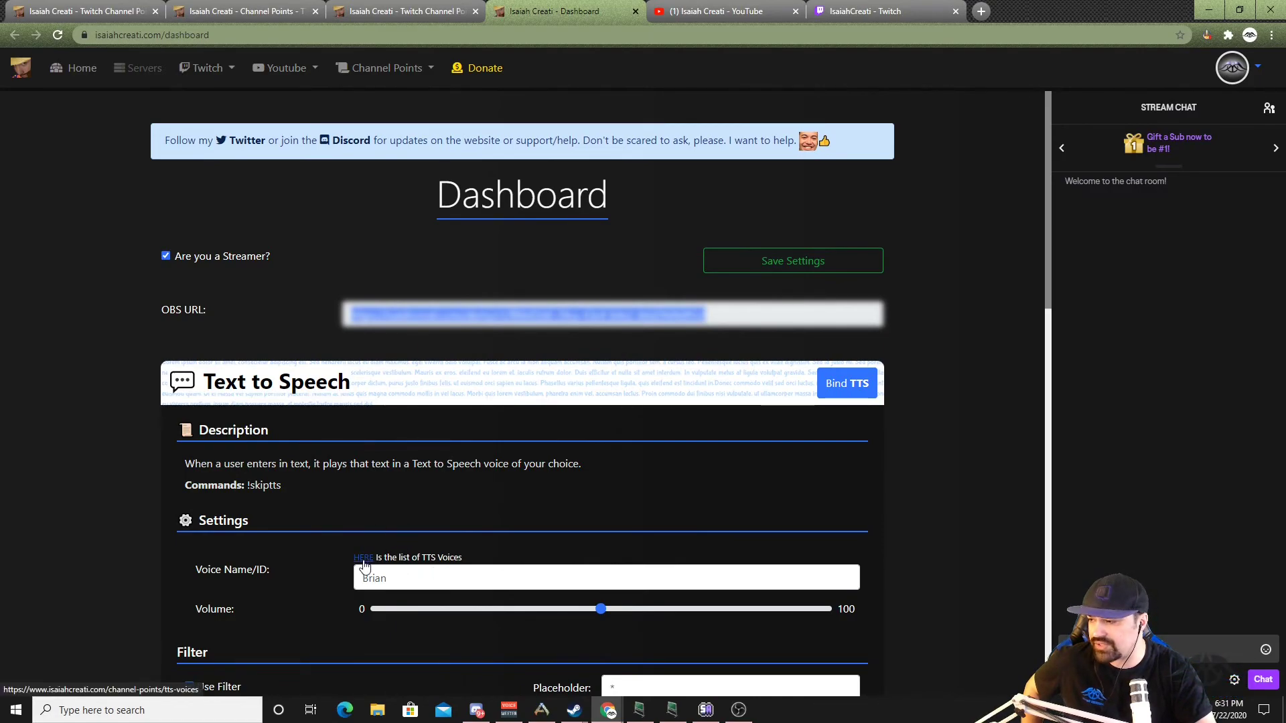
Step: Review the TTS Voices table top to bottom, including supporter-only and Neural voice notes
left_click(363, 557)
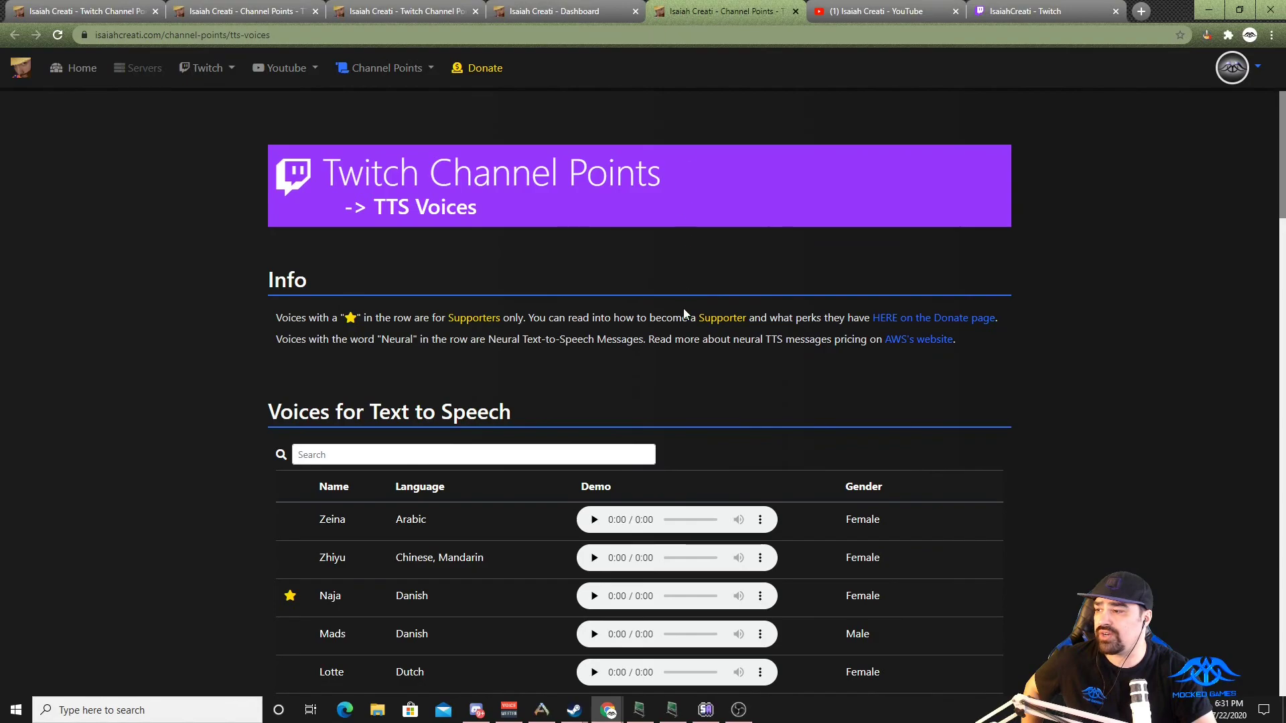
scroll("down", 3)
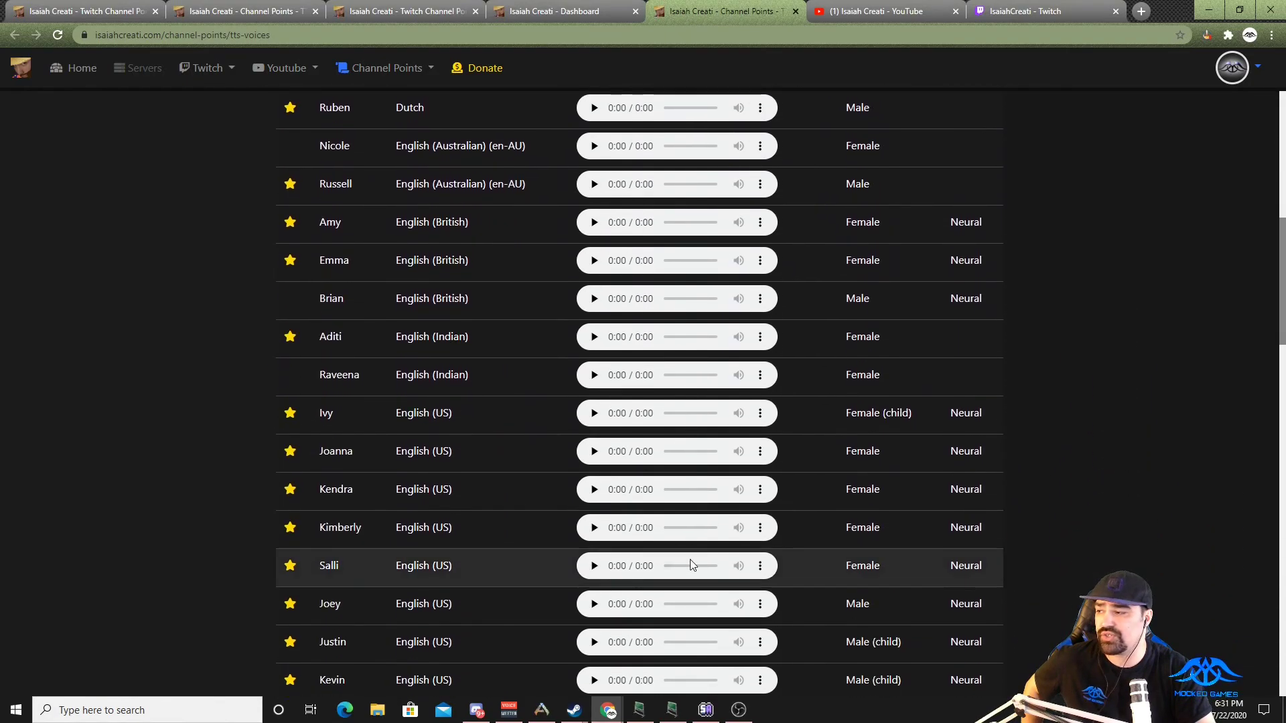
scroll("down", 3)
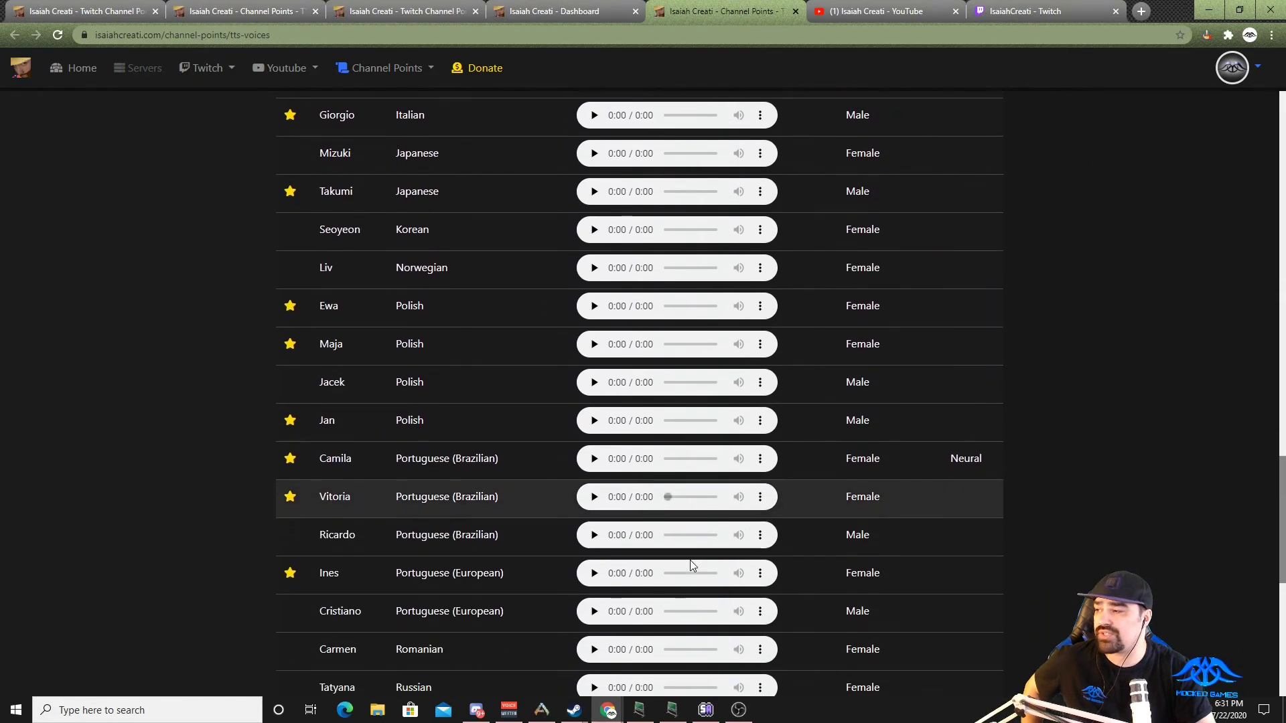
scroll("down", 3)
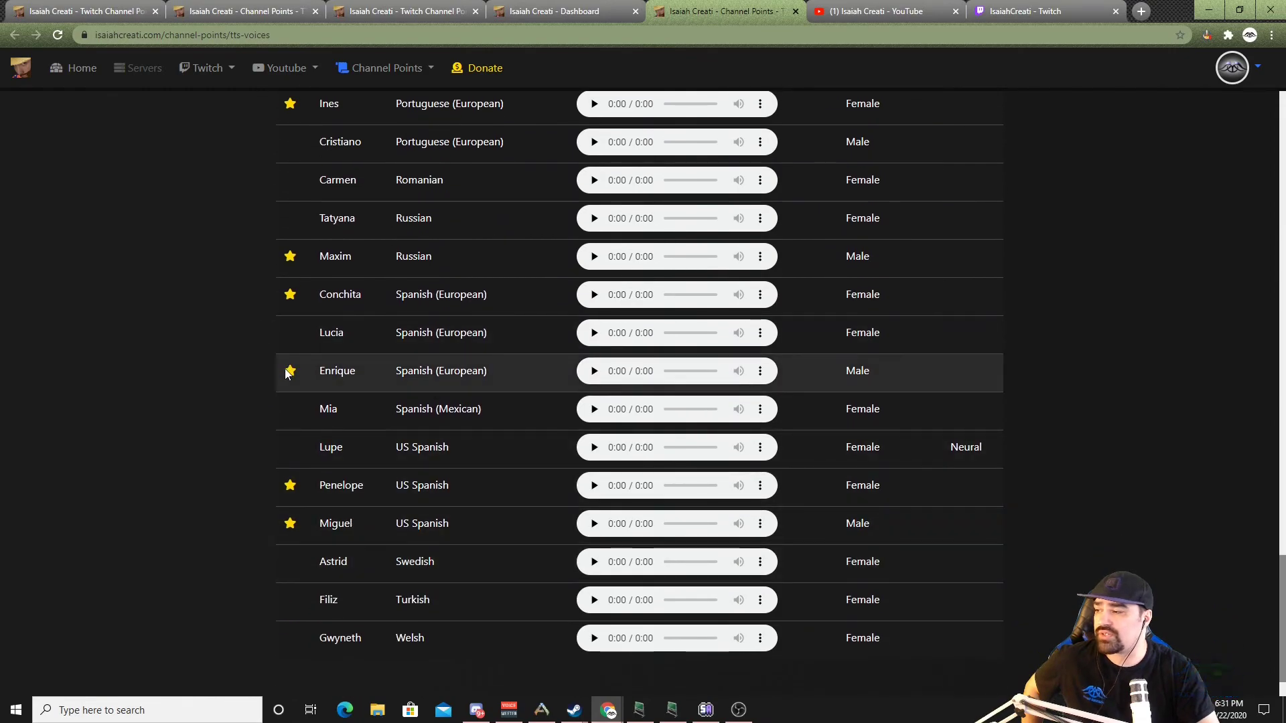
scroll("up", 3)
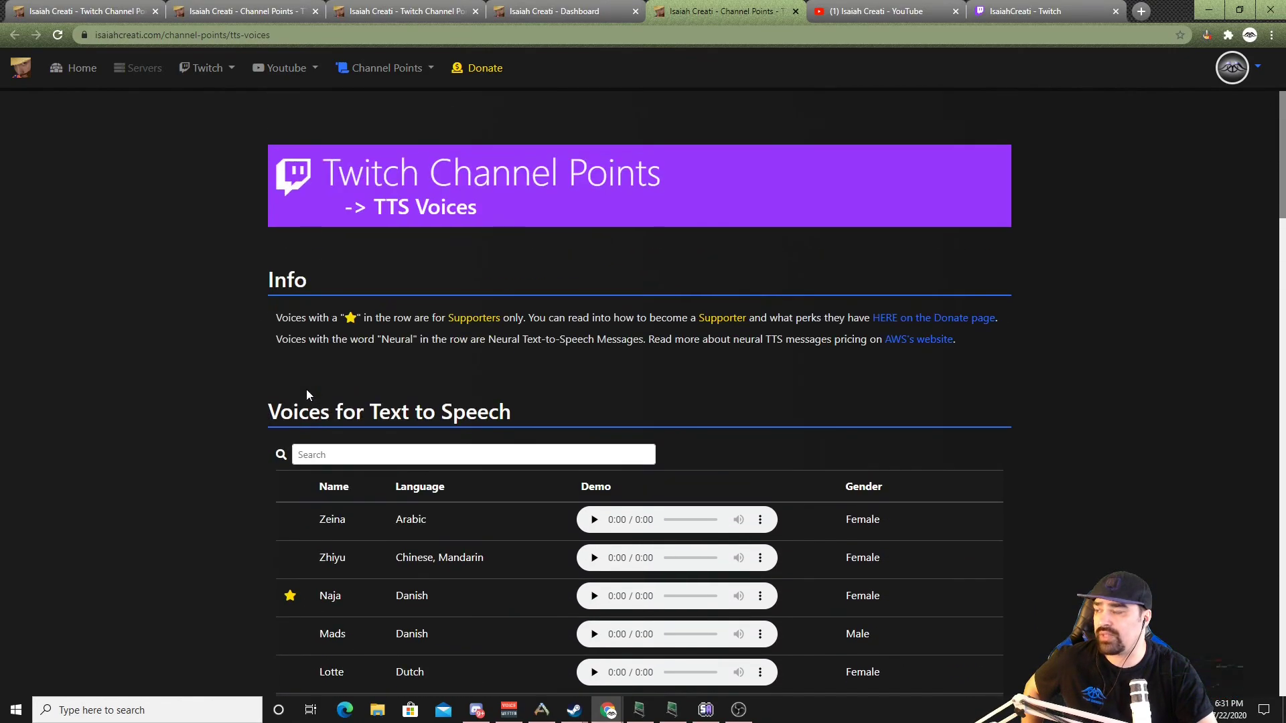
mouse_move(297, 384)
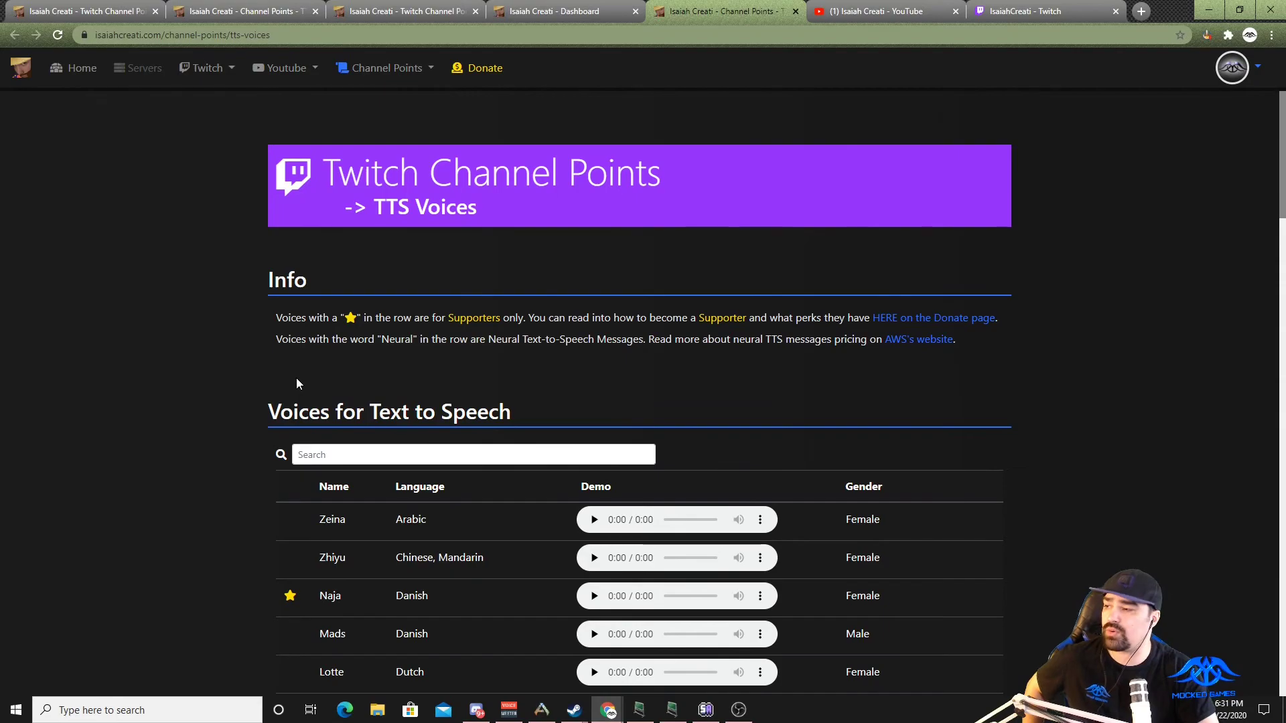
mouse_move(361, 381)
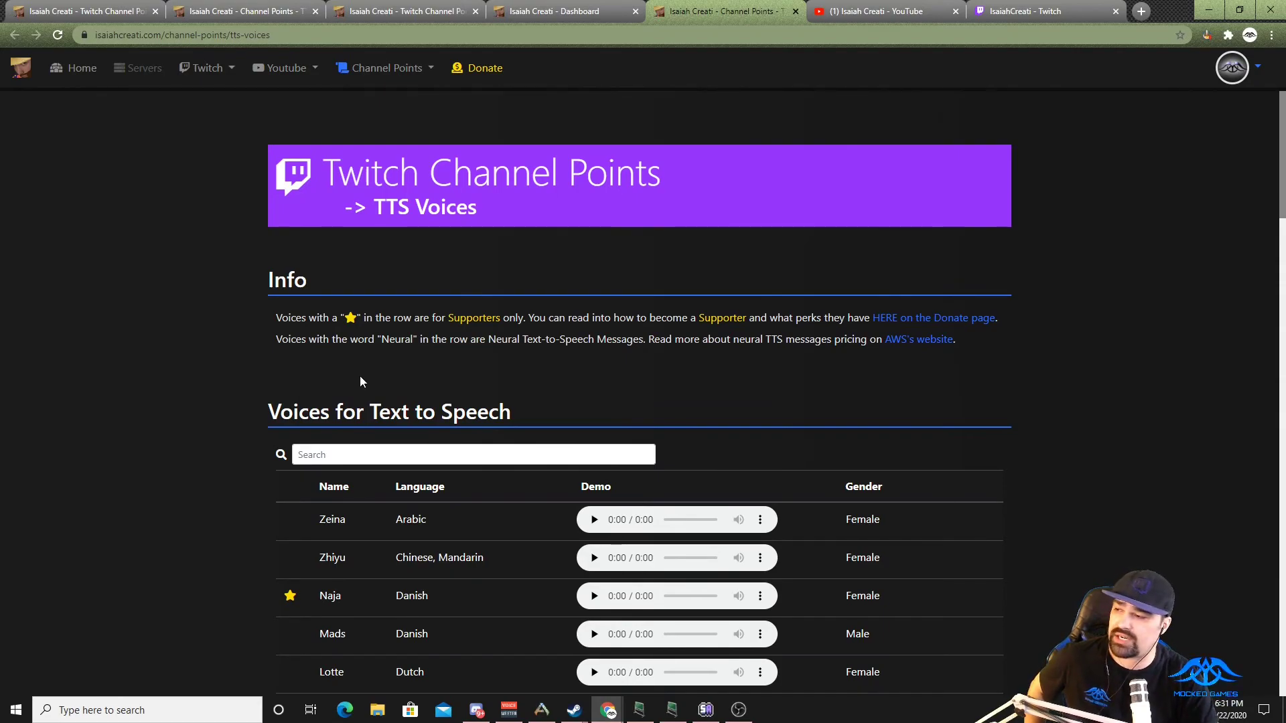
scroll("down", 3)
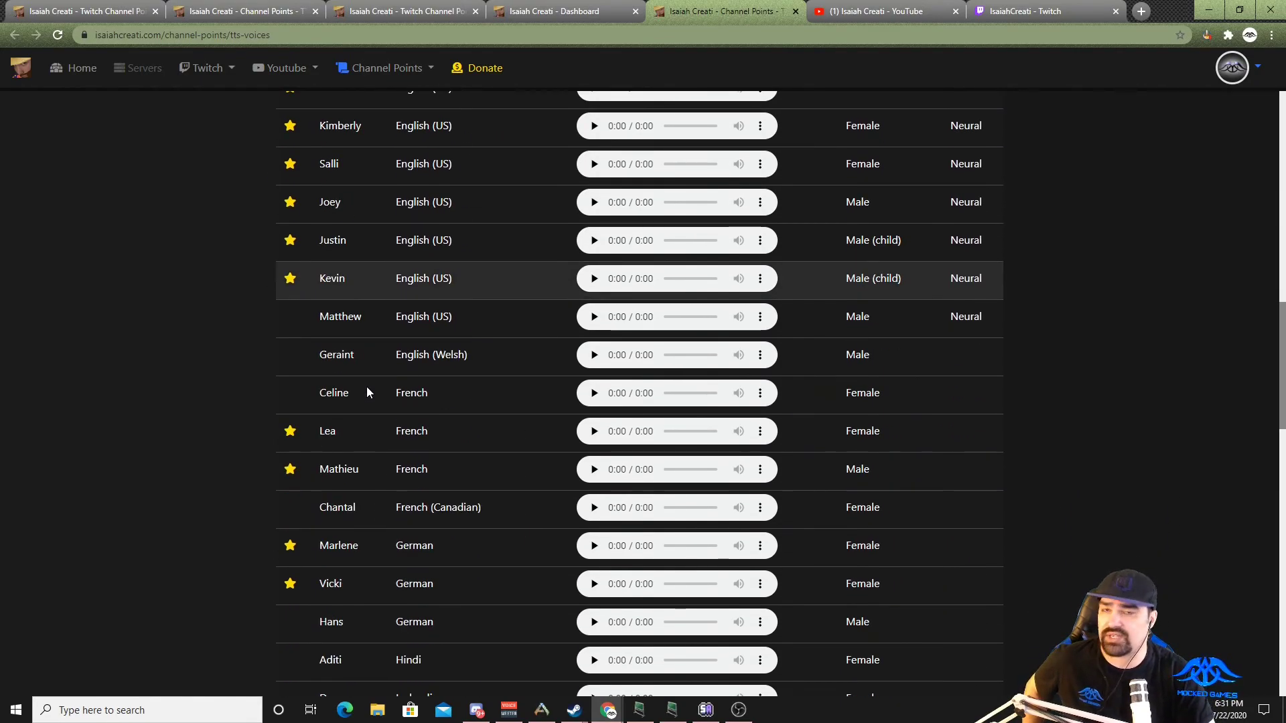
scroll("down", 3)
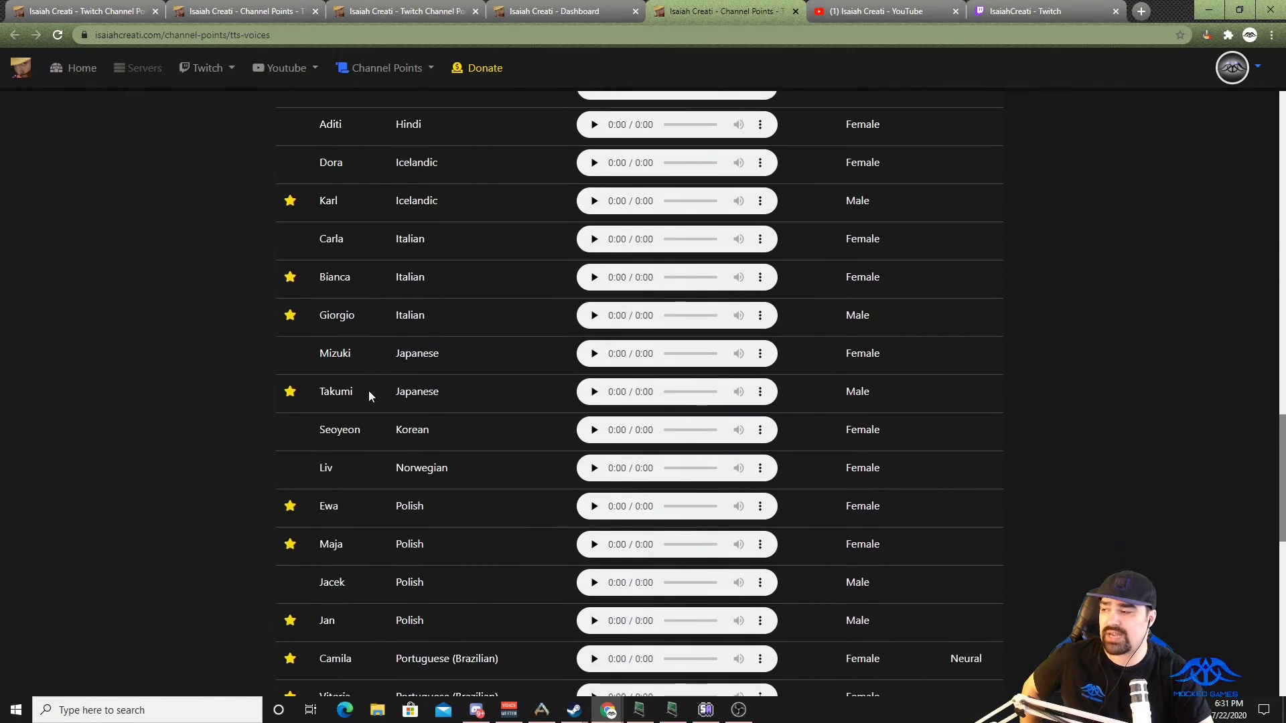
Step: Return to the dashboard's Text to Speech settings and select the voice field holding Brian
left_click(564, 10)
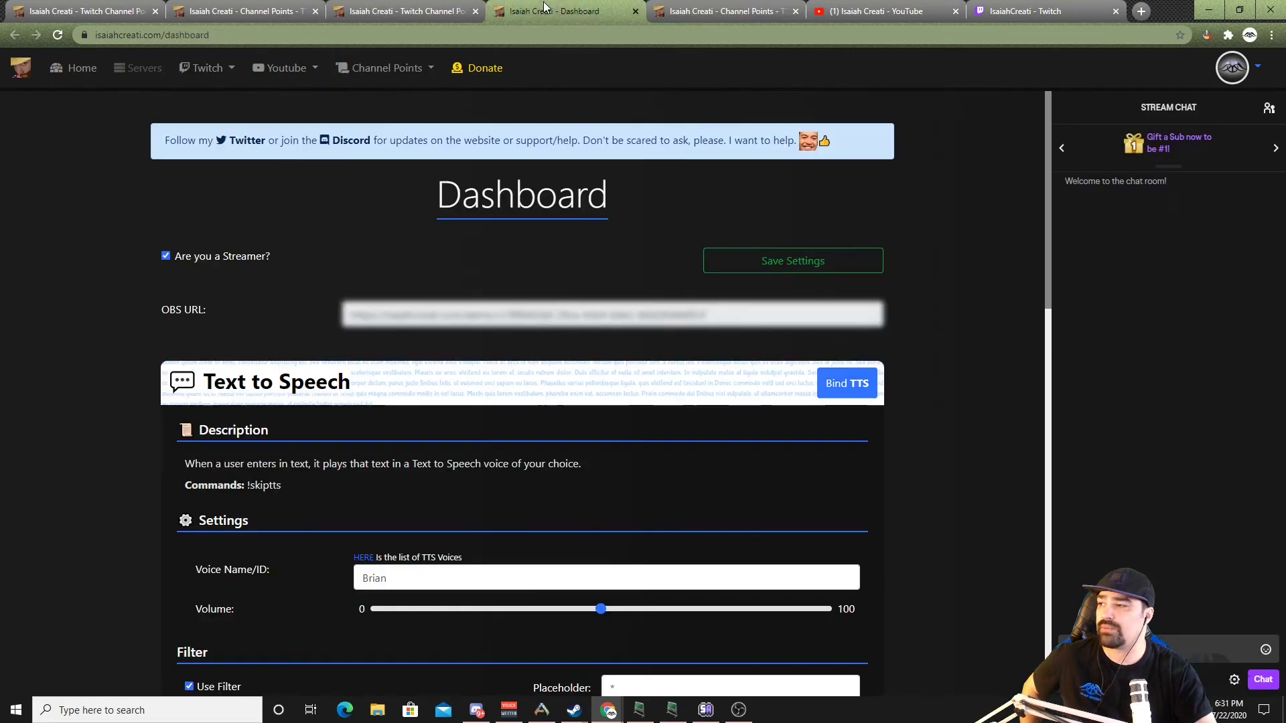
scroll("down", 3)
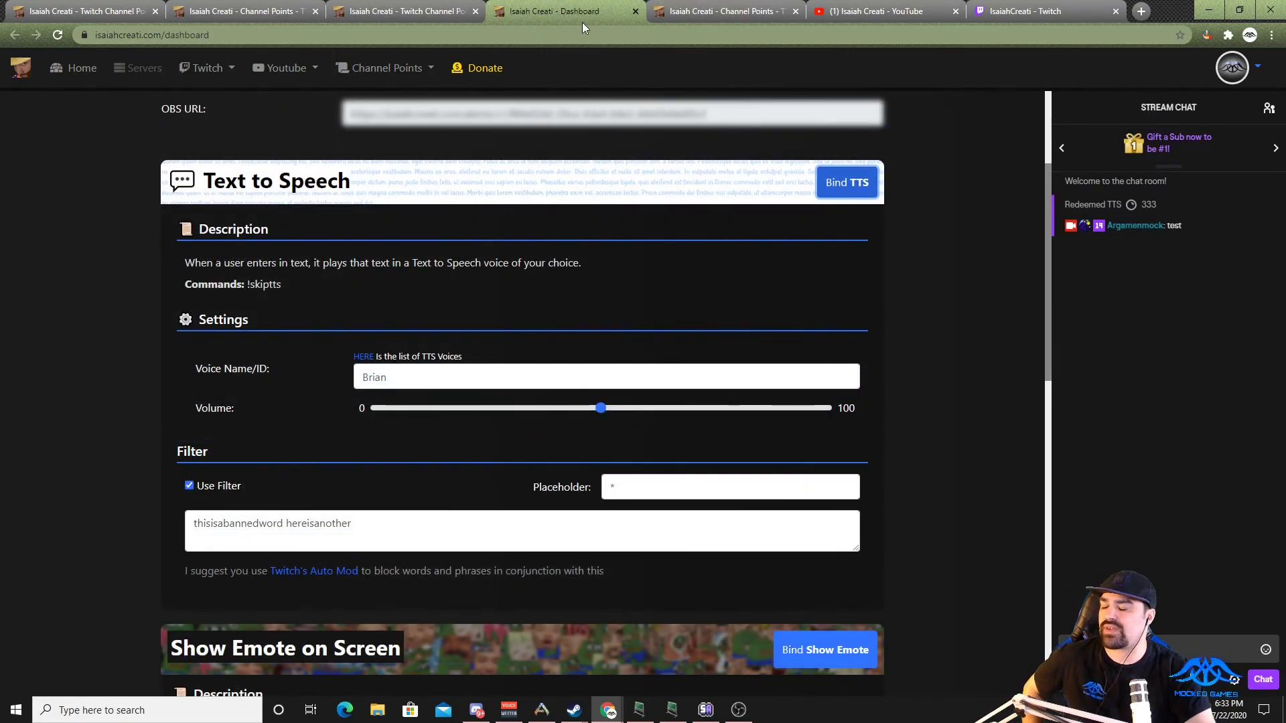
mouse_move(593, 136)
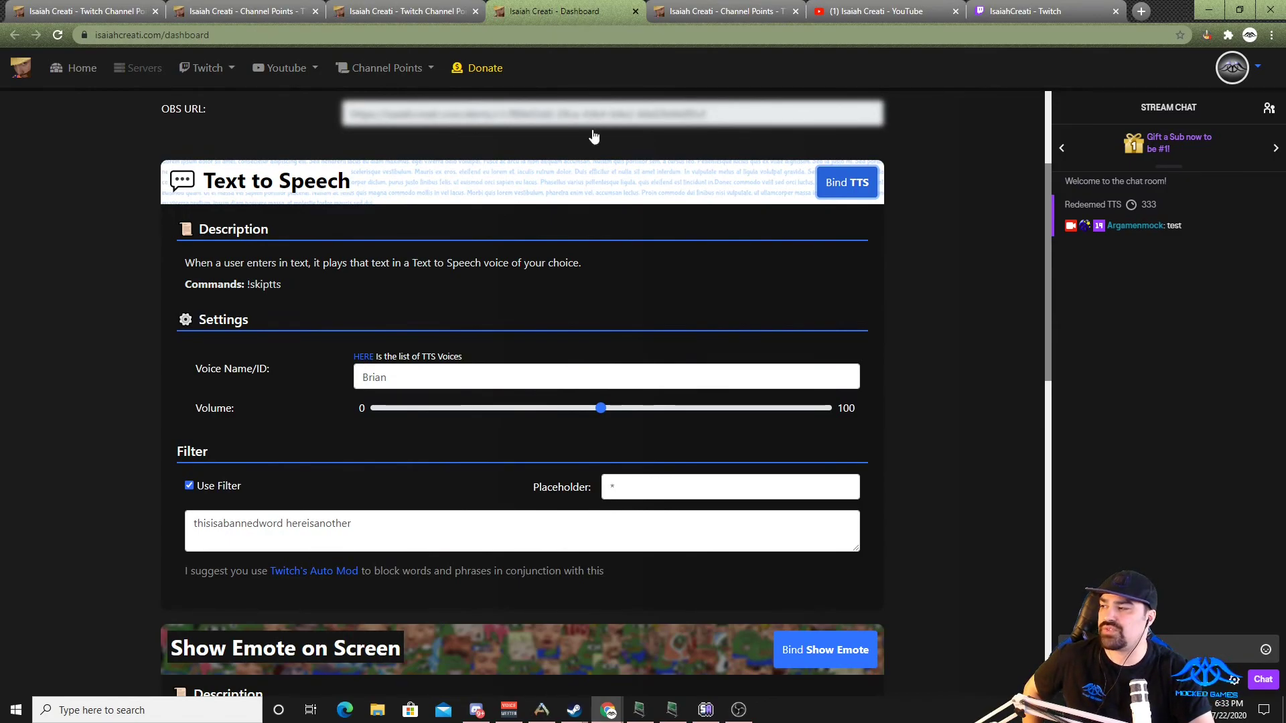
scroll("up", 3)
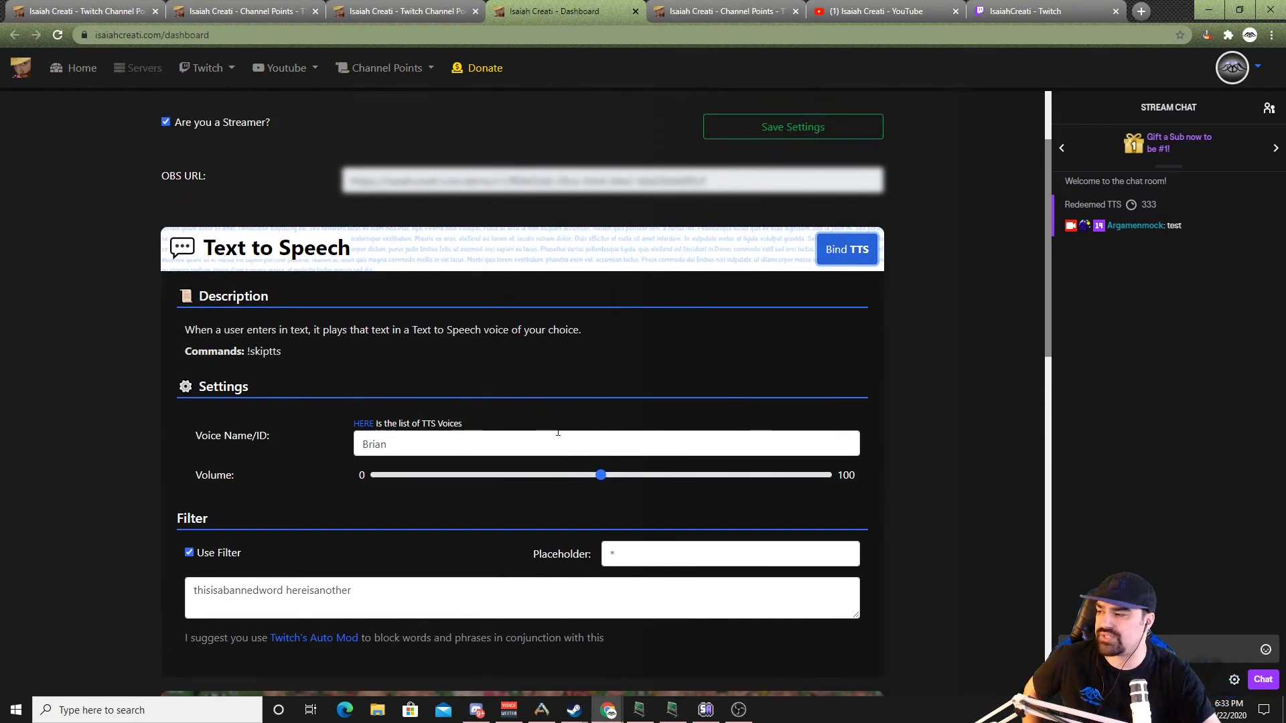
scroll("down", 3)
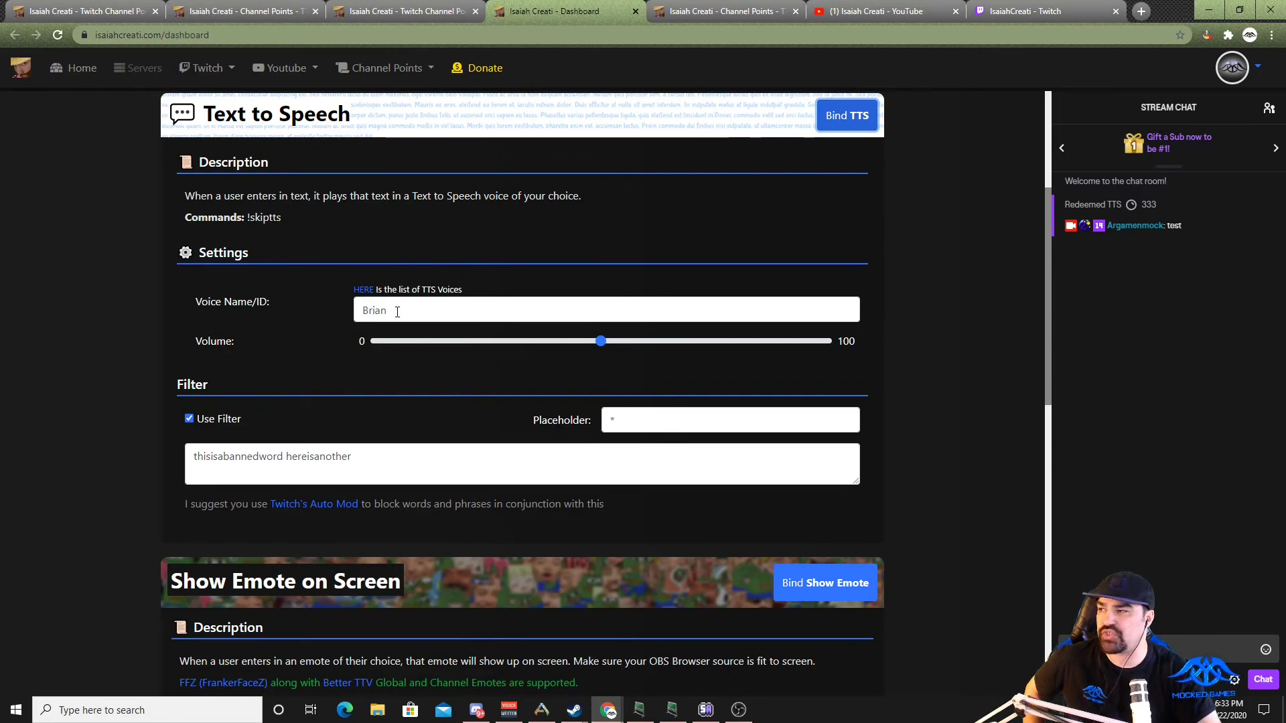
double_click(374, 309)
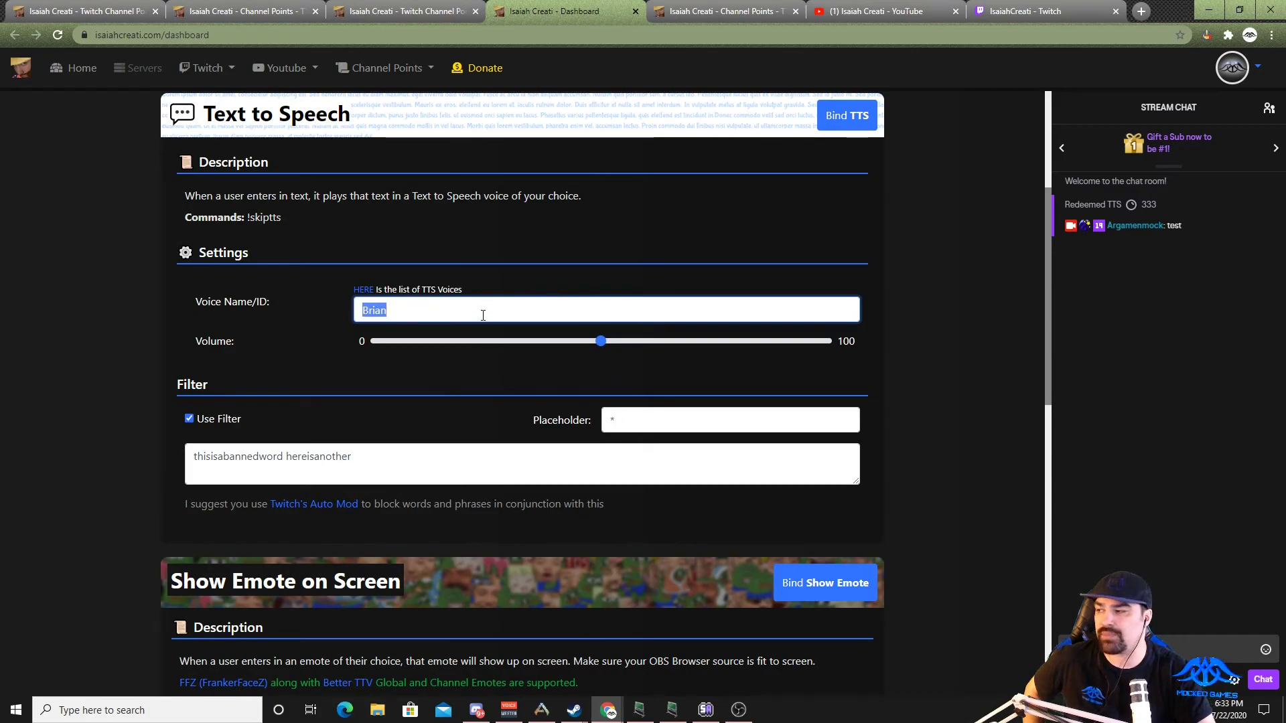
scroll("up", 3)
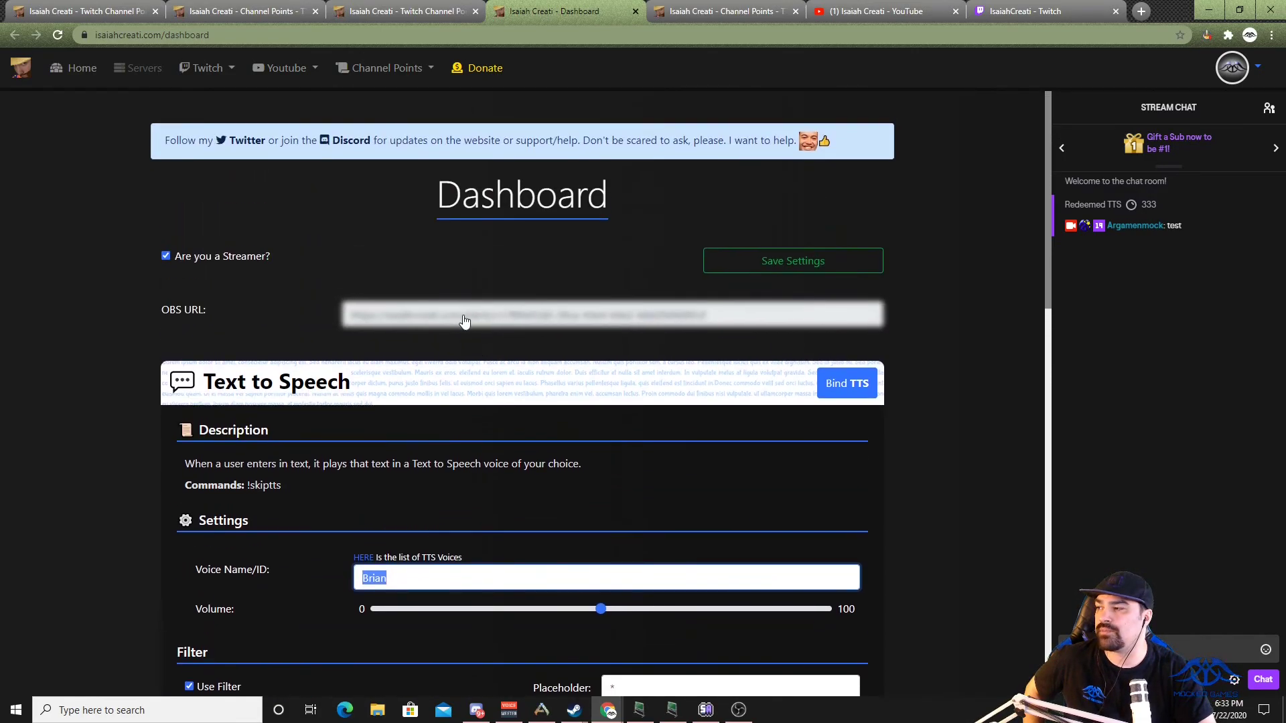
mouse_move(615, 345)
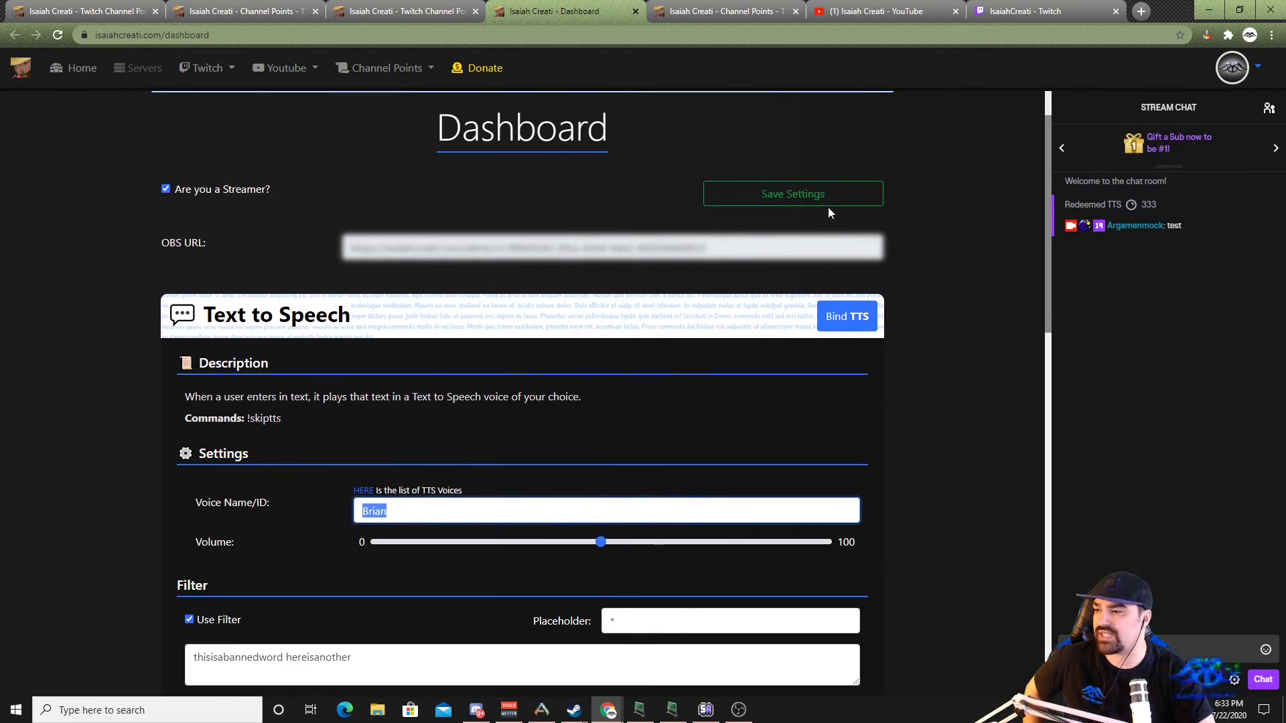
Step: Bind a Channel Points reward to the Text to Speech module via Bind TTS
left_click(845, 316)
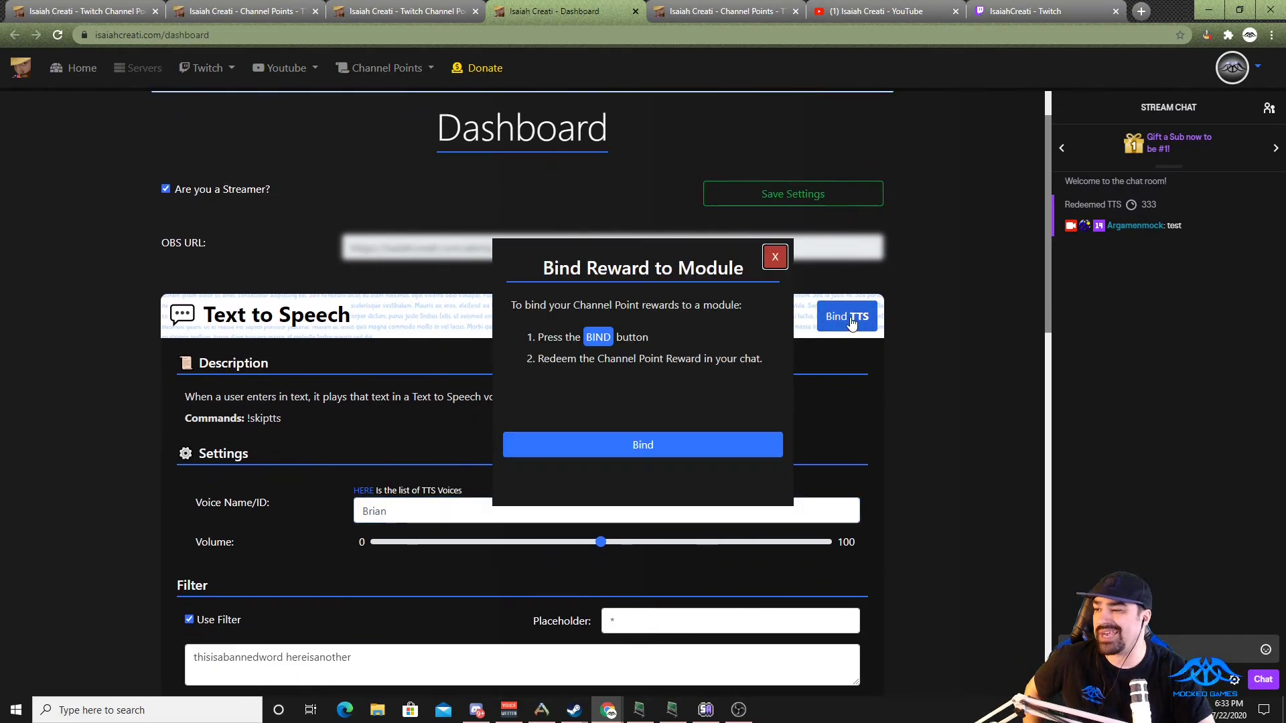
mouse_move(620, 426)
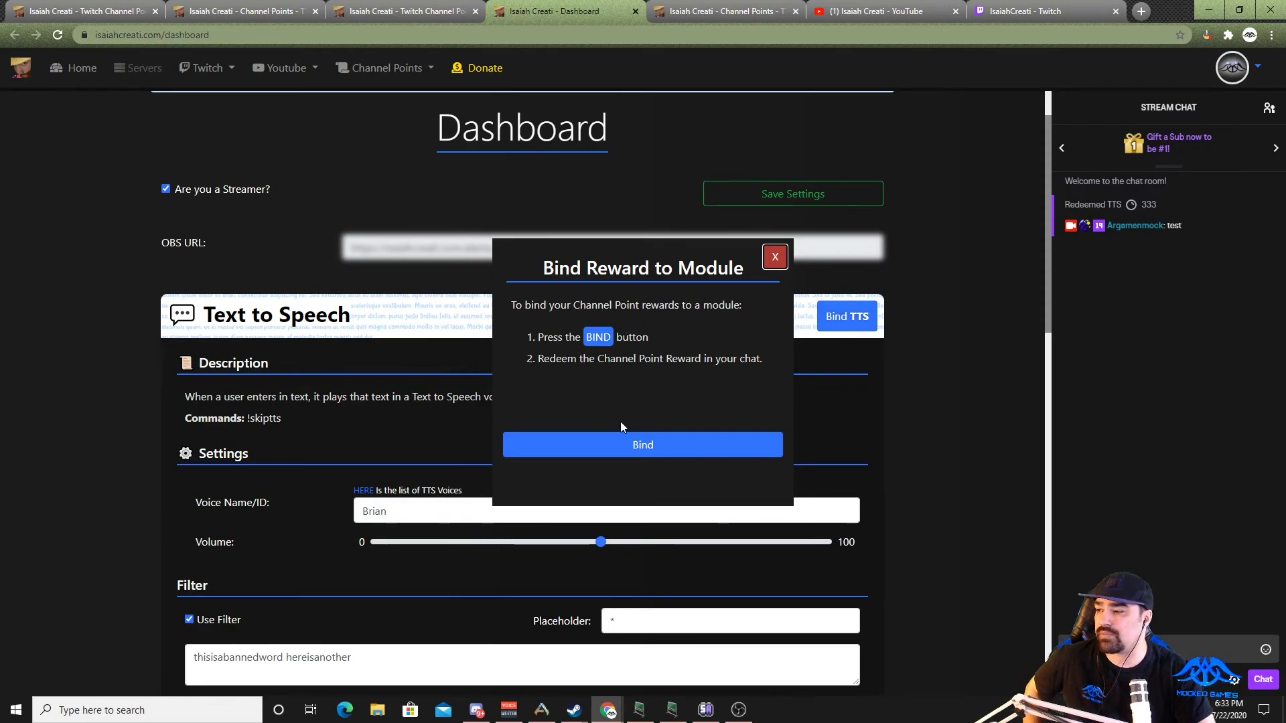
left_click(641, 444)
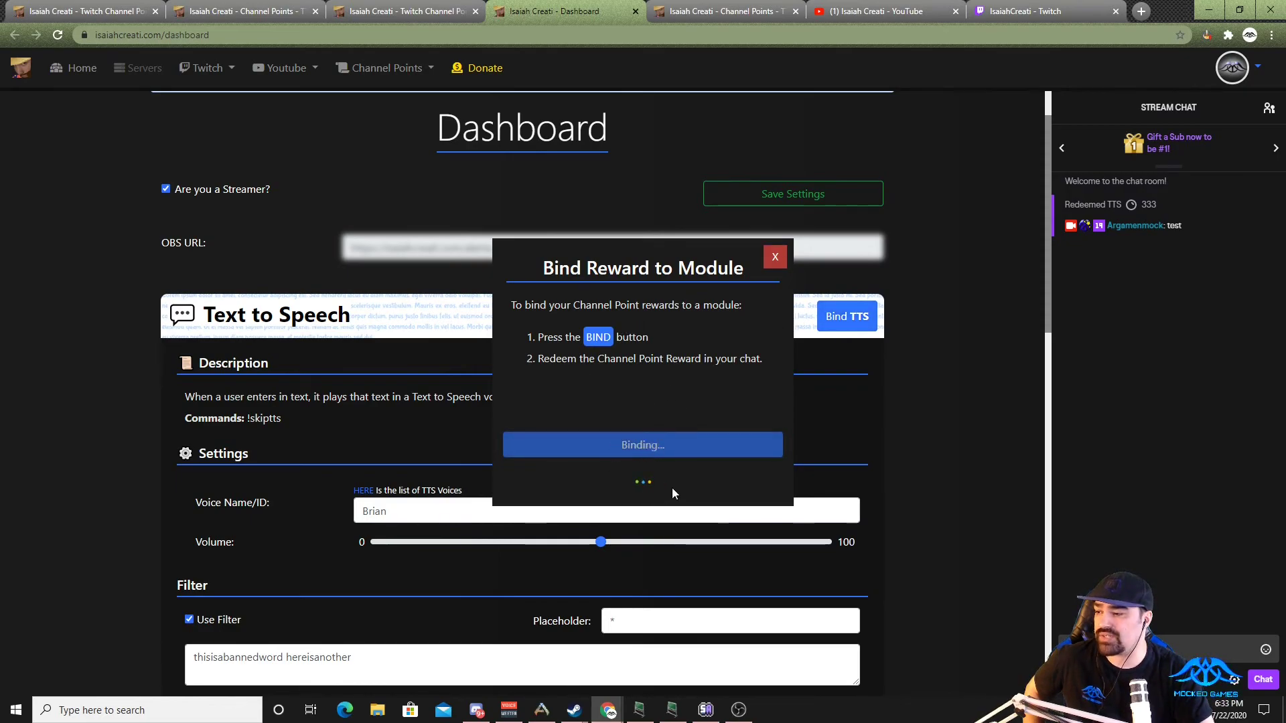
mouse_move(606, 710)
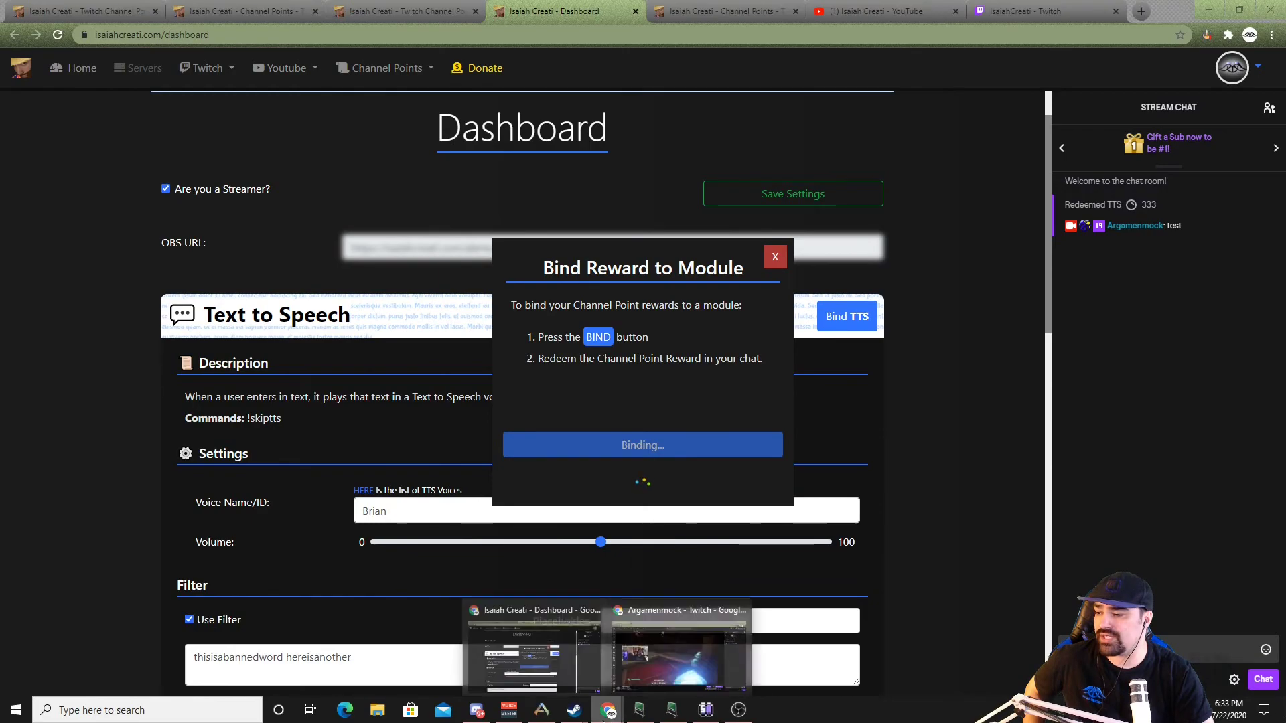
Step: Switch to the streamer's Twitch channel where a 333-point TTS redemption shows in chat
left_click(678, 646)
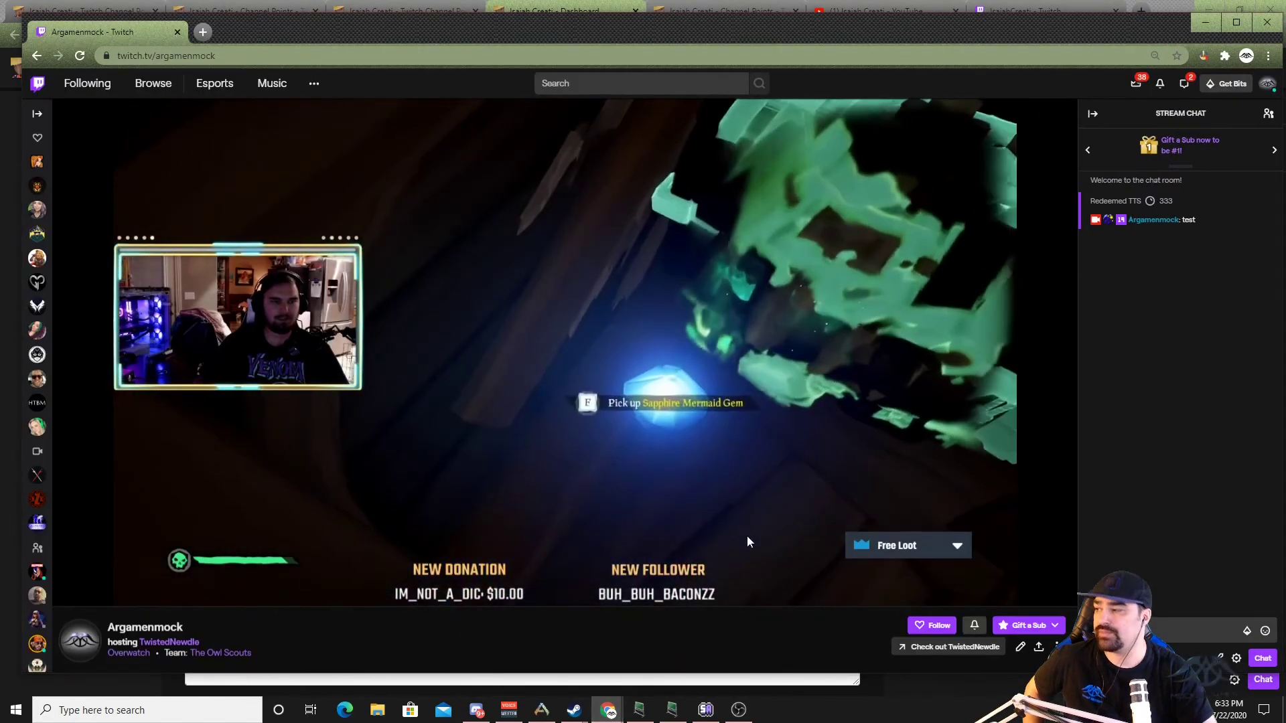
mouse_move(803, 634)
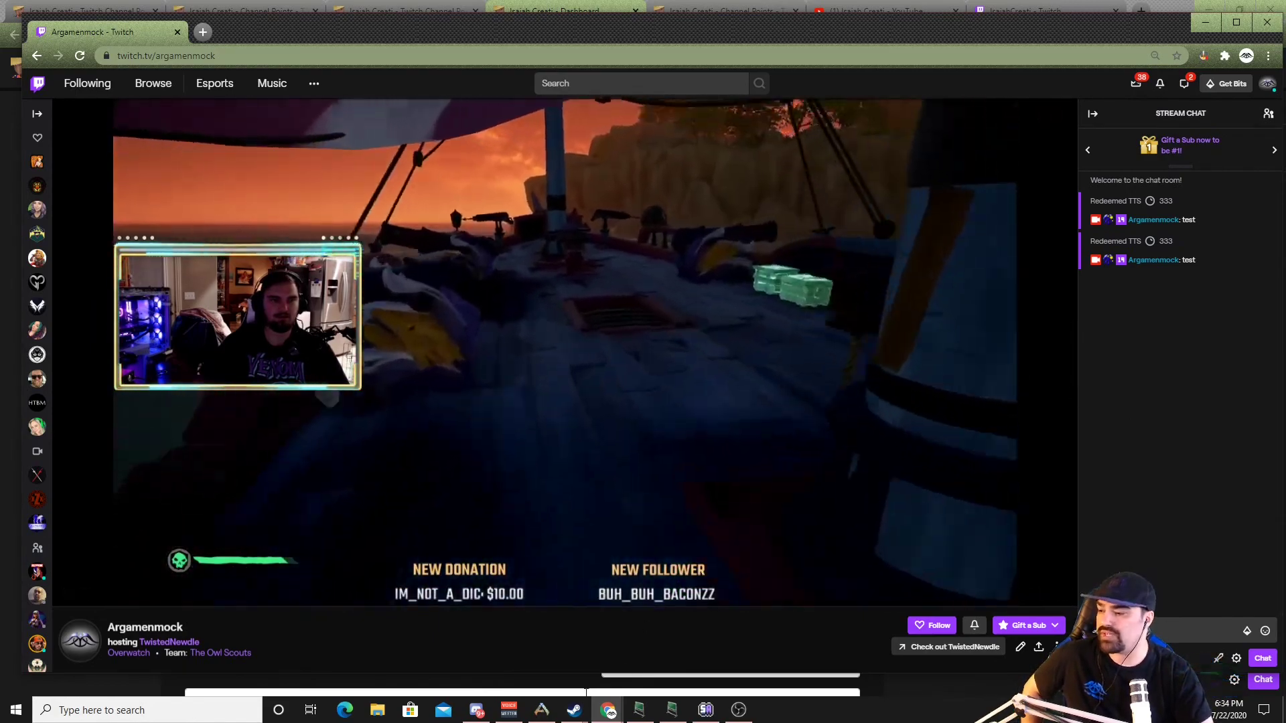
mouse_move(607, 710)
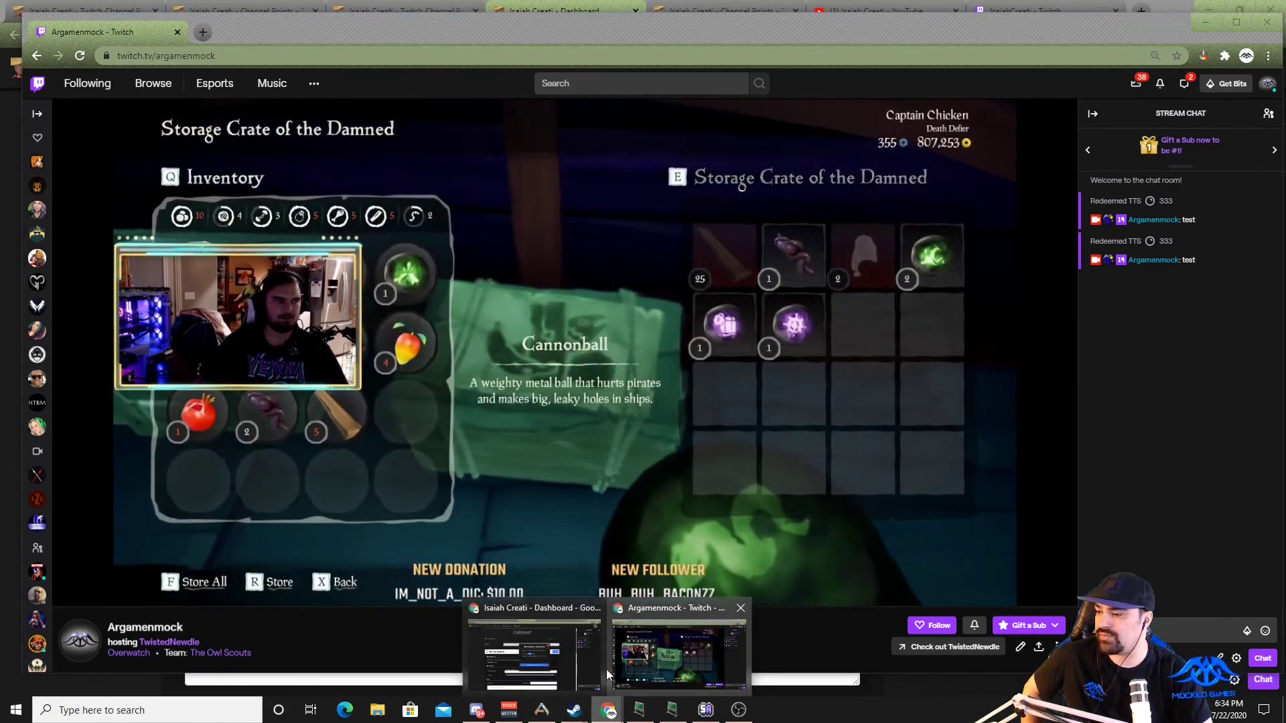
Step: Return to the isaiahcreati dashboard and dismiss the 'Success! Bound to TTS' notice
left_click(533, 648)
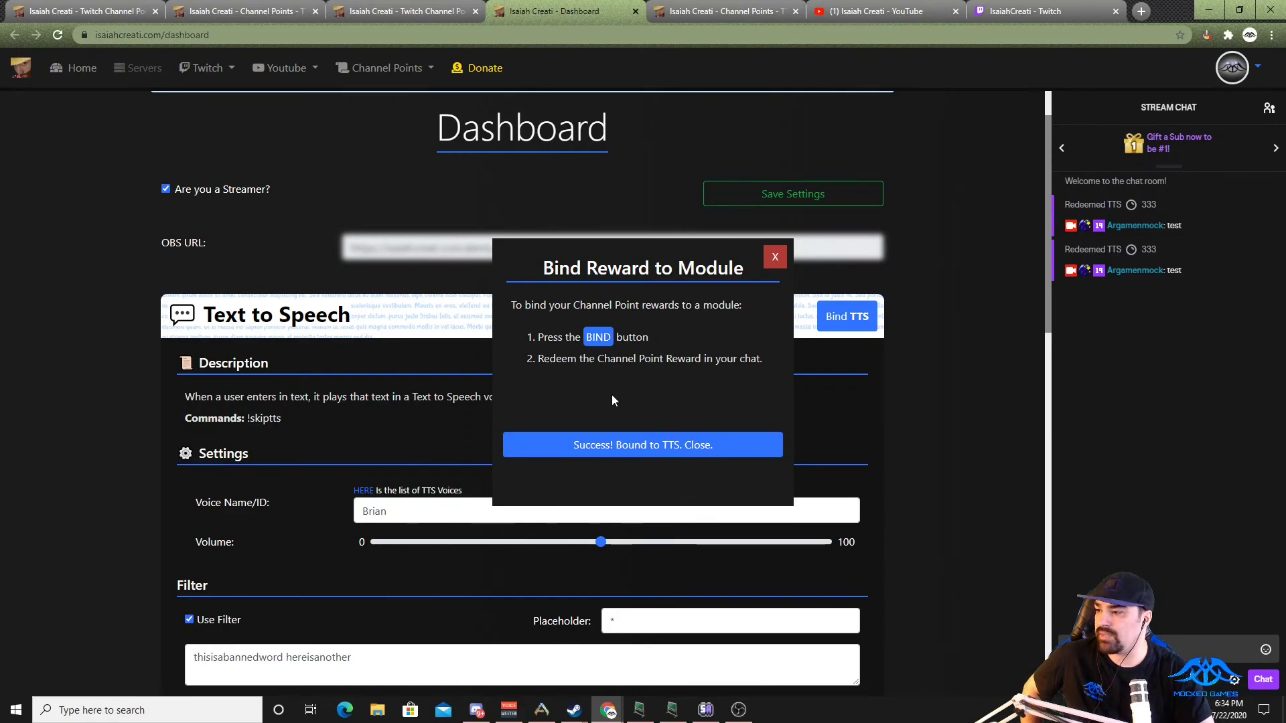
mouse_move(685, 480)
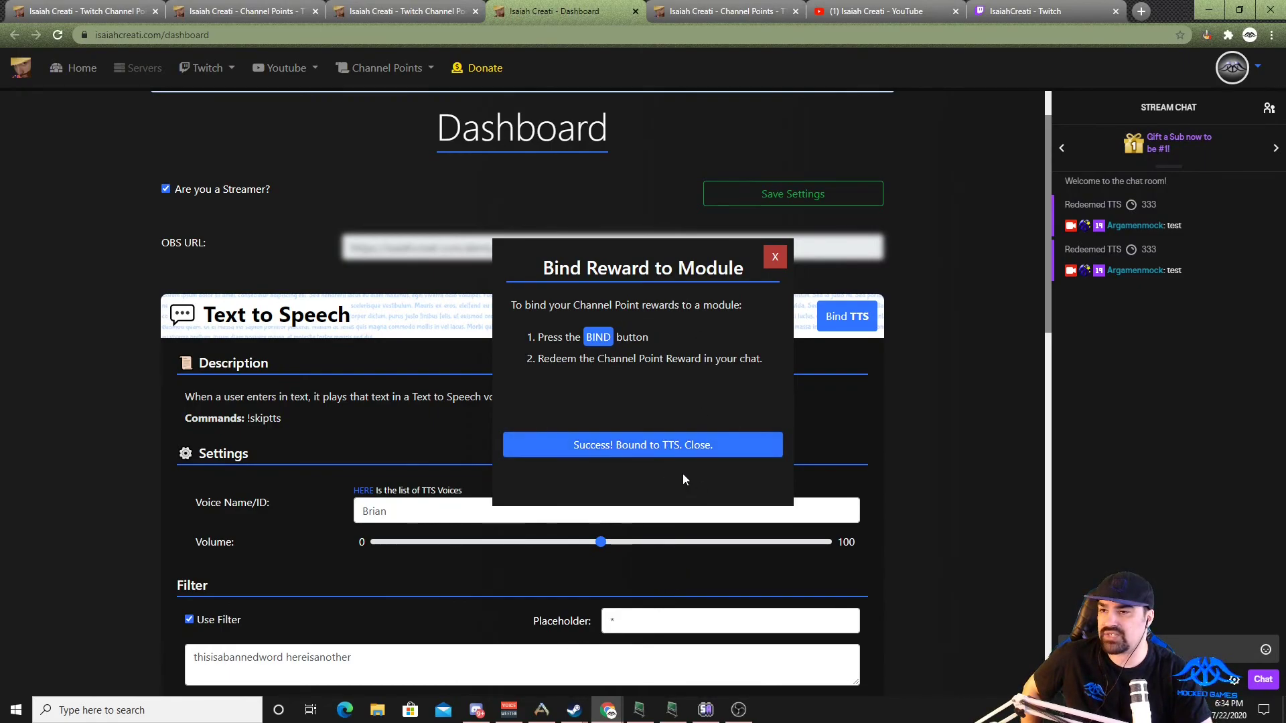
mouse_move(685, 473)
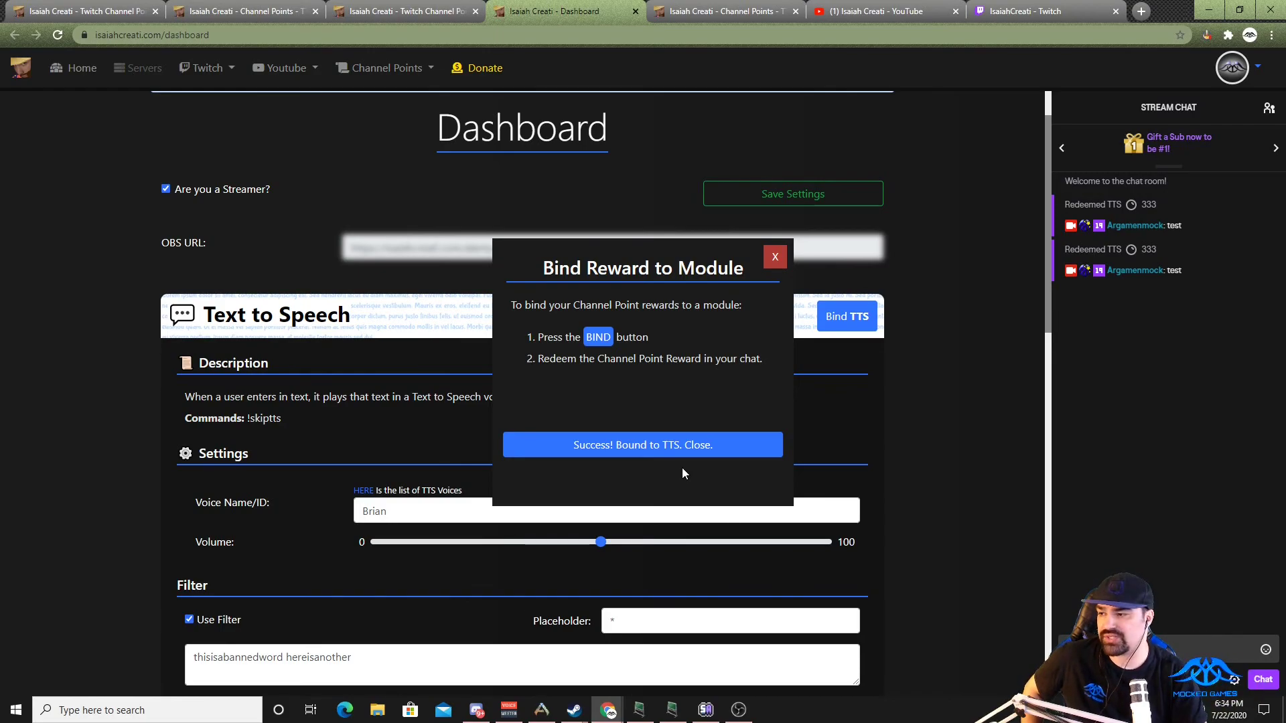
mouse_move(677, 427)
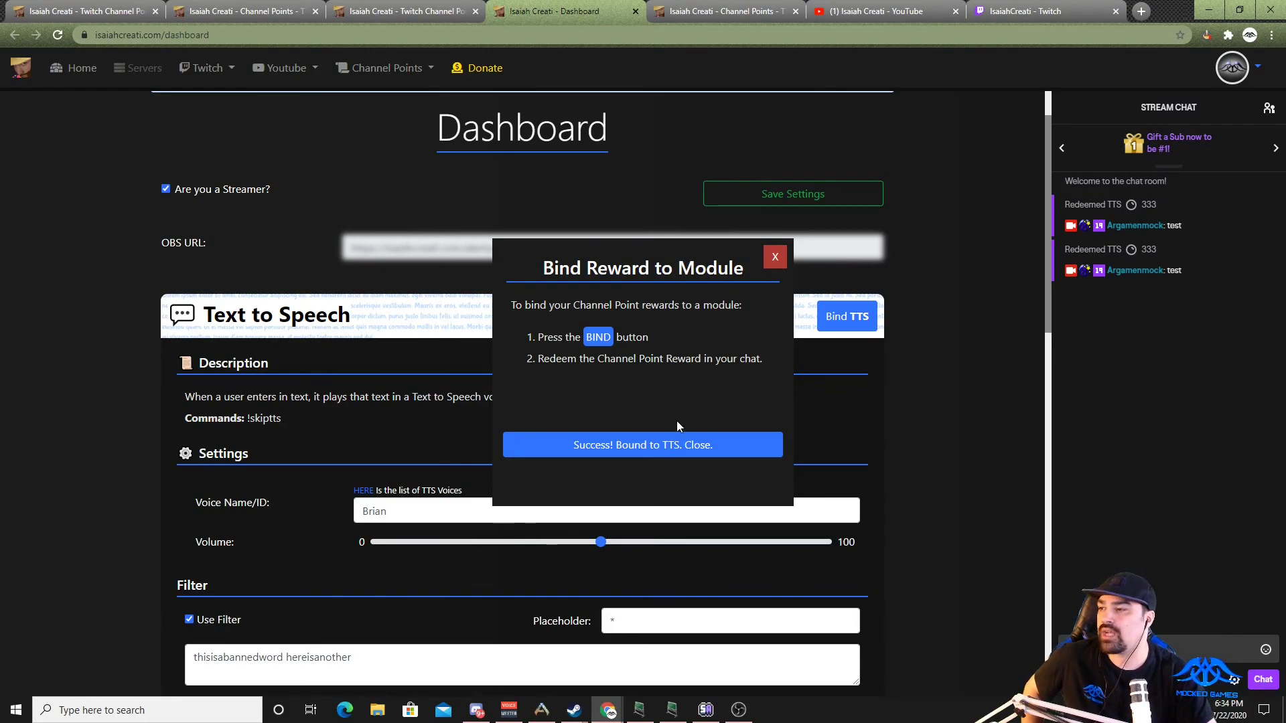
left_click(642, 445)
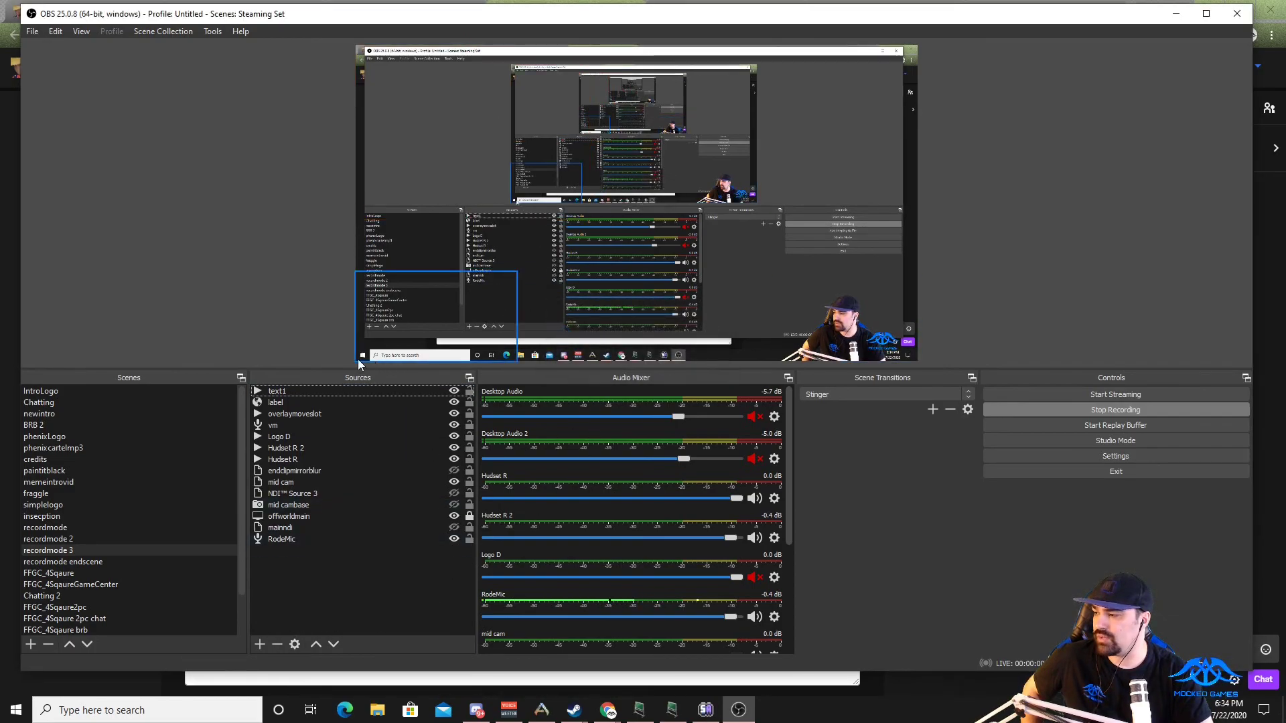
Step: Add a Browser source 'ttss' with the TTS overlay URL and Control audio via OBS enabled
left_click(258, 644)
type("tts")
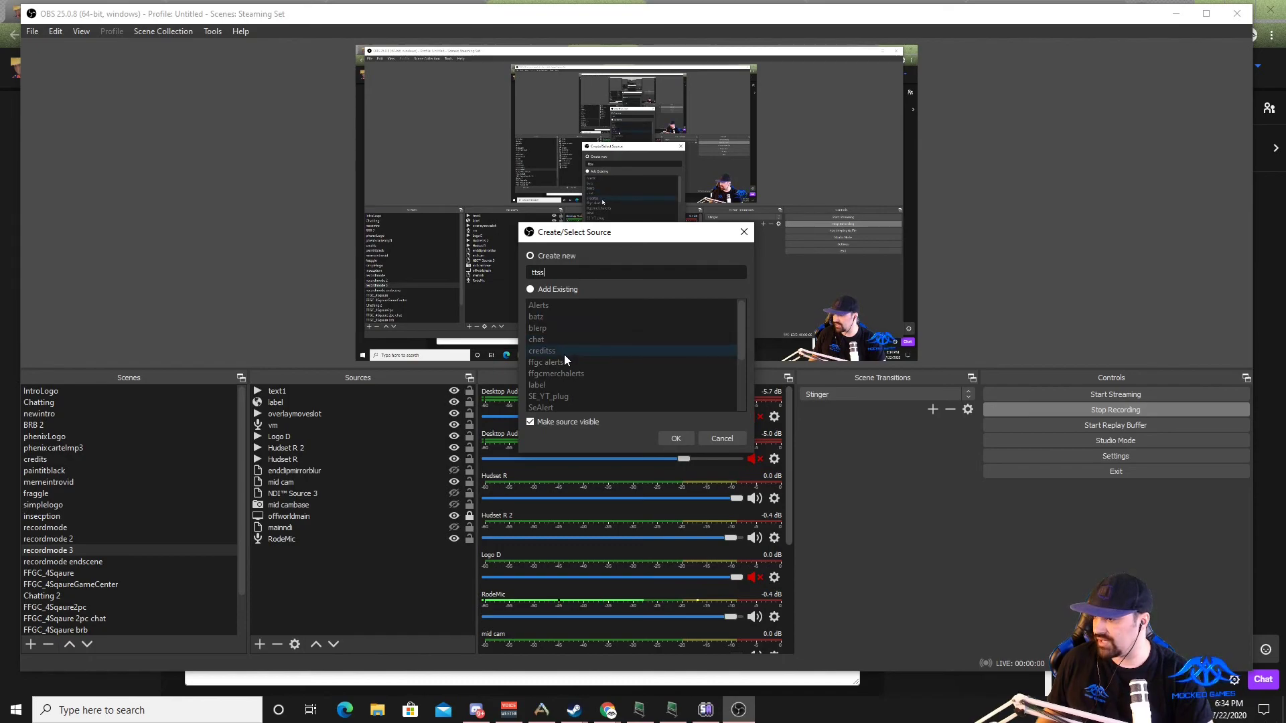
left_click(673, 438)
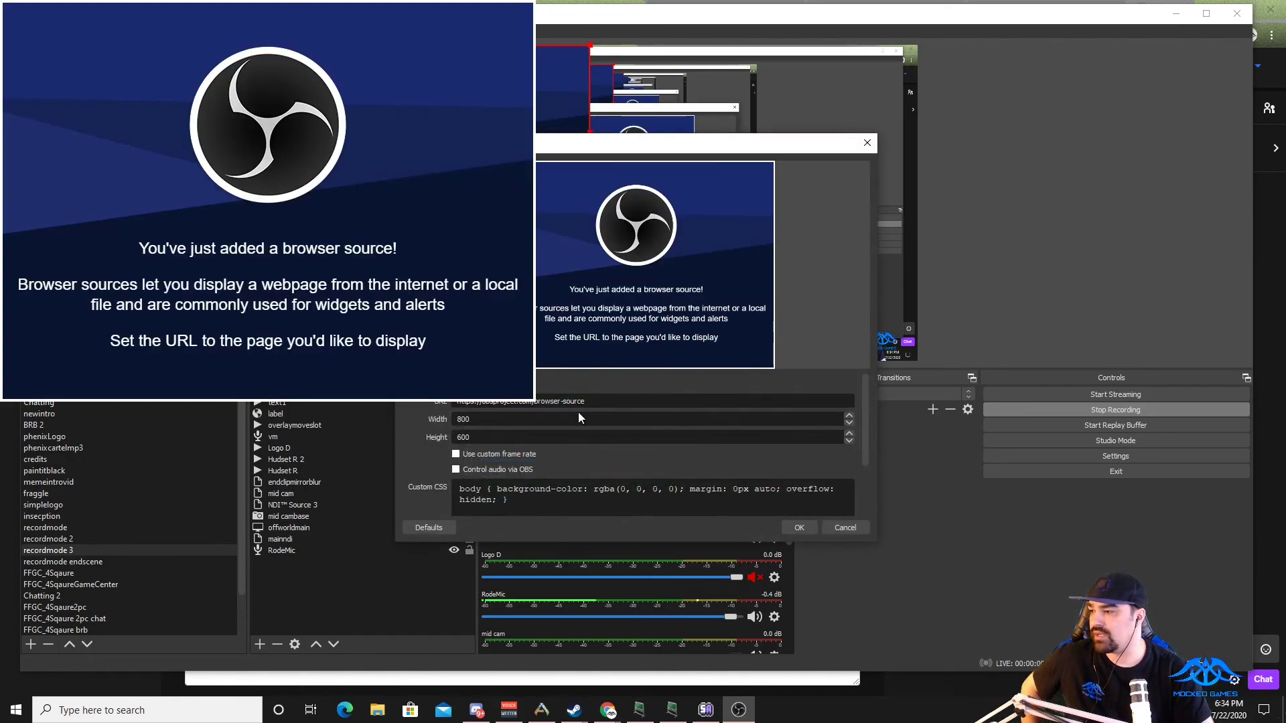
right_click(517, 402)
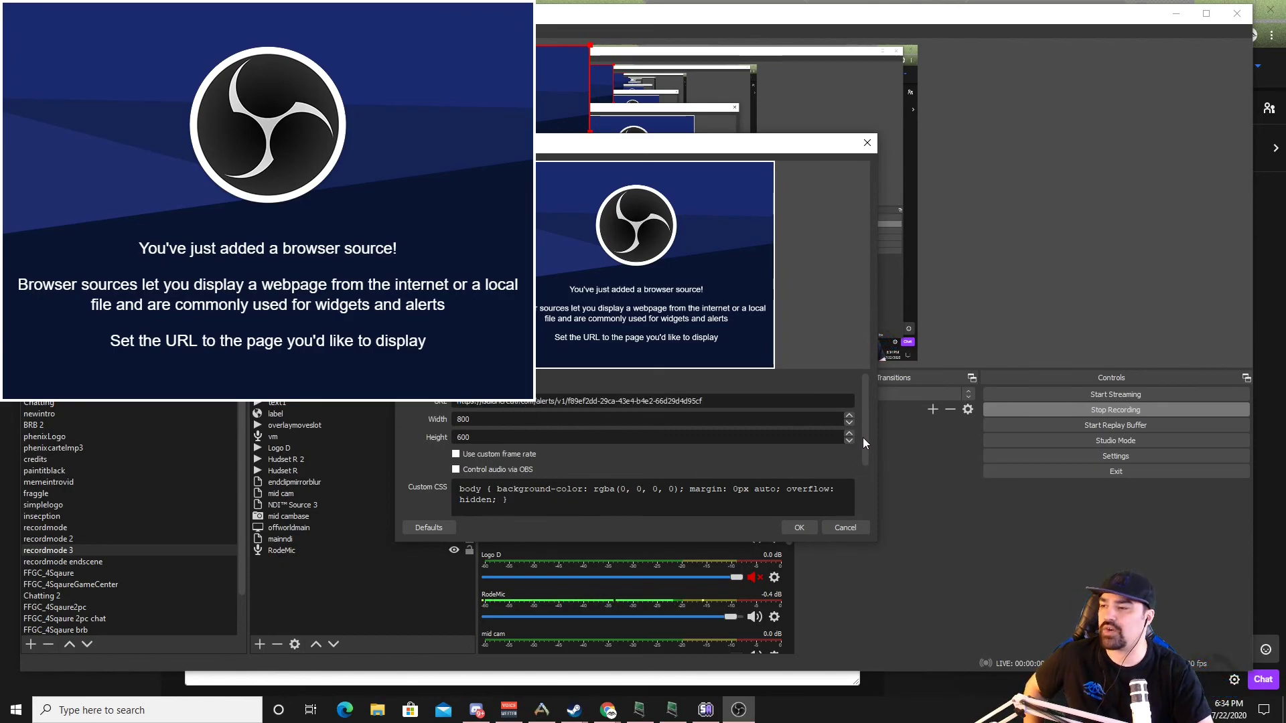
scroll("down", 3)
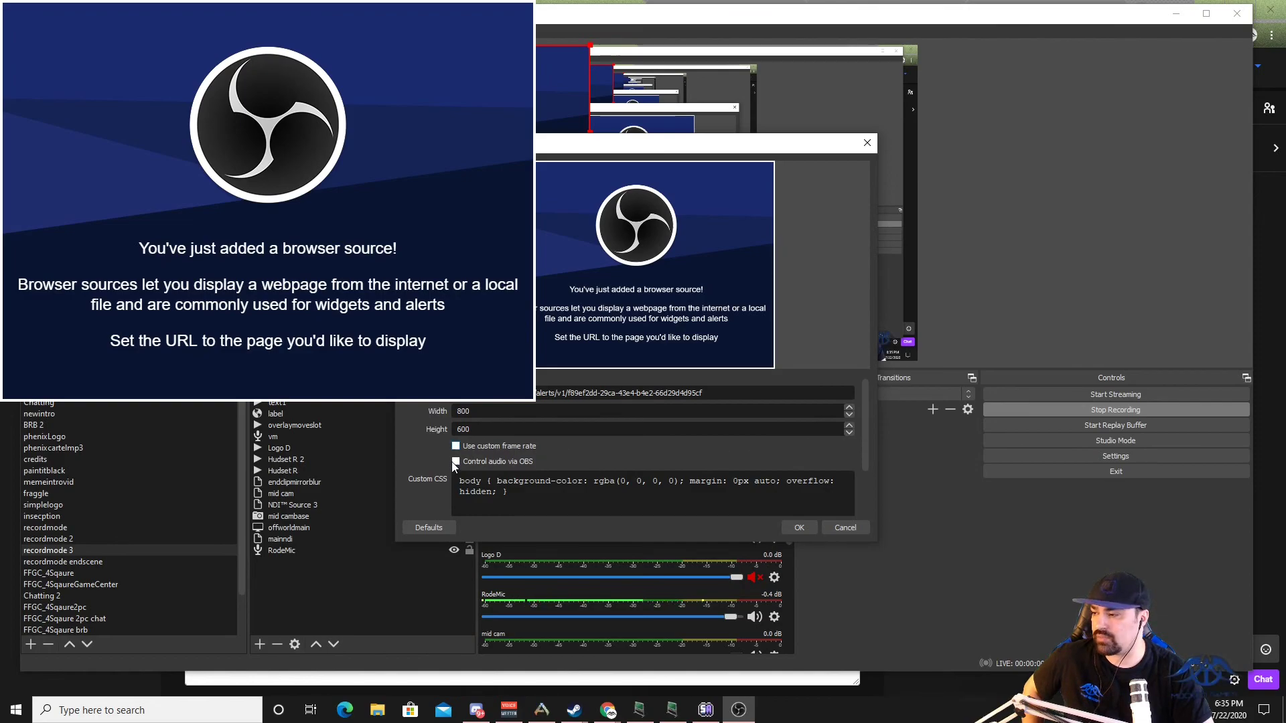
left_click(456, 460)
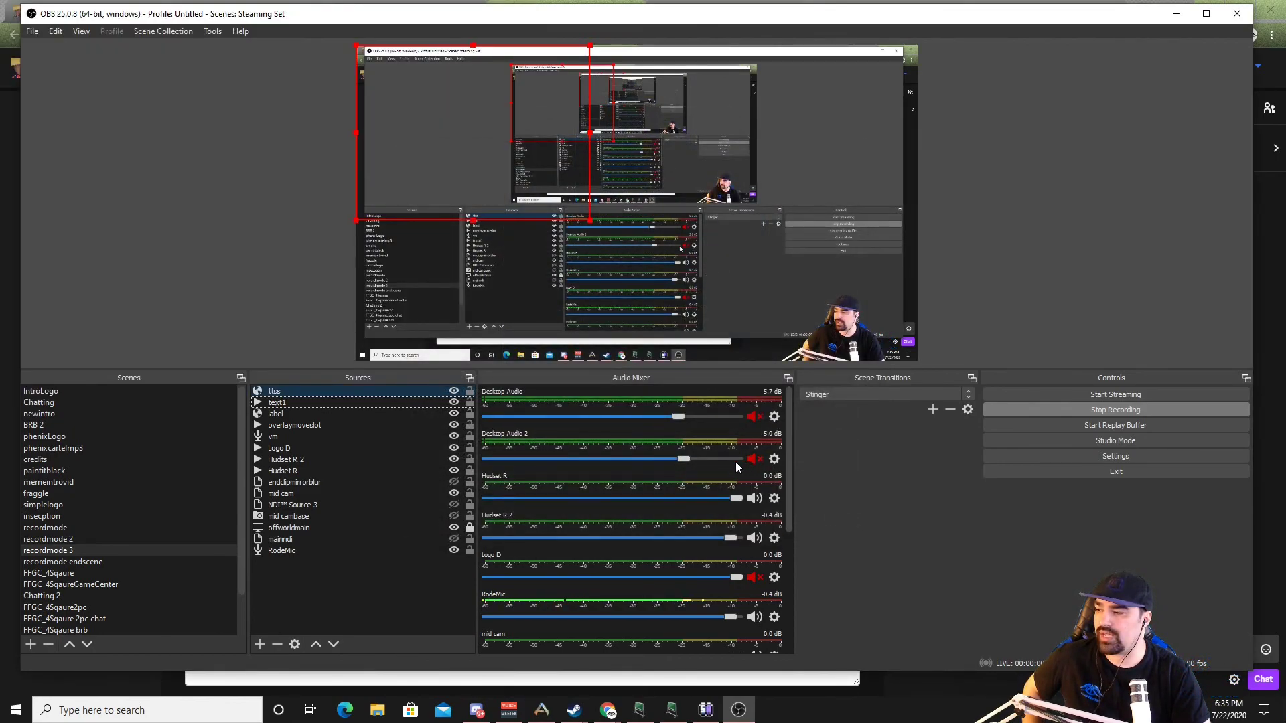
mouse_move(710, 476)
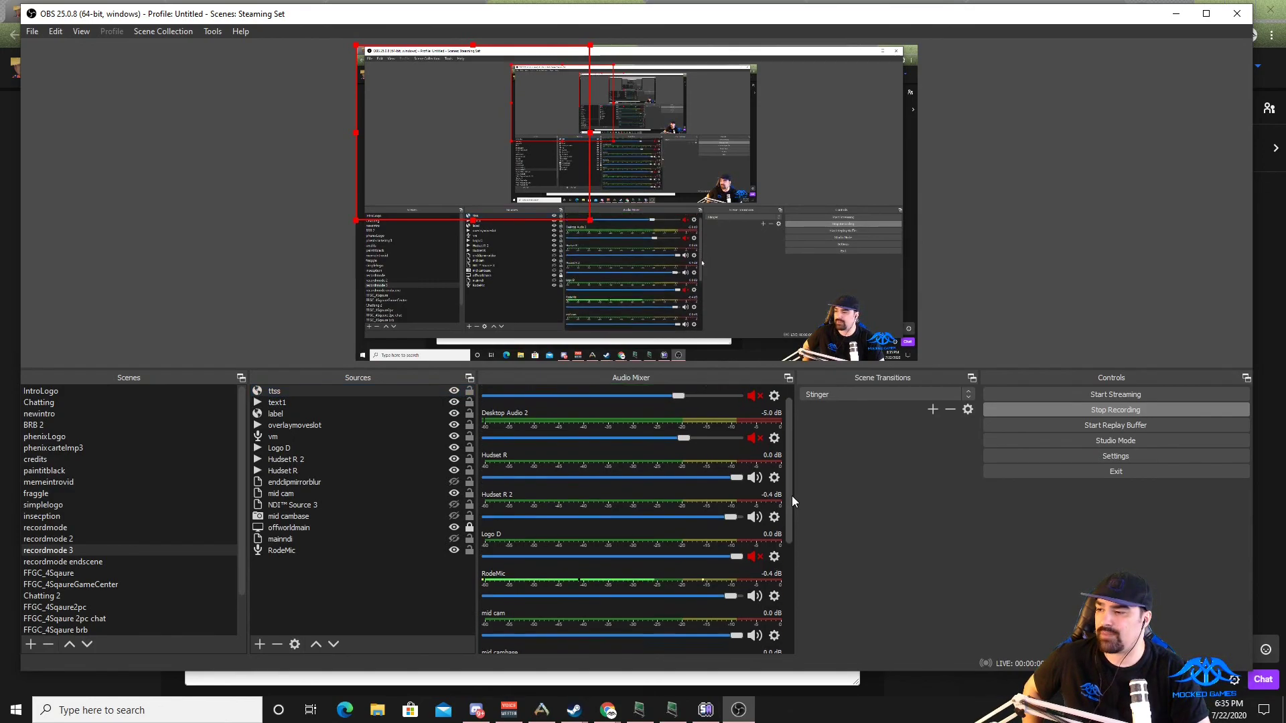
Step: Bring up Advanced Audio Properties from the ttss channel in the Audio Mixer
scroll("down", 3)
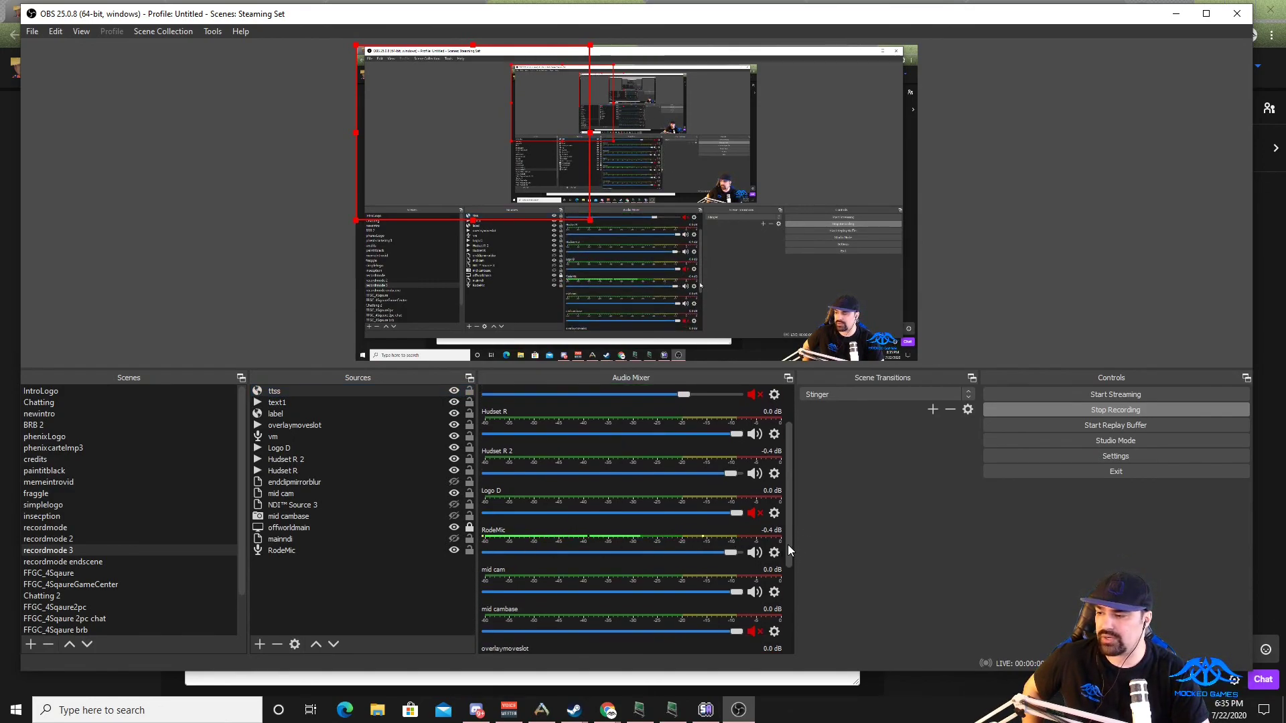
scroll("down", 3)
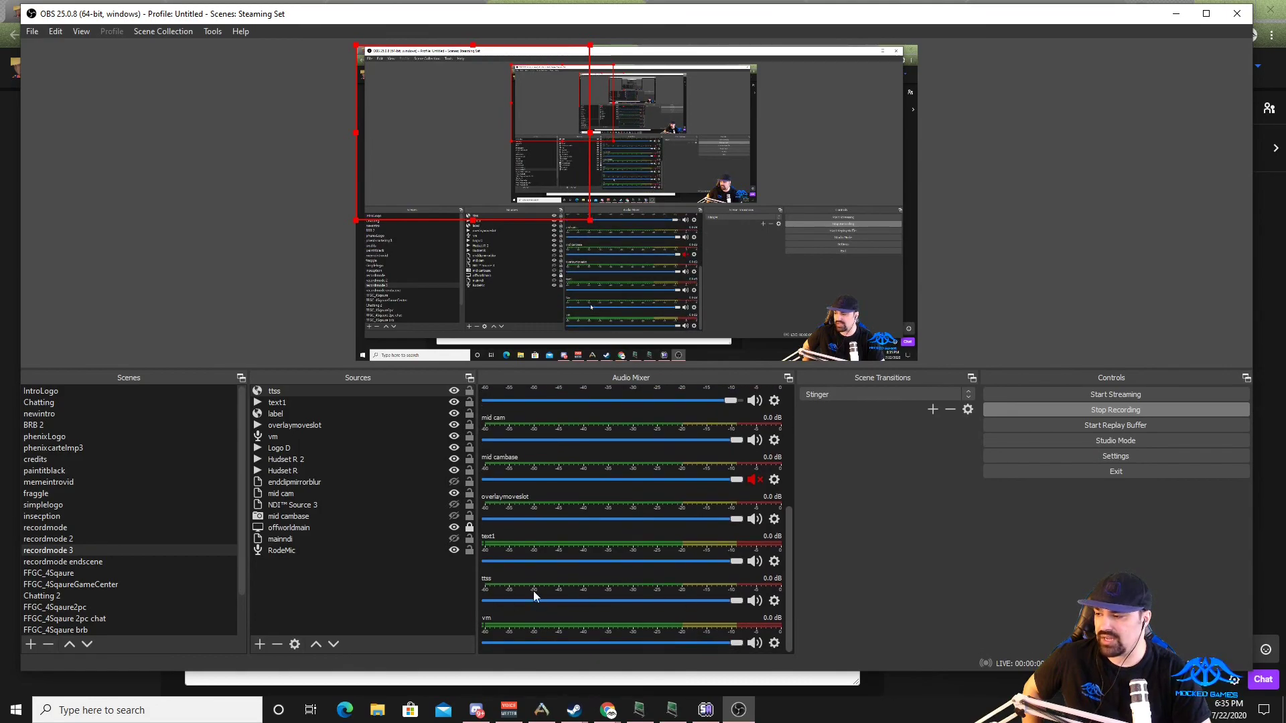
right_click(533, 595)
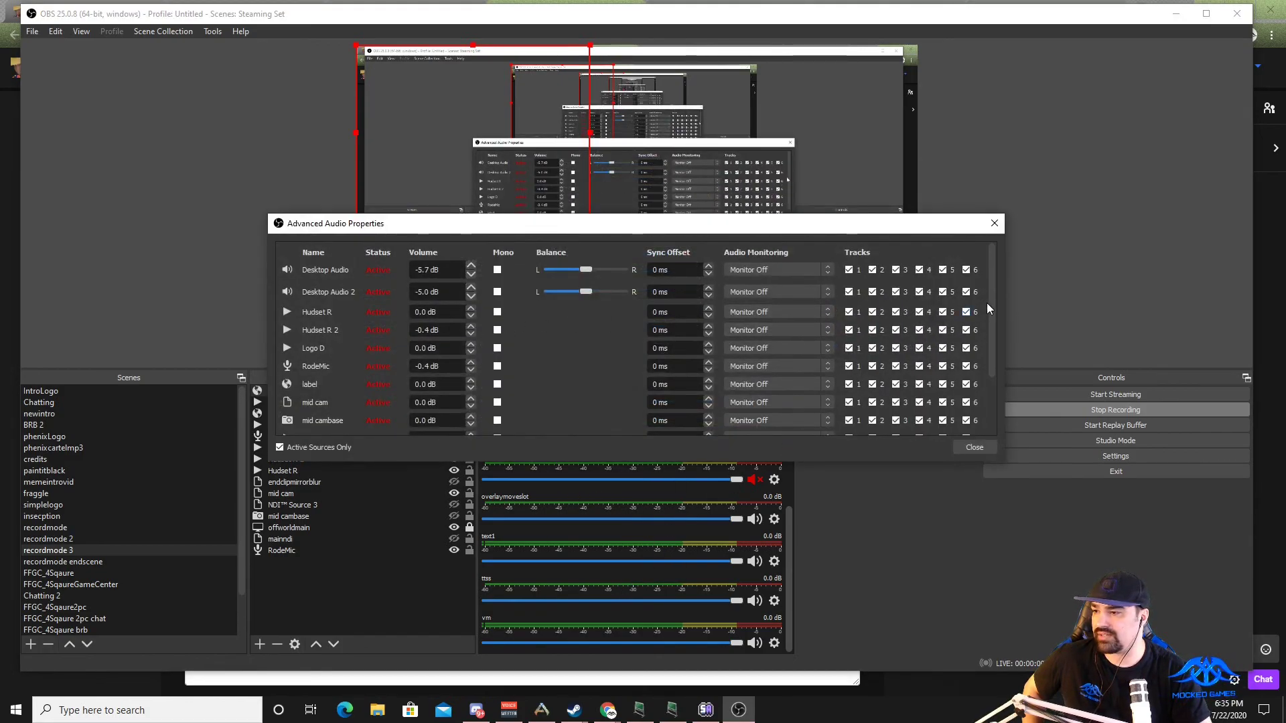
Step: Set ttss Audio Monitoring to Monitor and Output and close the properties
scroll("down", 3)
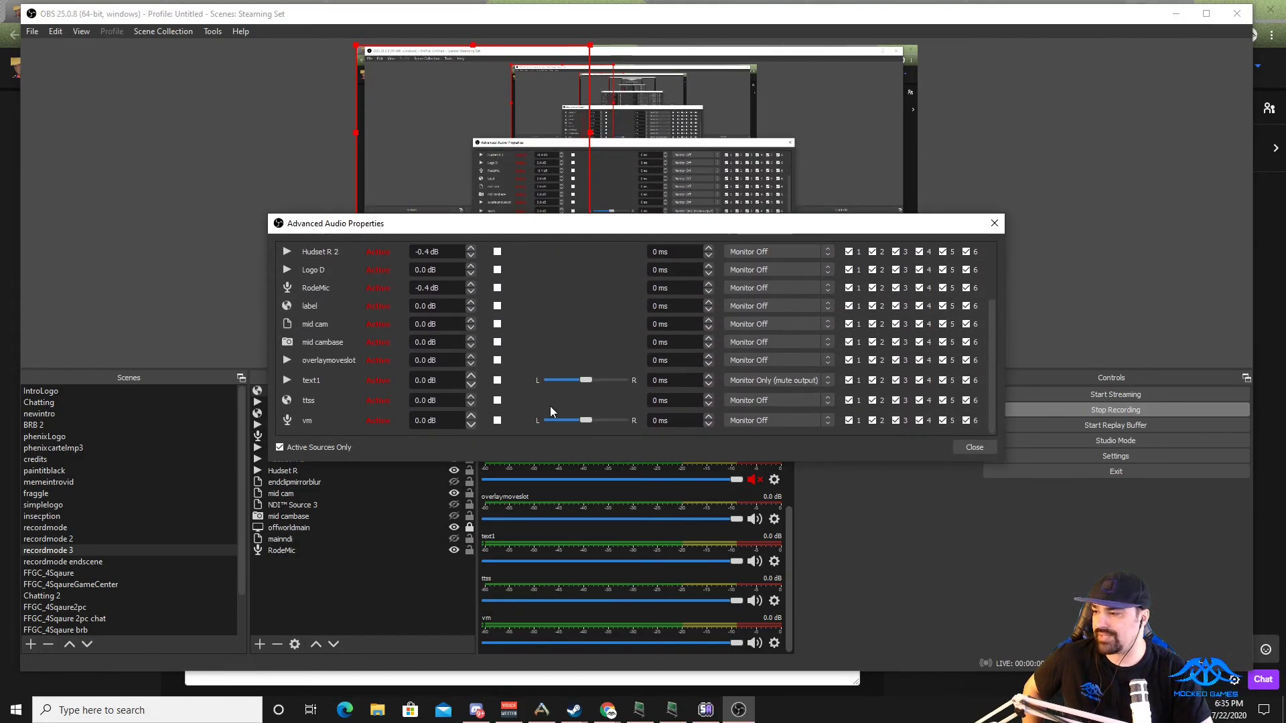
left_click(775, 419)
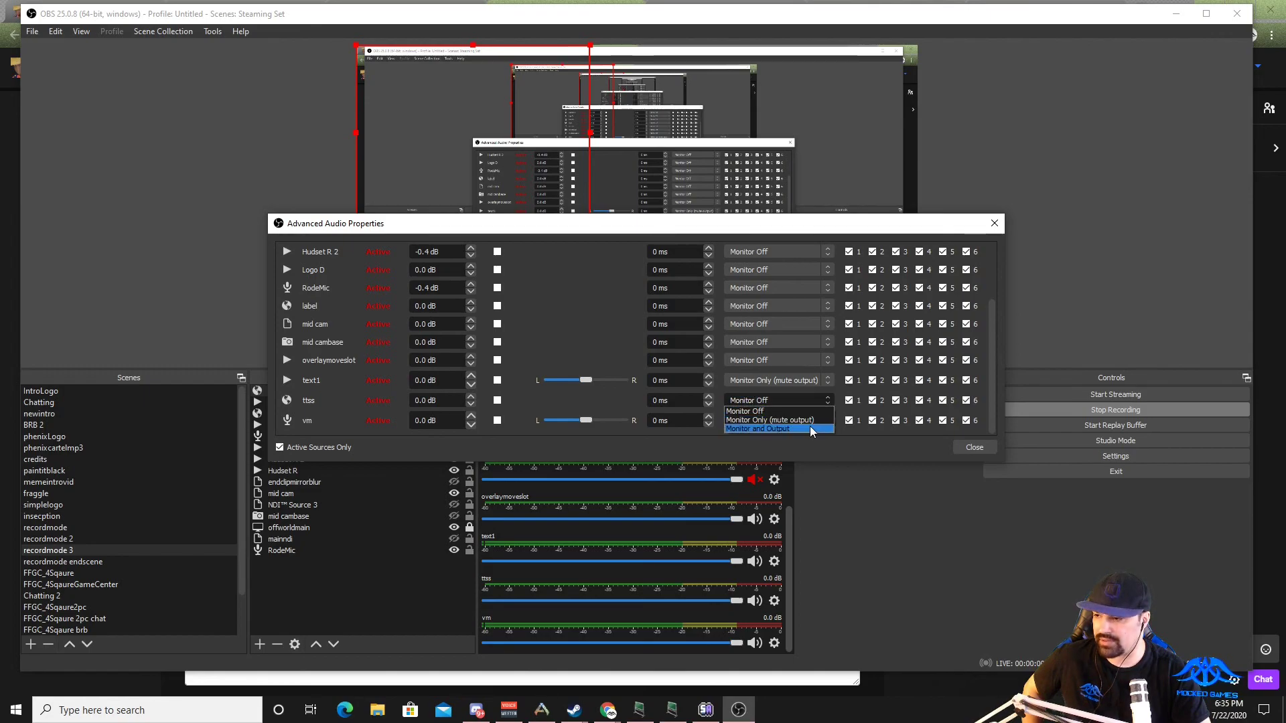
left_click(762, 429)
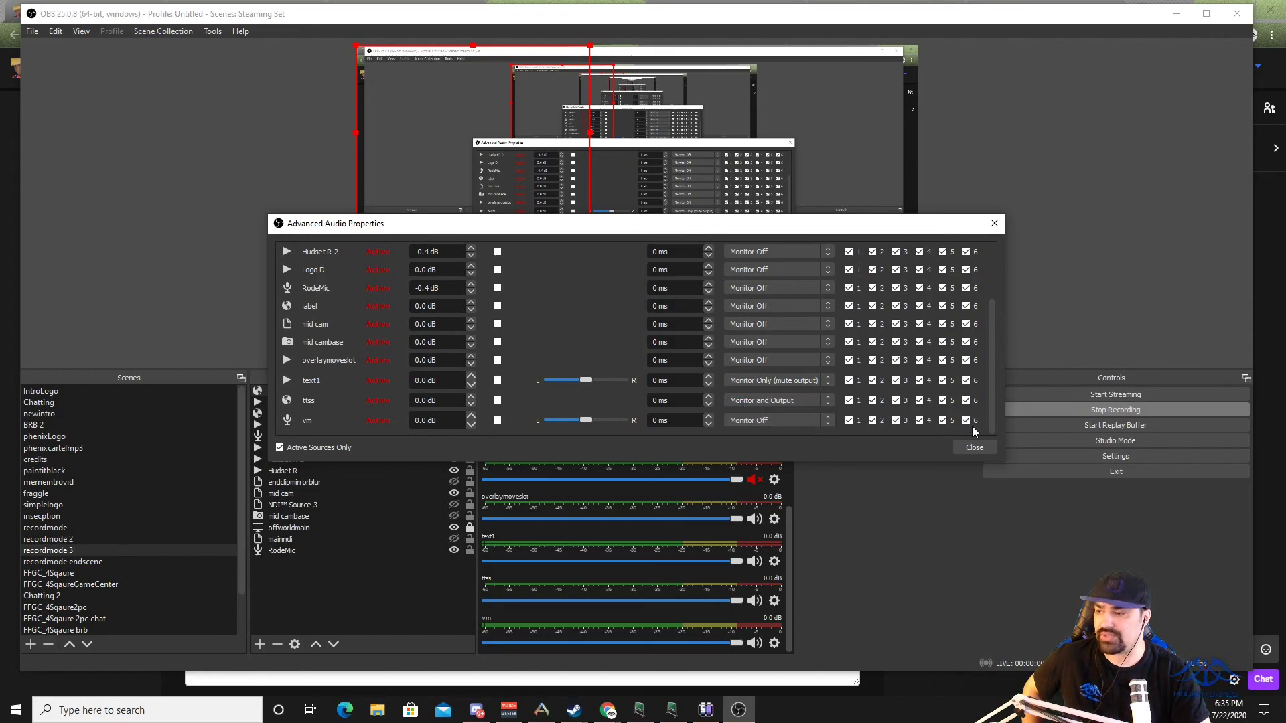
left_click(972, 420)
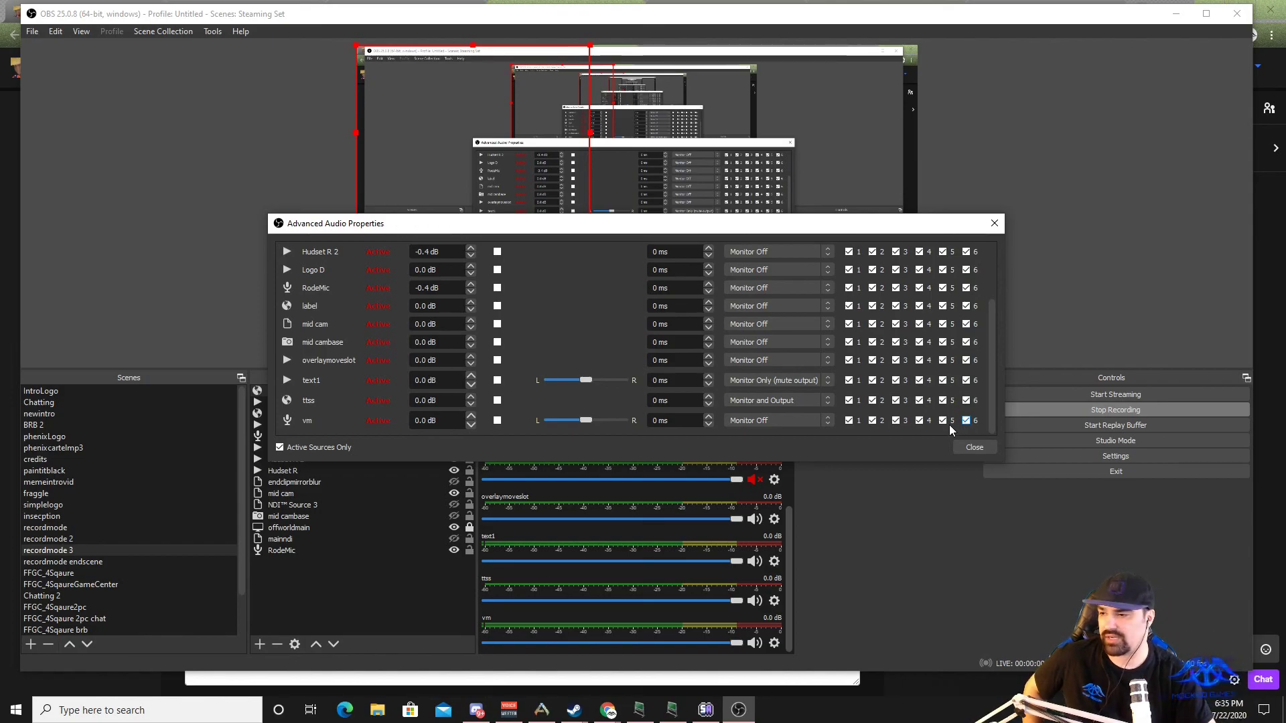
left_click(973, 447)
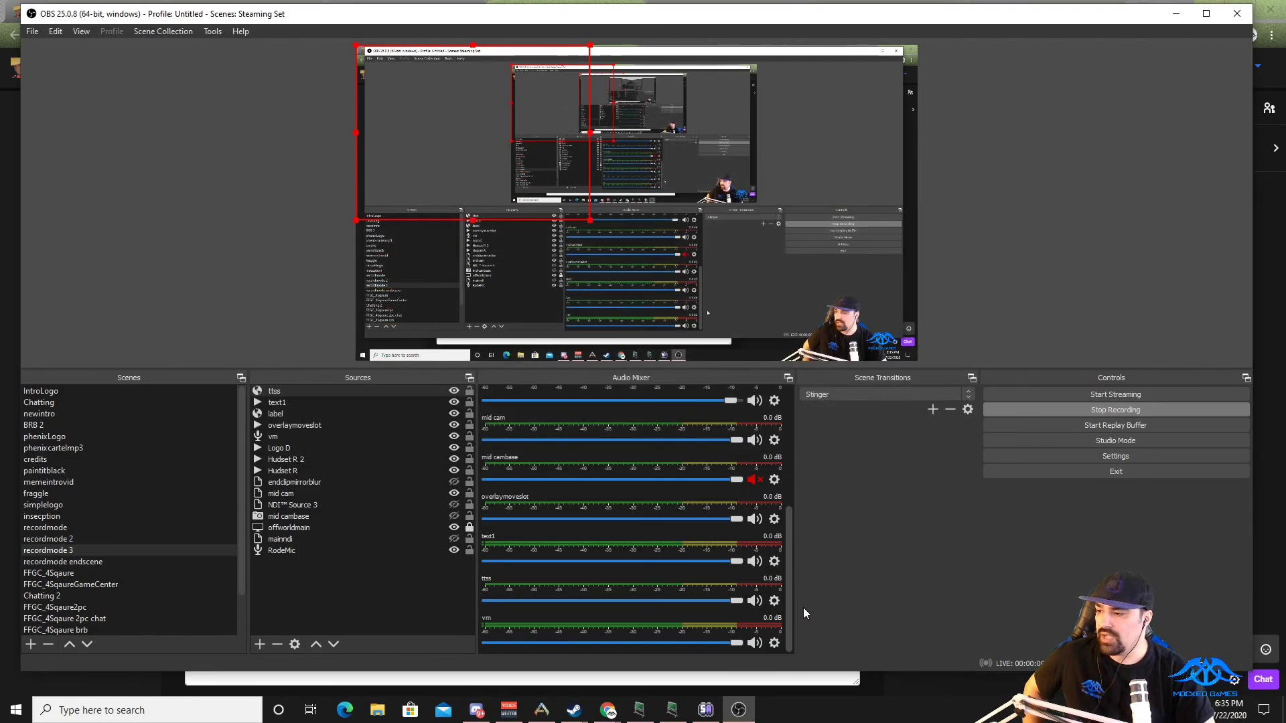
mouse_move(608, 710)
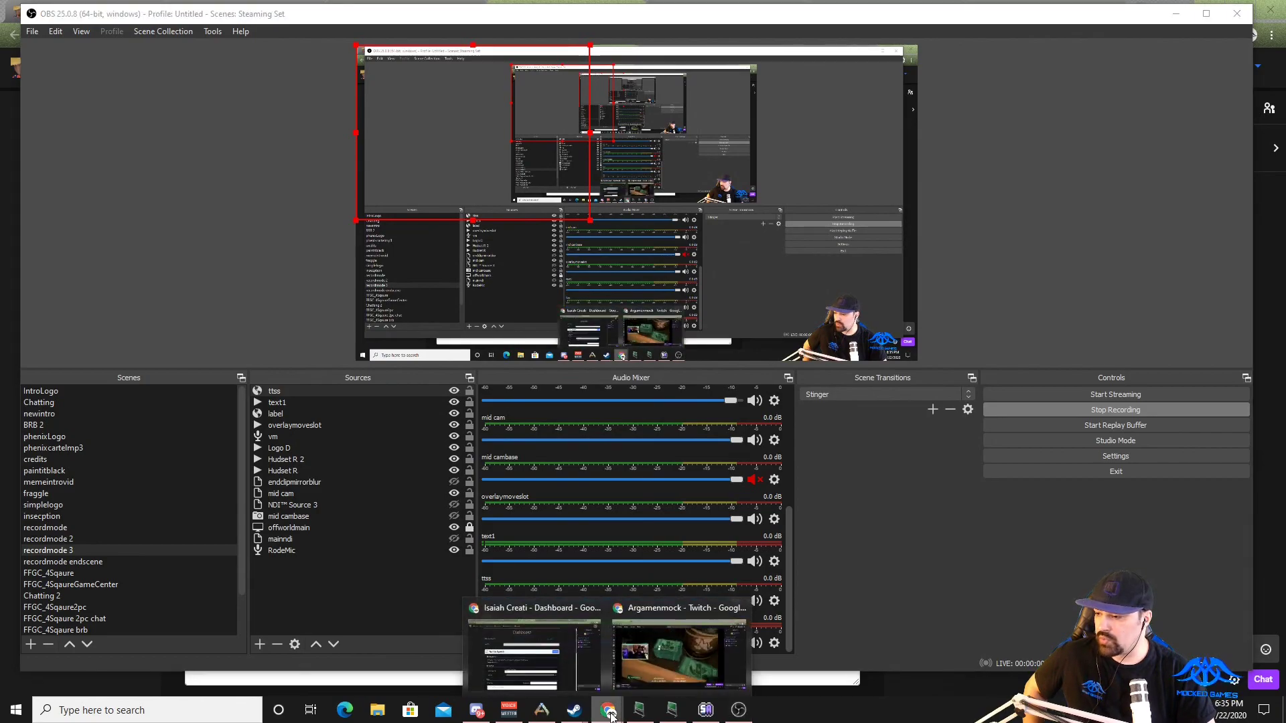
Step: Redeem the TTS reward on Twitch with message 'test' so the ttss meter plays audio
left_click(679, 648)
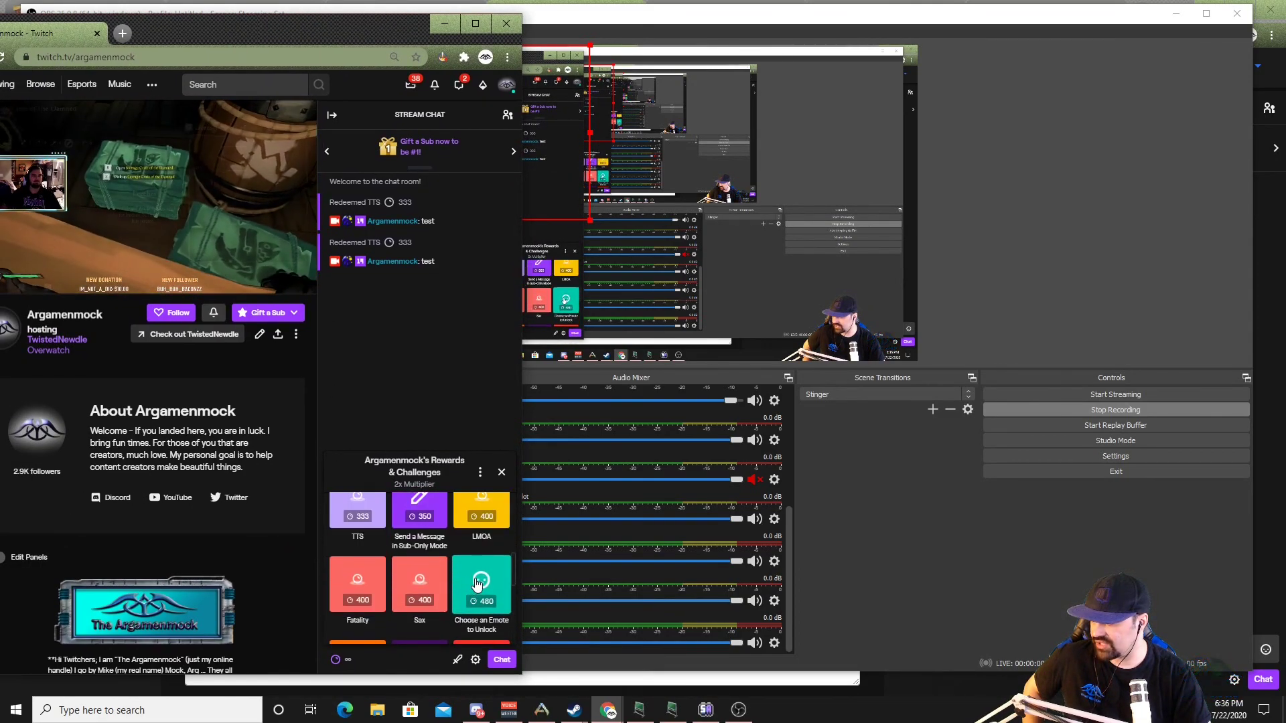
left_click(356, 509)
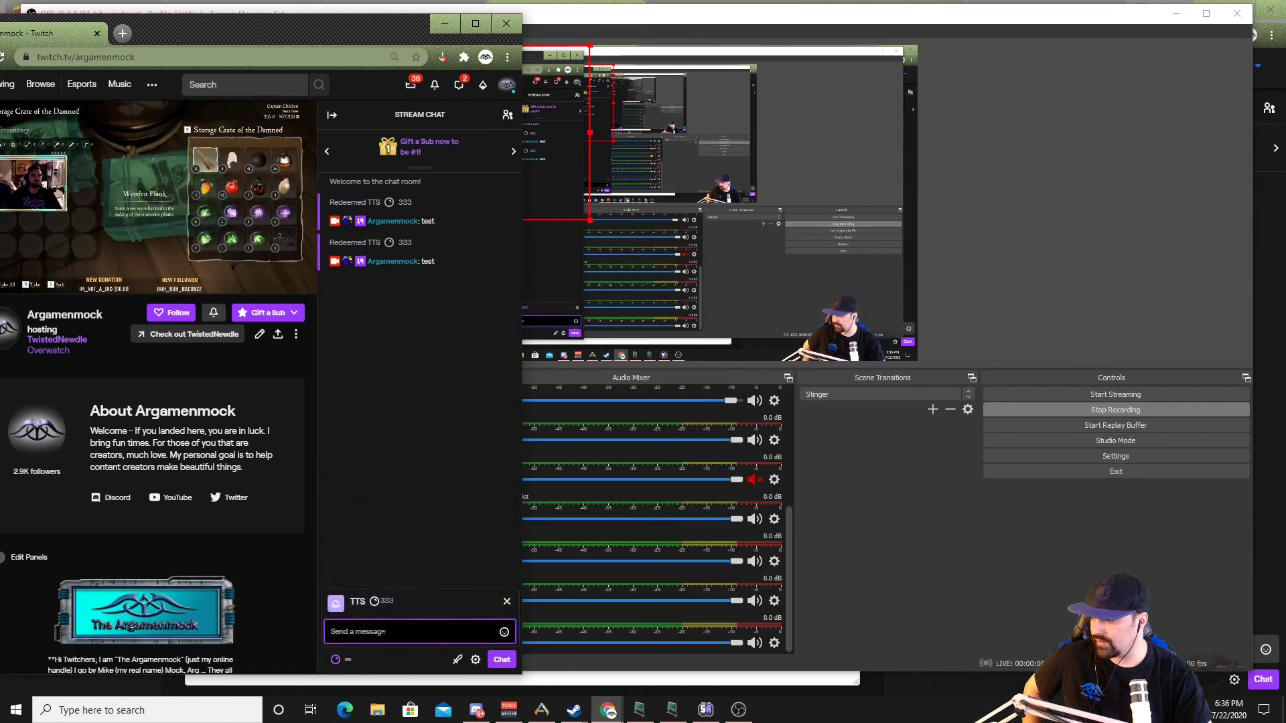
type("test")
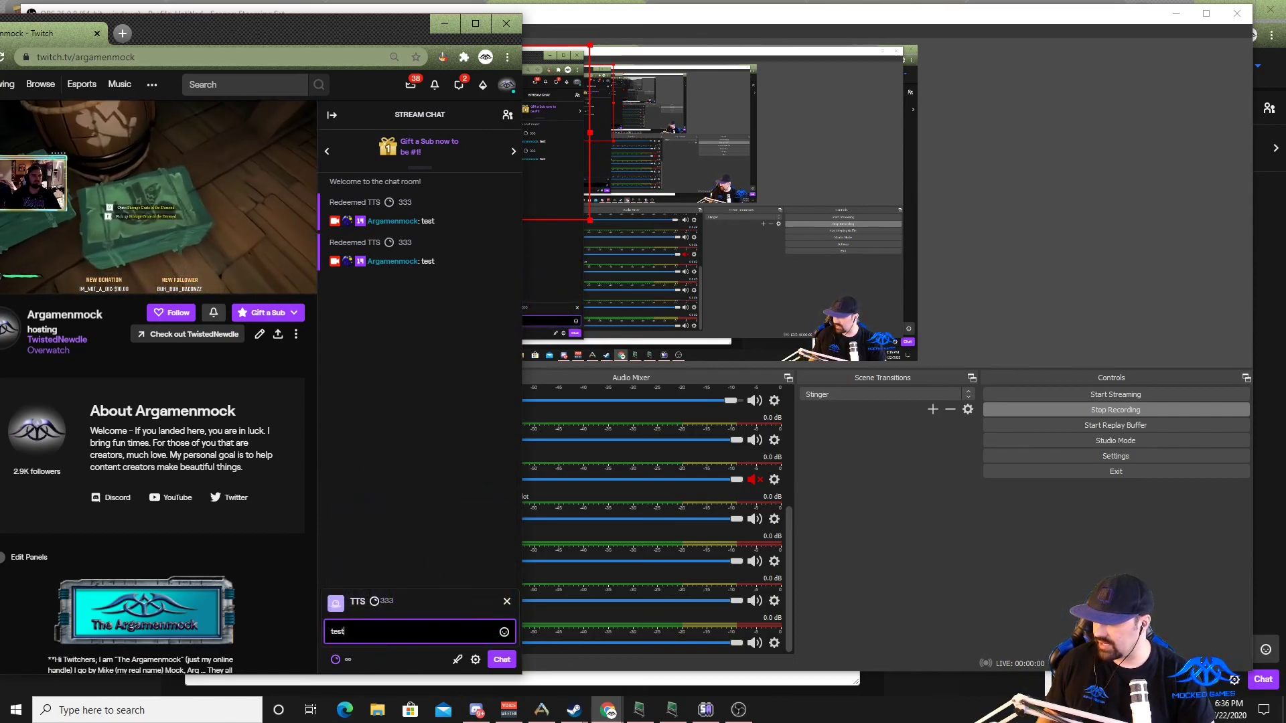
left_click(501, 659)
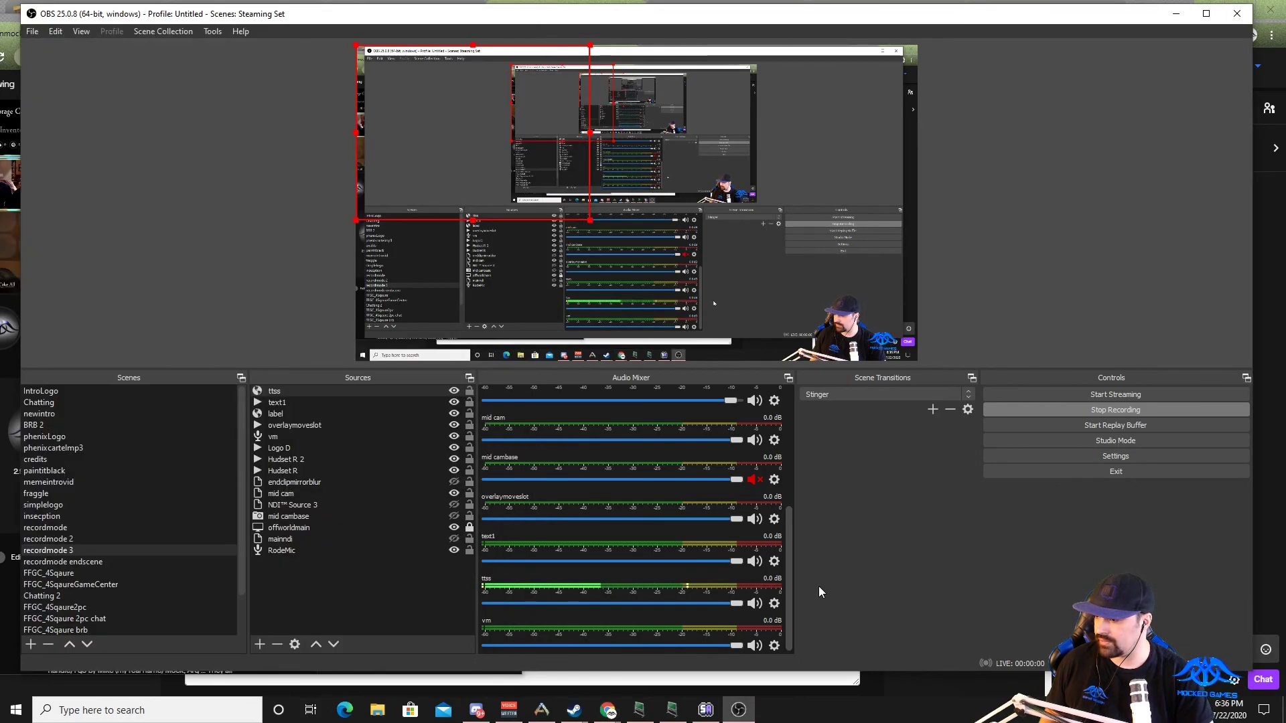
mouse_move(557, 591)
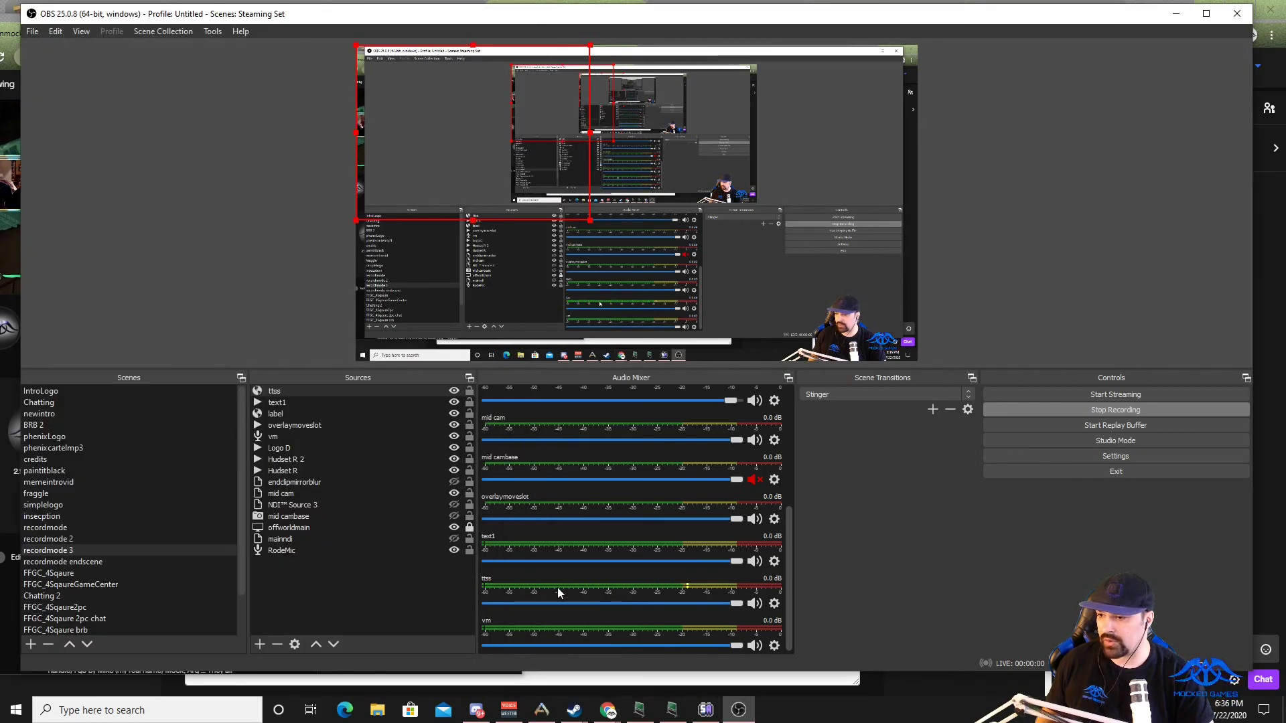